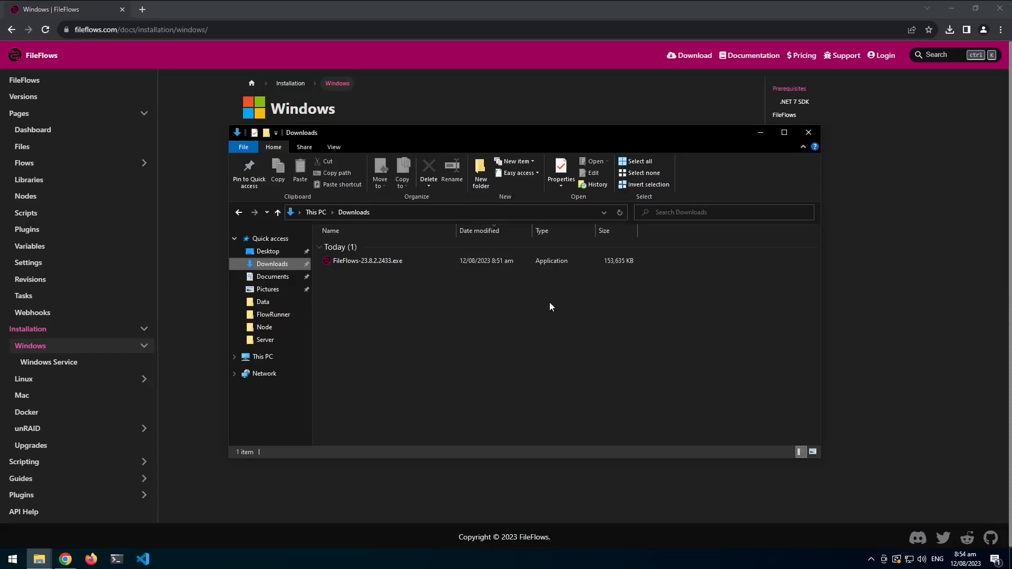
mouse_move(372, 313)
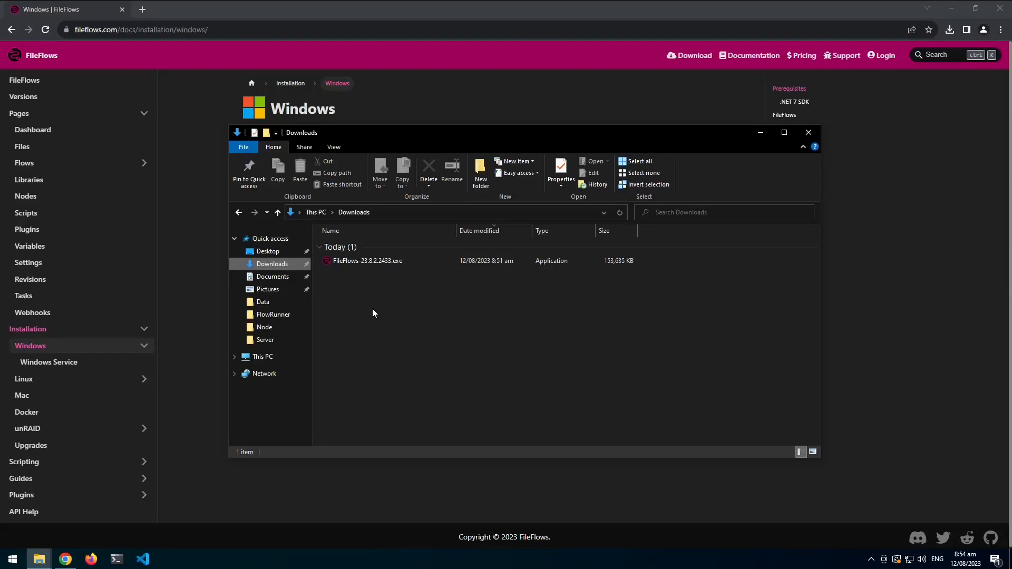
Run the FileFlows-23.8.2.2433.exe installer from the Downloads folder.
left_click(368, 261)
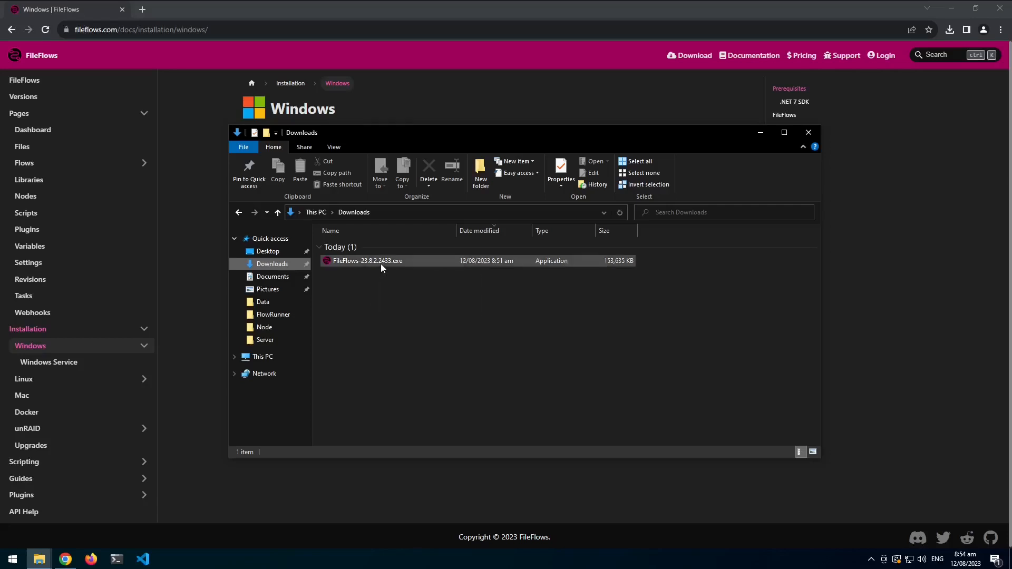
double_click(367, 260)
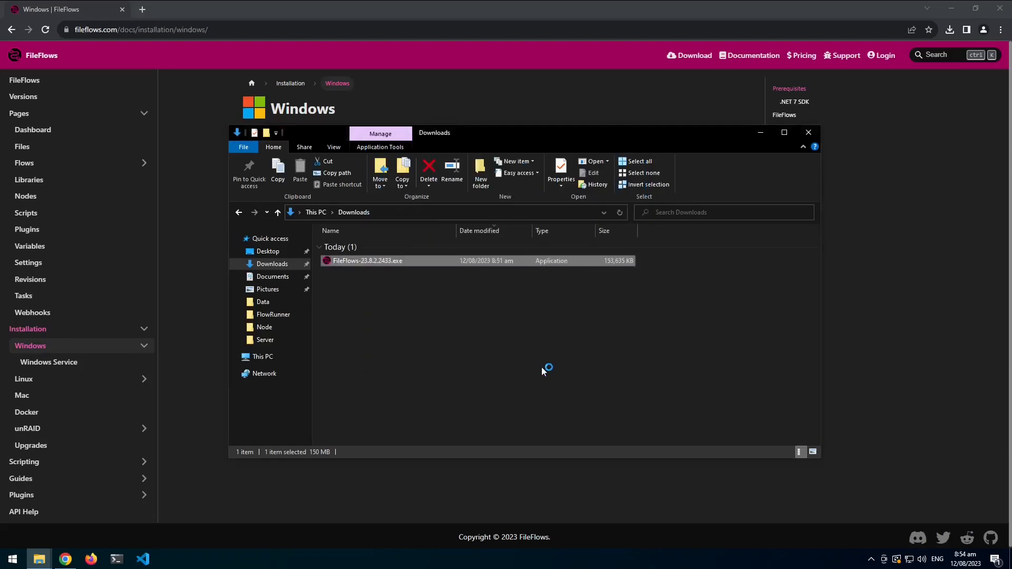
Install FileFlows as a Server to the default folder and finish the setup wizard.
double_click(367, 260)
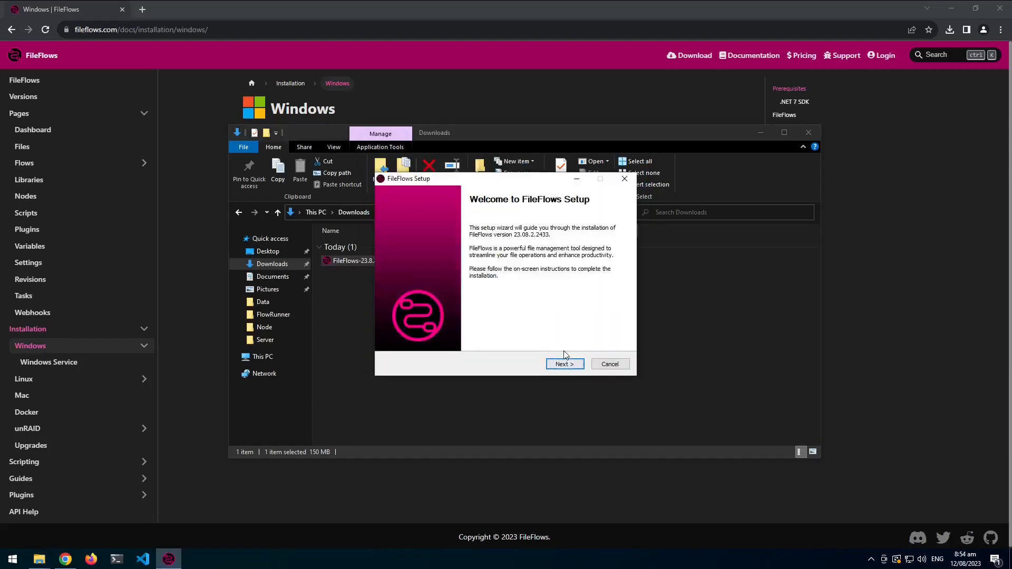
mouse_move(543, 311)
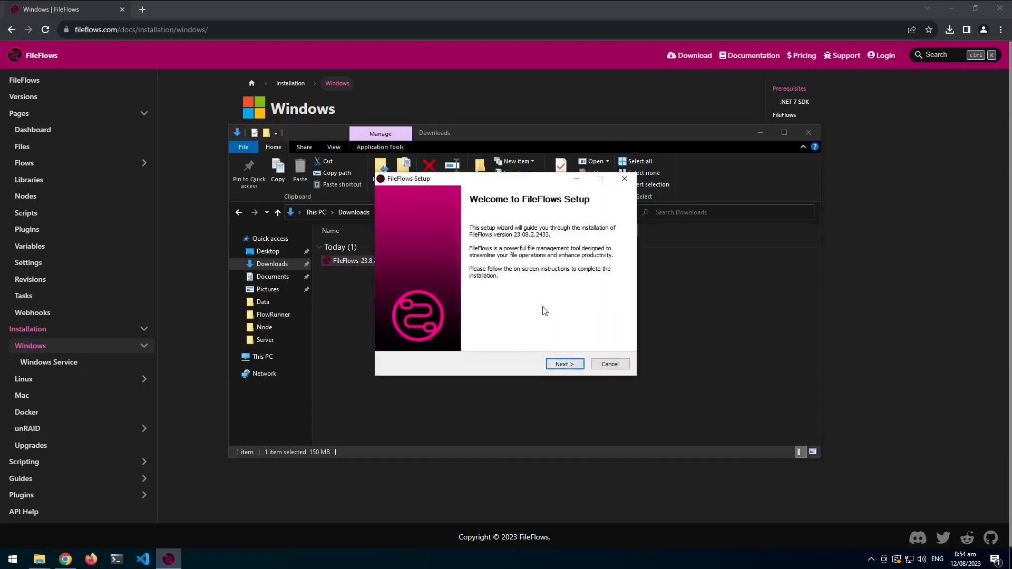
mouse_move(507, 240)
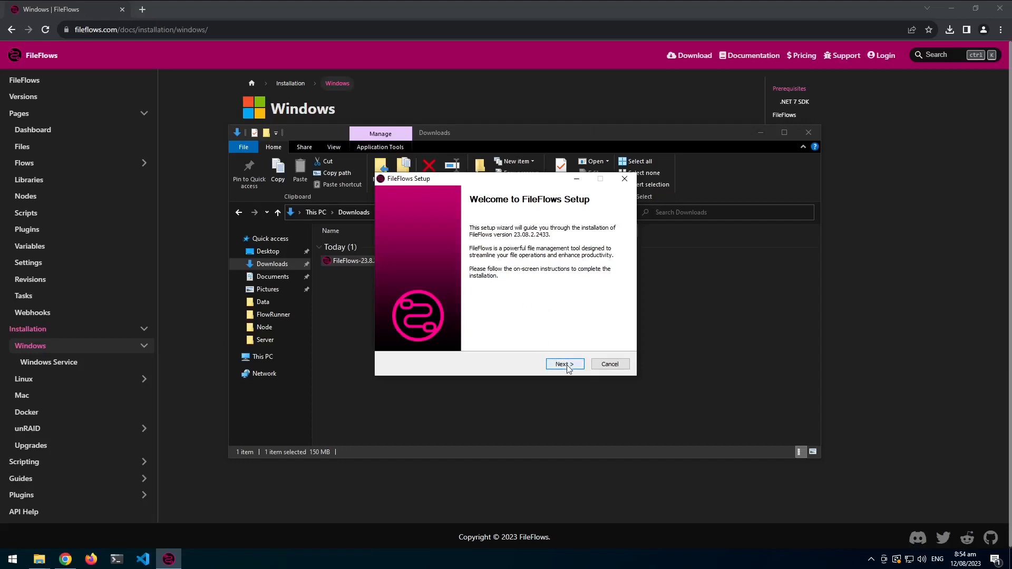
left_click(562, 364)
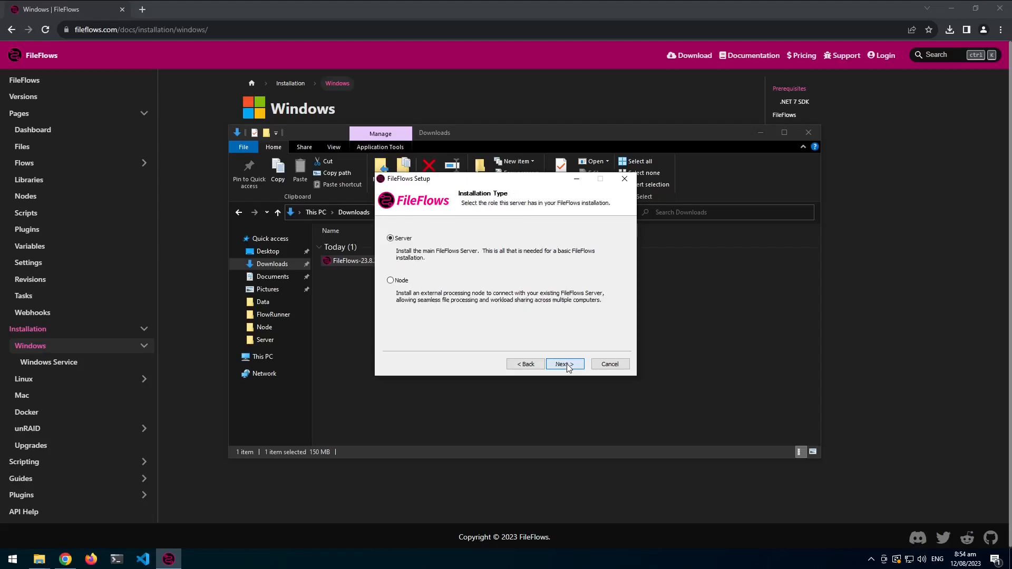
mouse_move(401, 289)
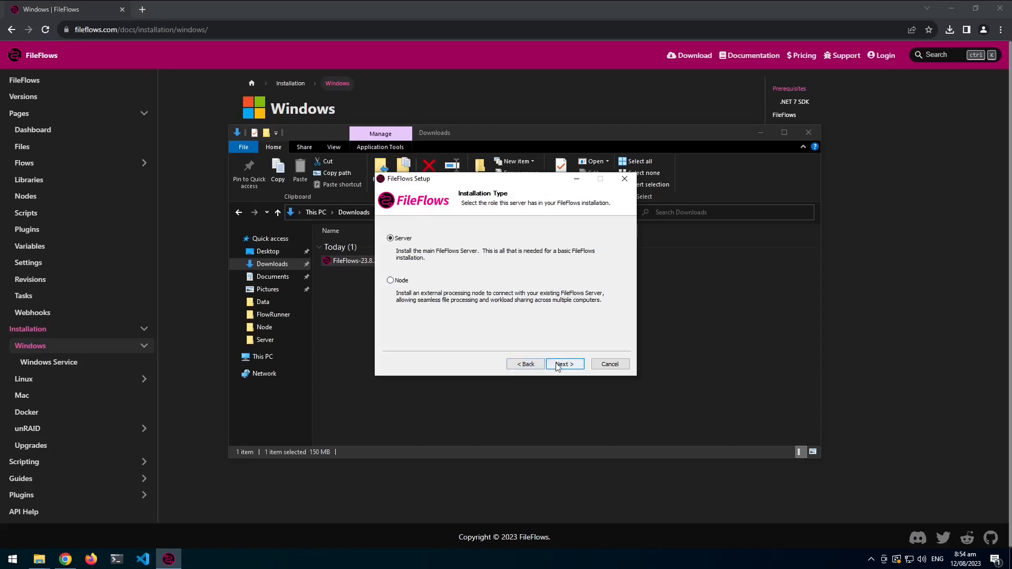
left_click(564, 364)
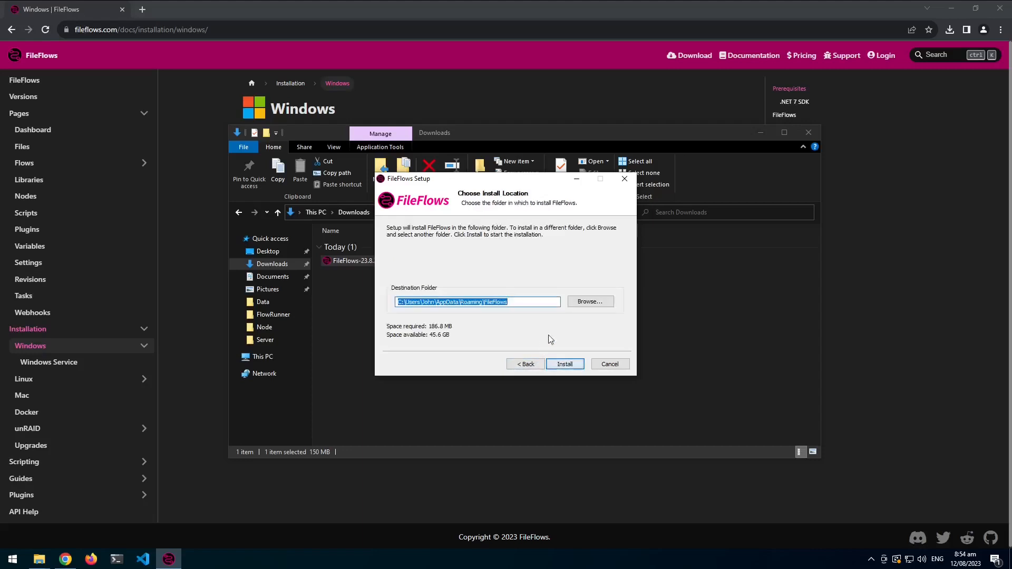
left_click(563, 363)
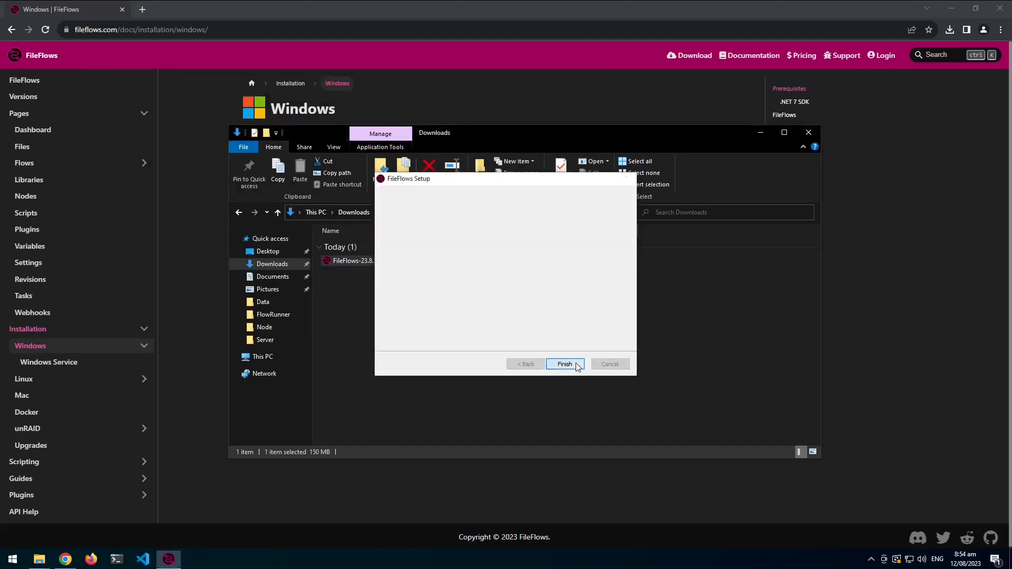
left_click(564, 364)
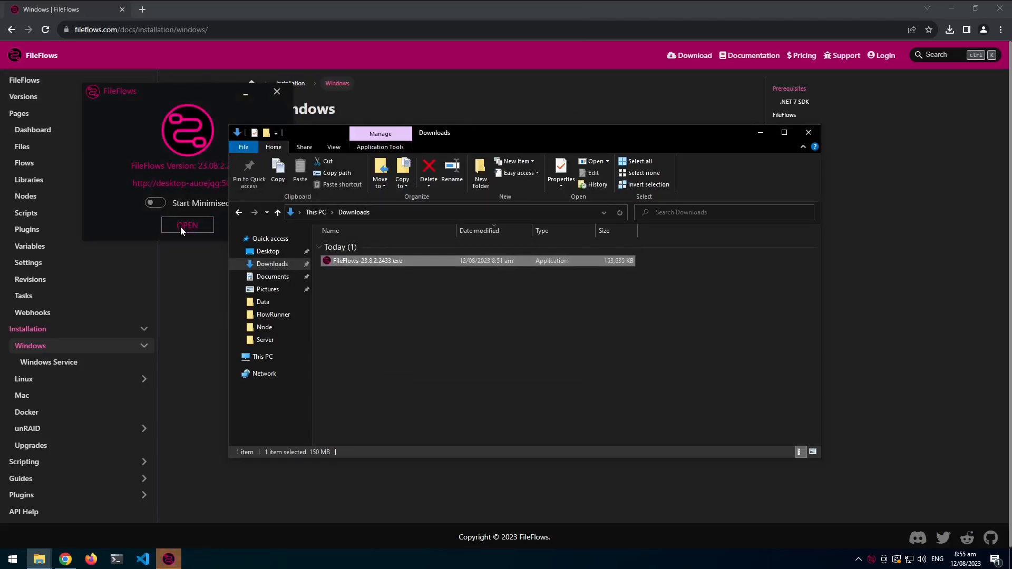
Launch the FileFlows web dashboard from the launcher's OPEN button.
left_click(188, 226)
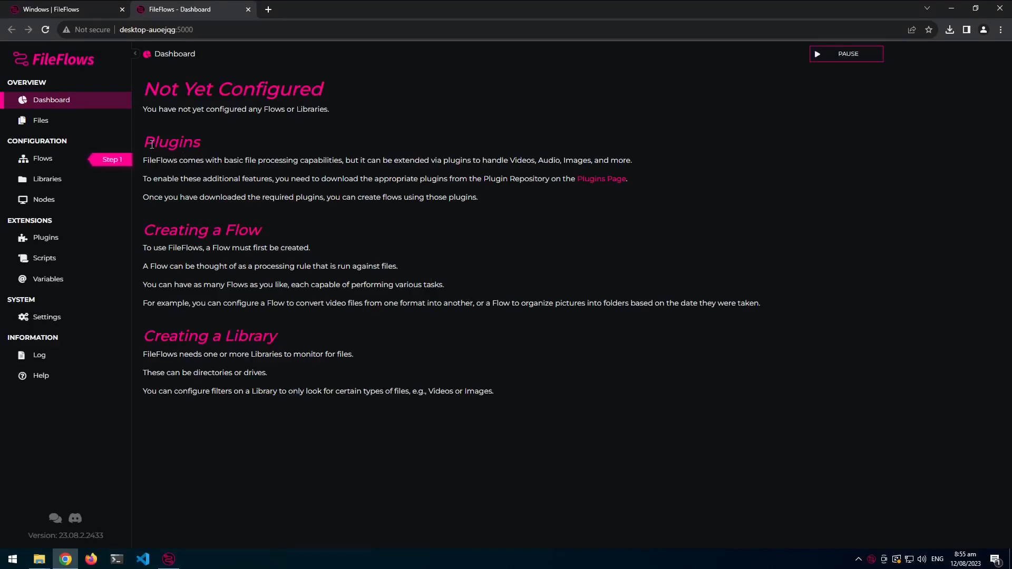
mouse_move(371, 195)
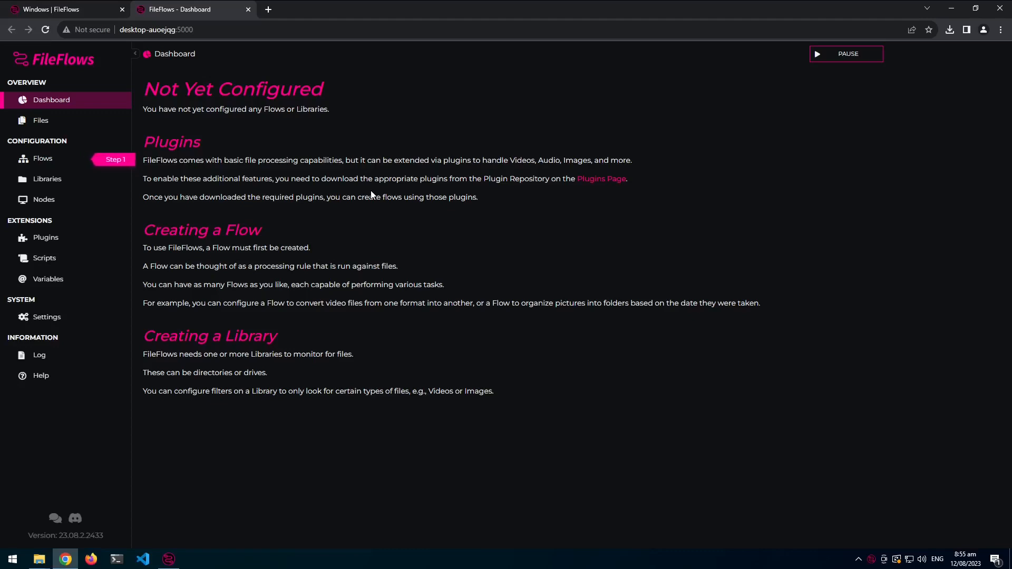
mouse_move(600, 179)
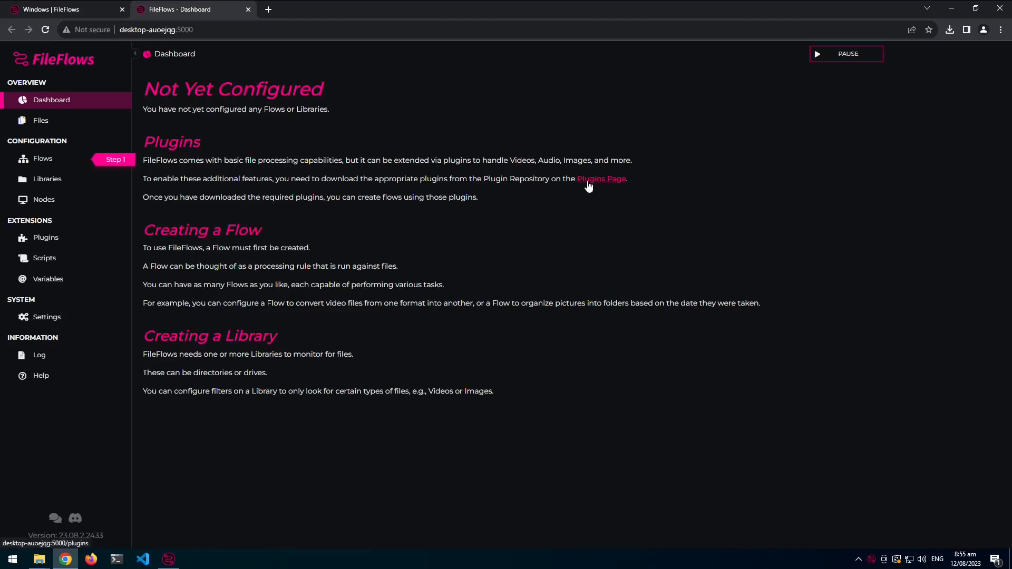
Download the Audio, Comic, Image and Emby Nodes plugins from the plugin browser.
left_click(600, 179)
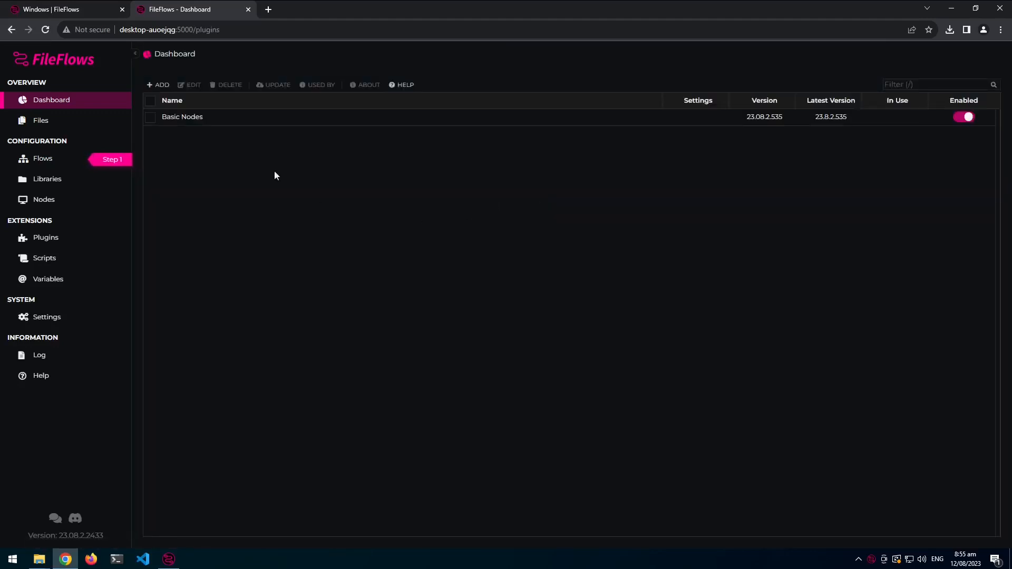
mouse_move(167, 93)
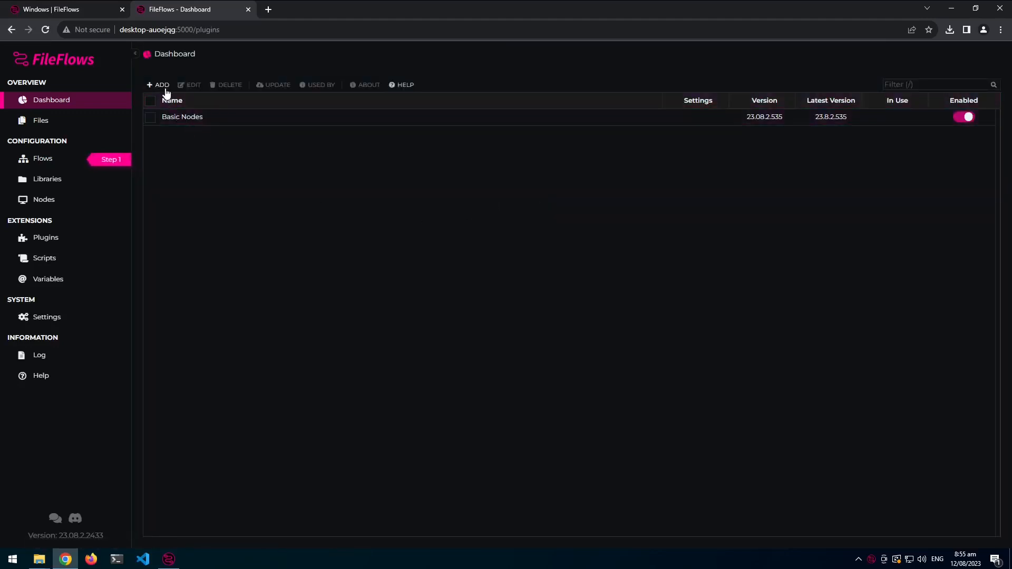
left_click(157, 84)
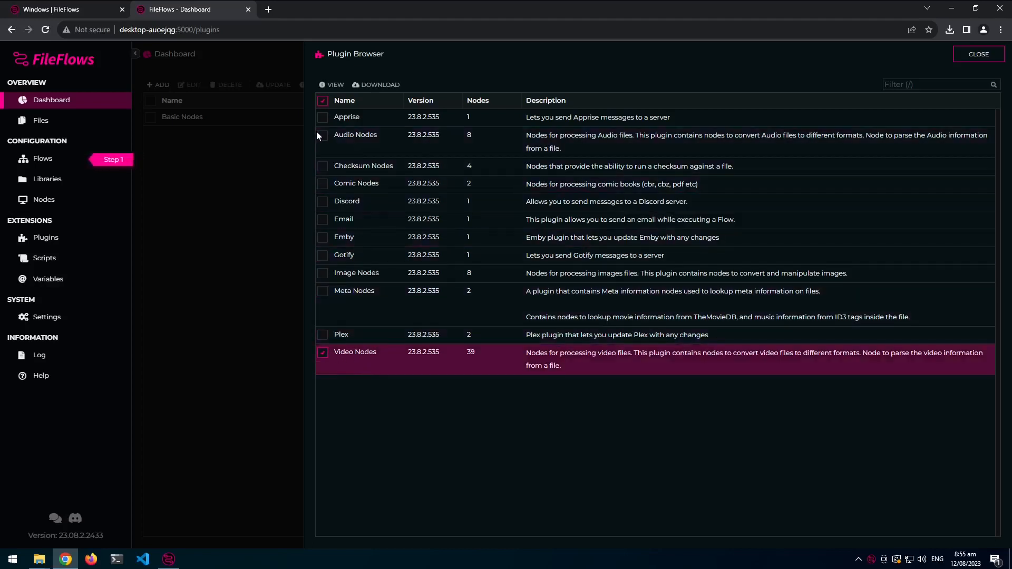
left_click(323, 135)
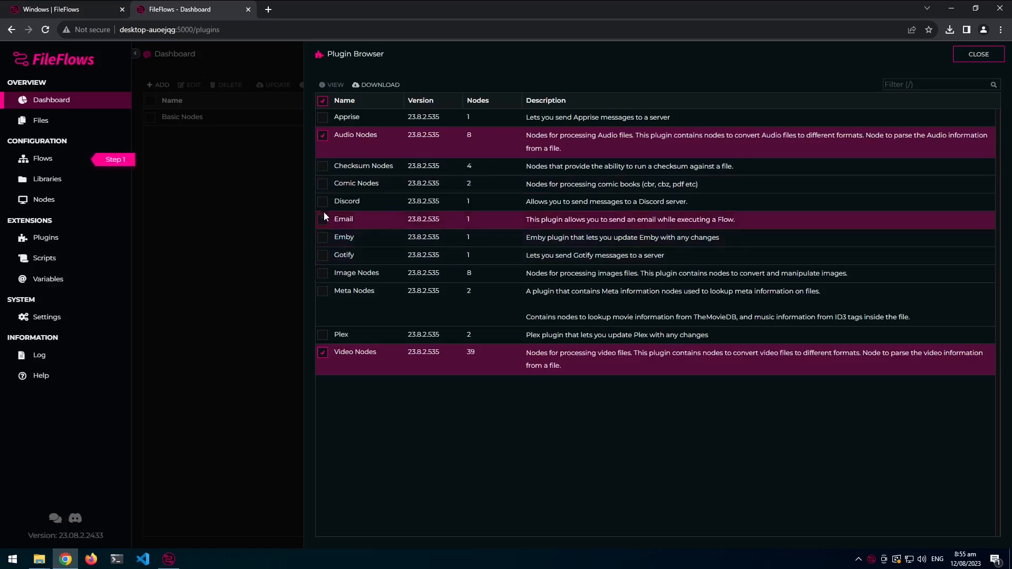
left_click(322, 183)
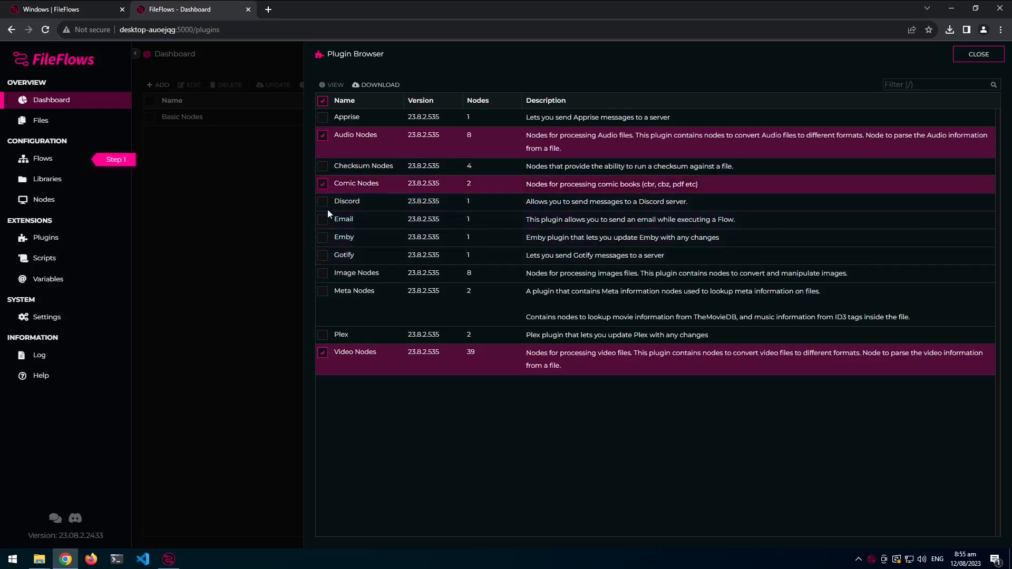
left_click(323, 272)
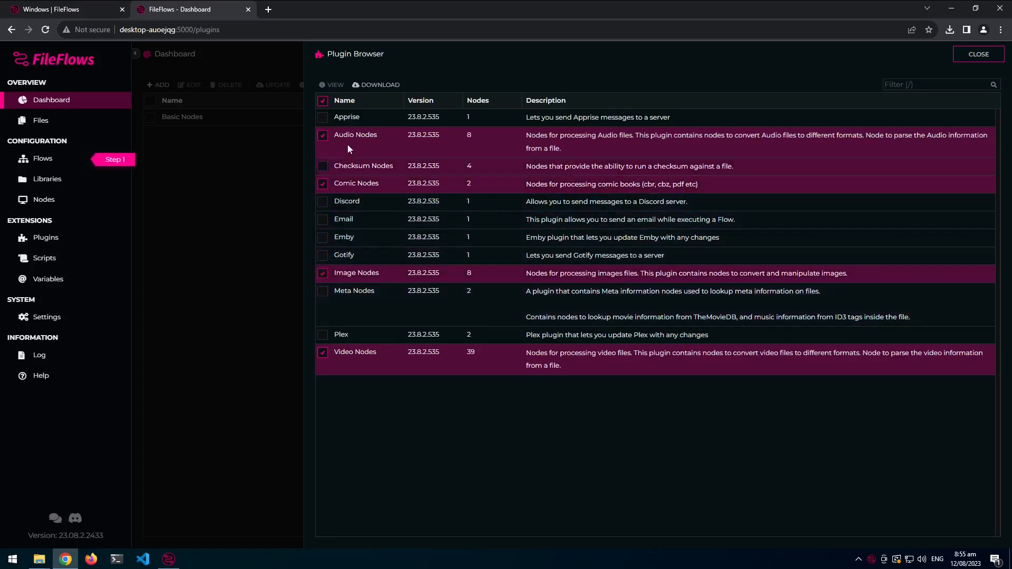
left_click(322, 237)
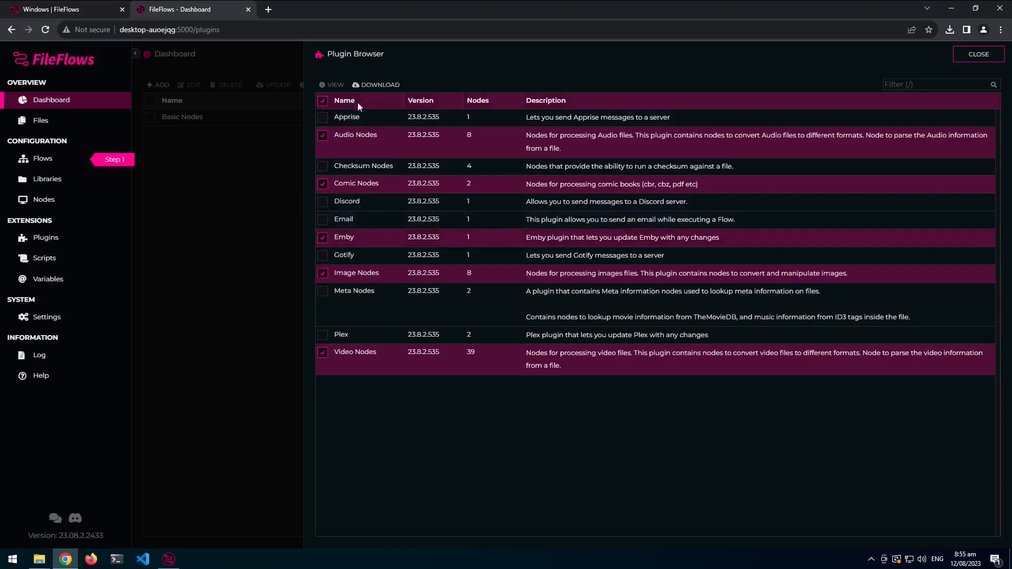
left_click(378, 84)
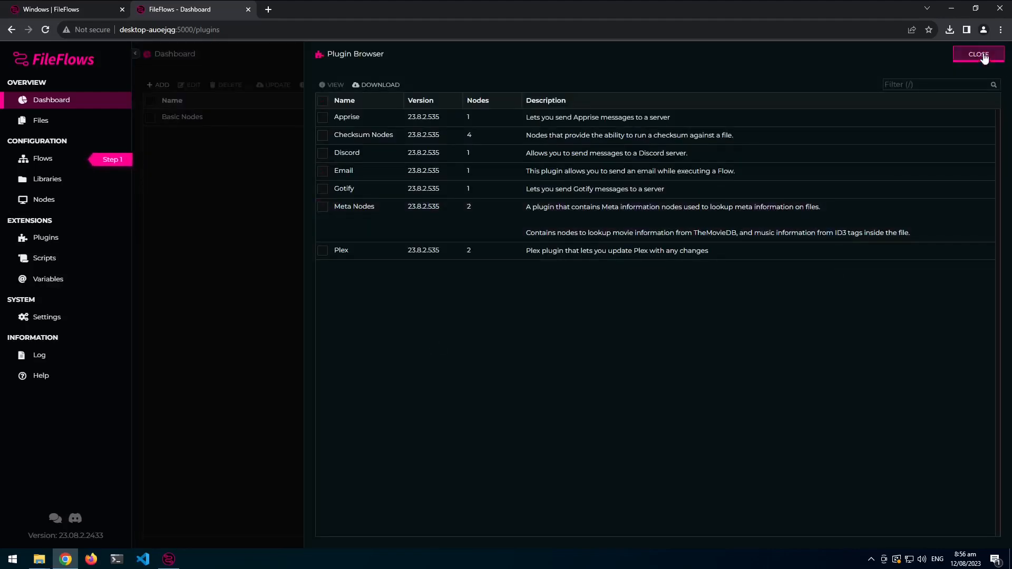
left_click(978, 53)
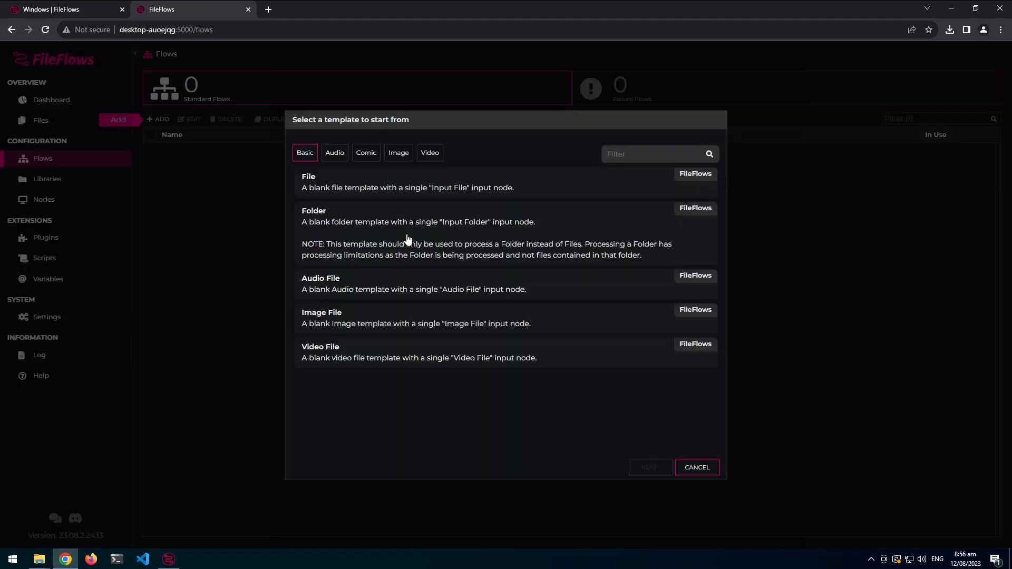
mouse_move(700, 315)
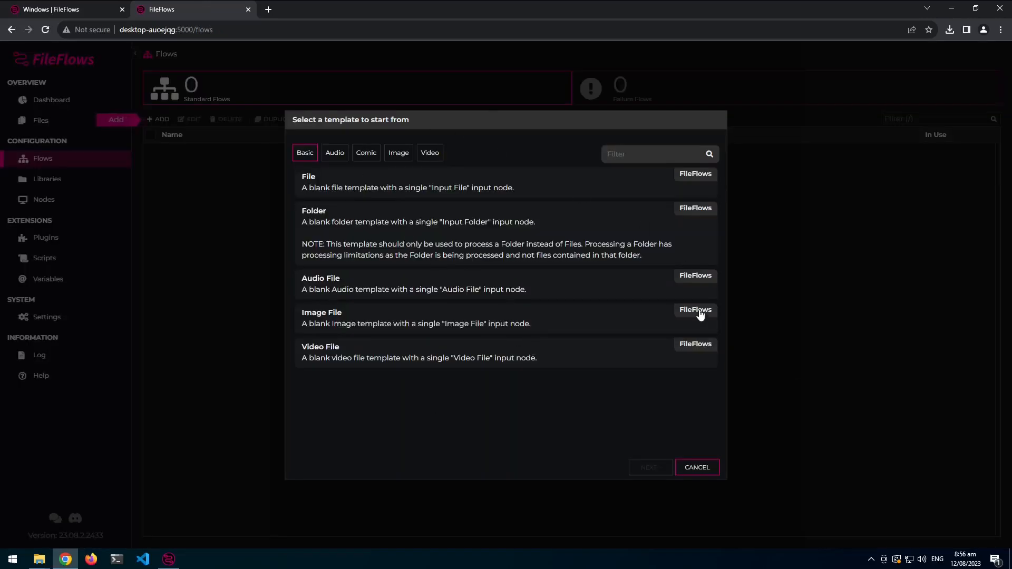
mouse_move(645, 290)
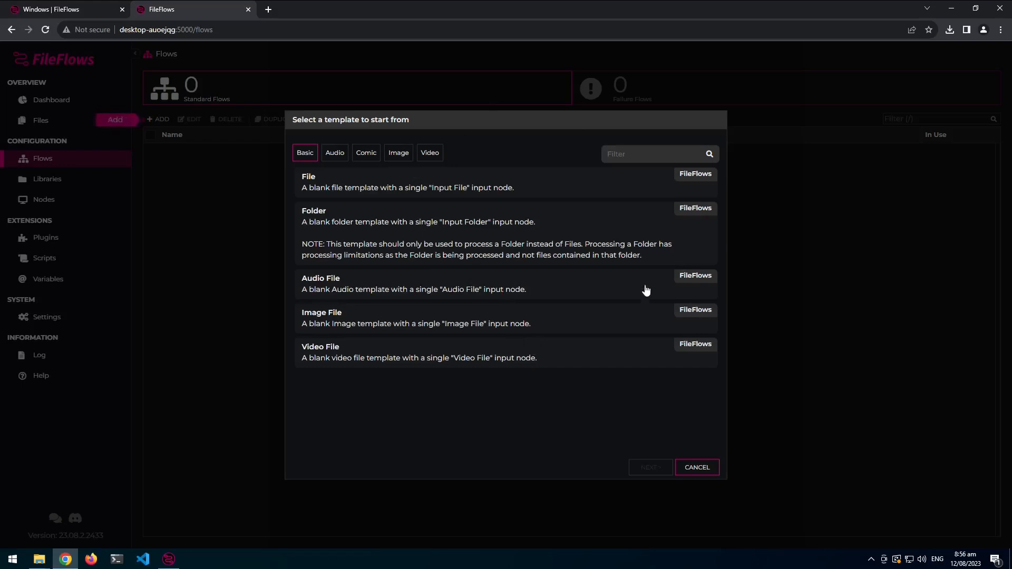
mouse_move(317, 164)
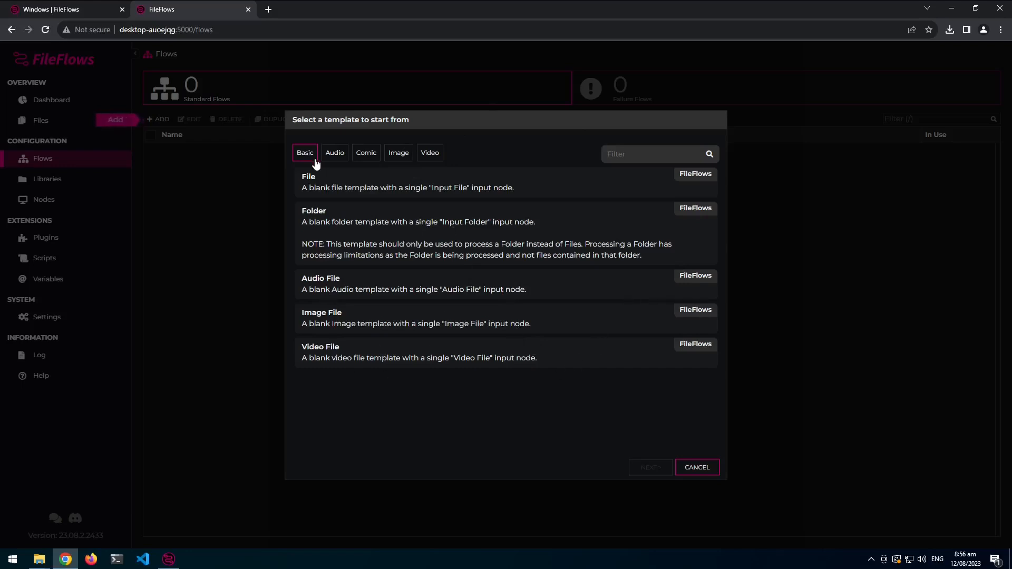
mouse_move(334, 192)
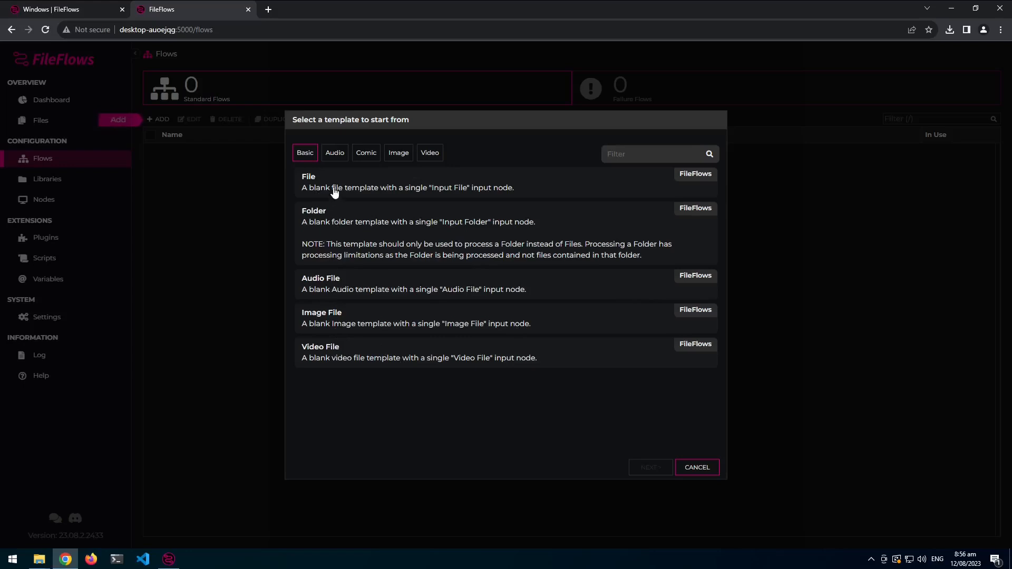
mouse_move(341, 285)
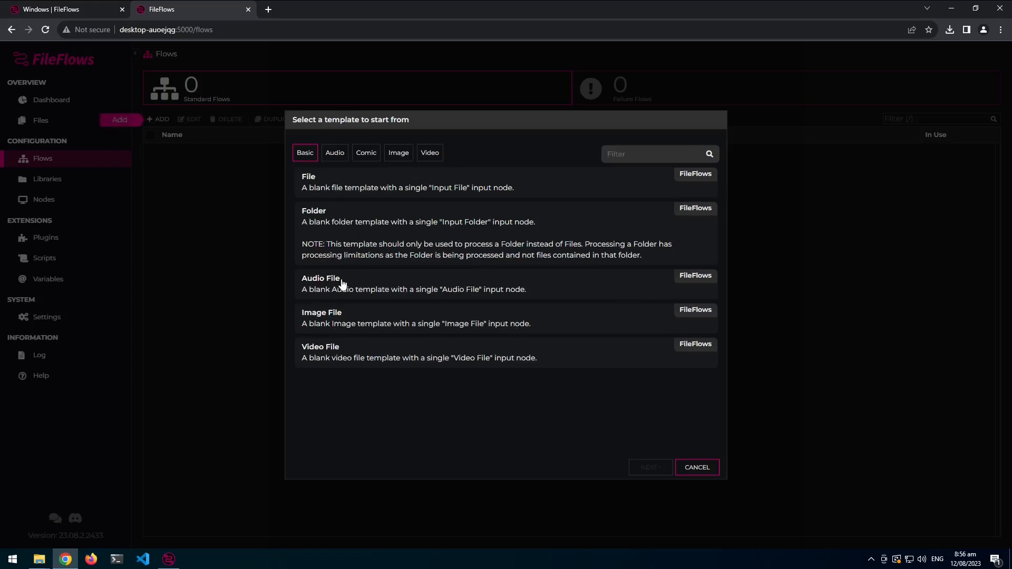
mouse_move(373, 372)
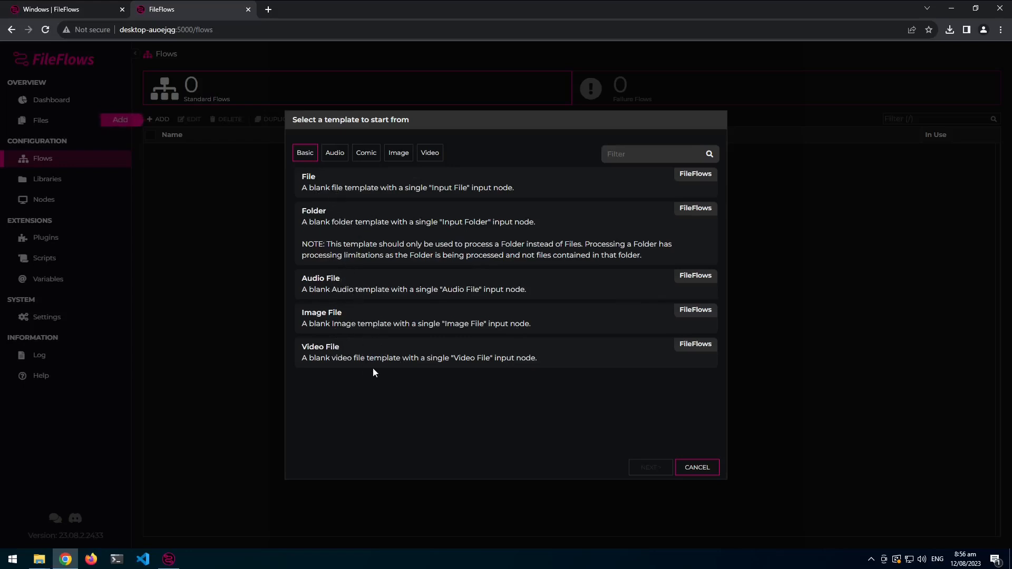
mouse_move(334, 332)
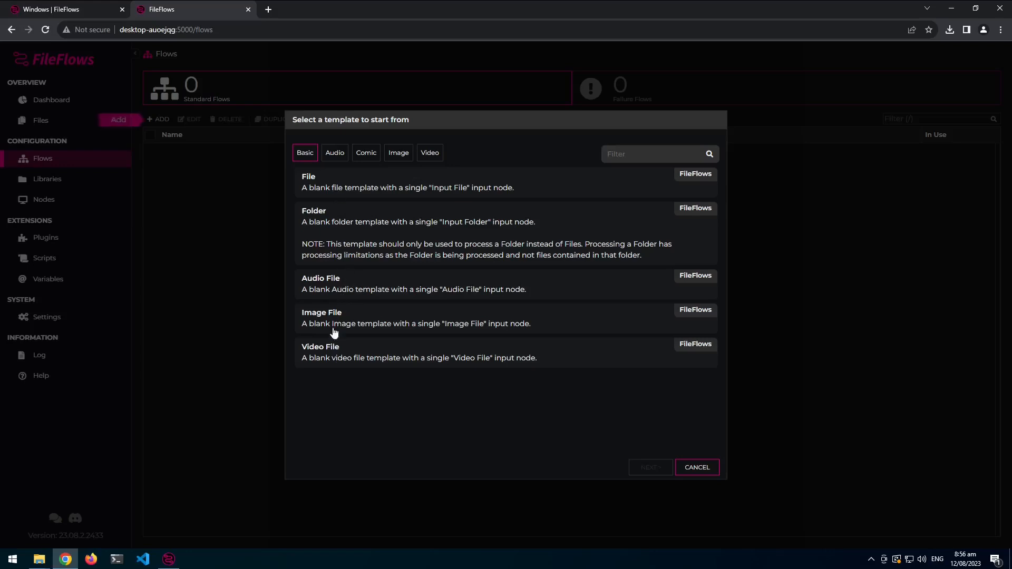
mouse_move(346, 286)
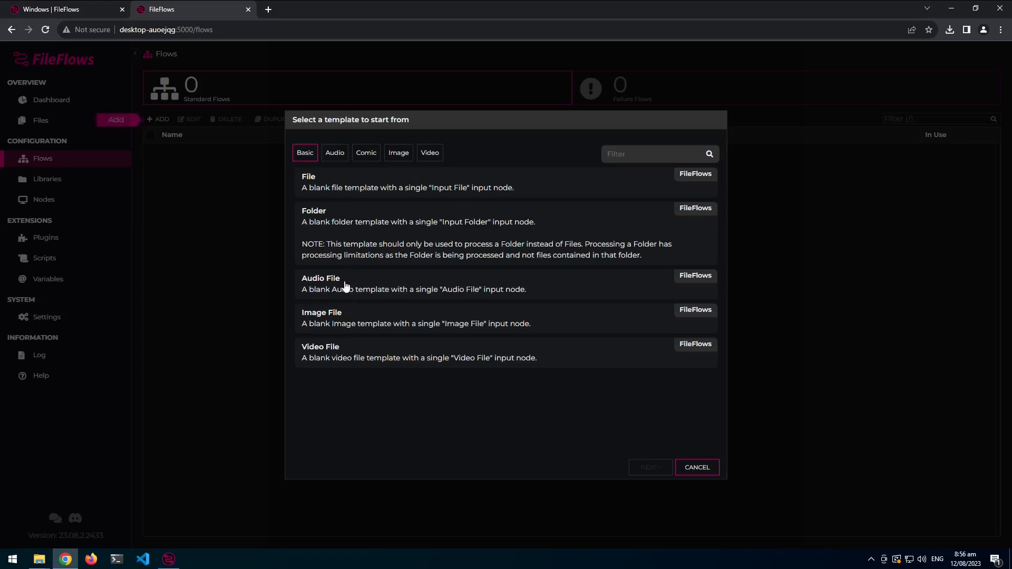
mouse_move(418, 172)
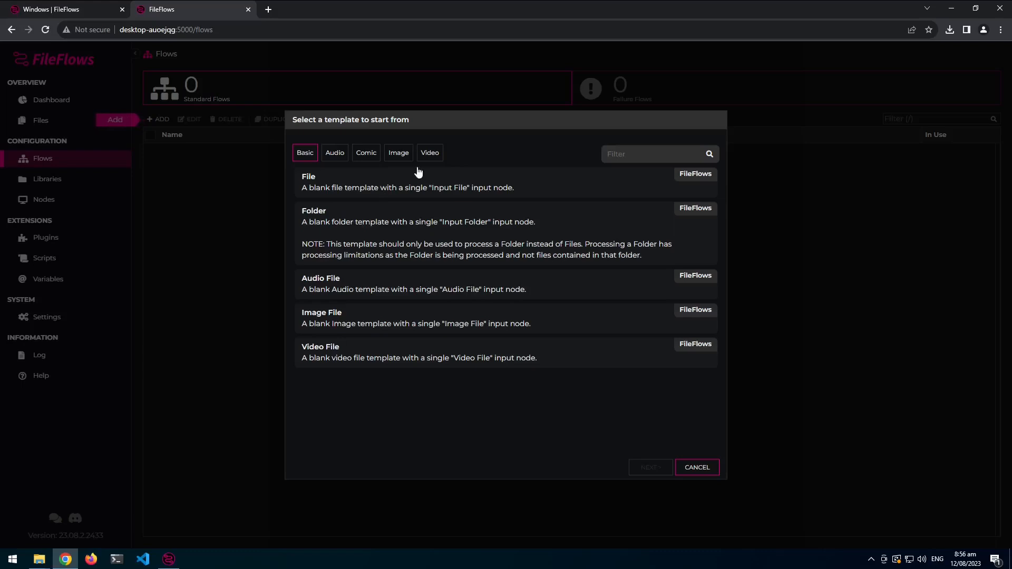
Show the Video category of flow templates in the new-flow picker.
left_click(428, 151)
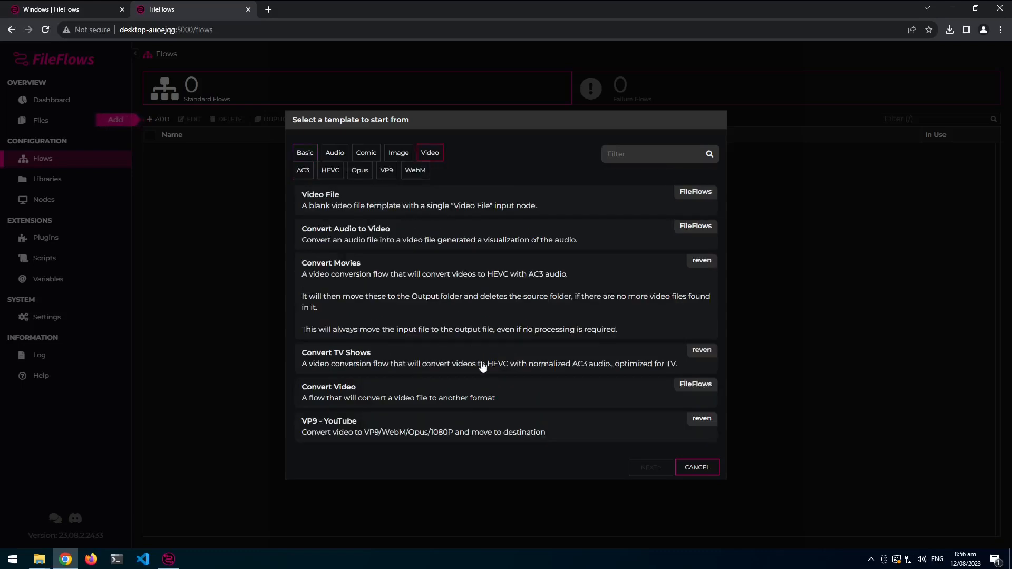
mouse_move(564, 343)
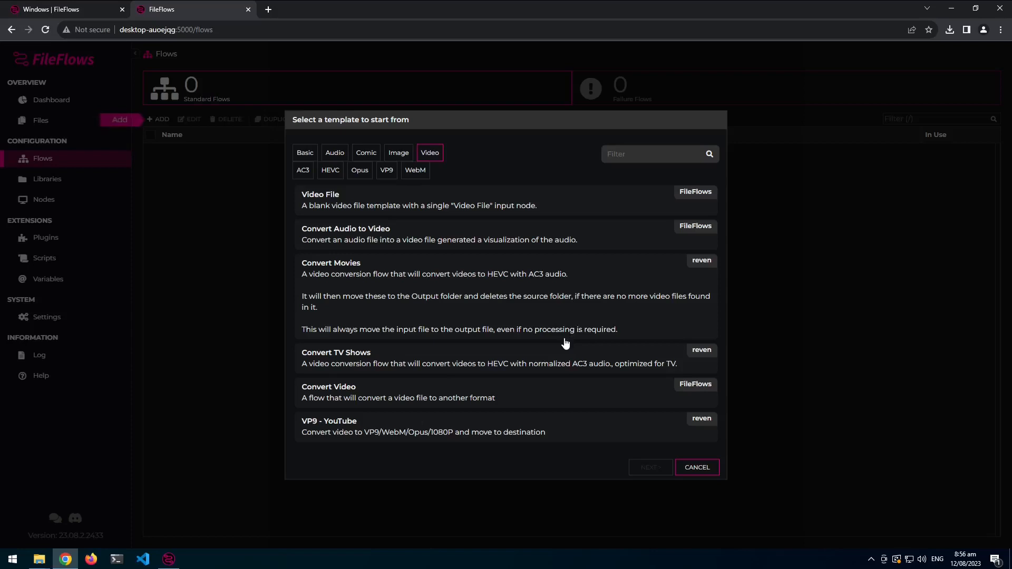
mouse_move(684, 197)
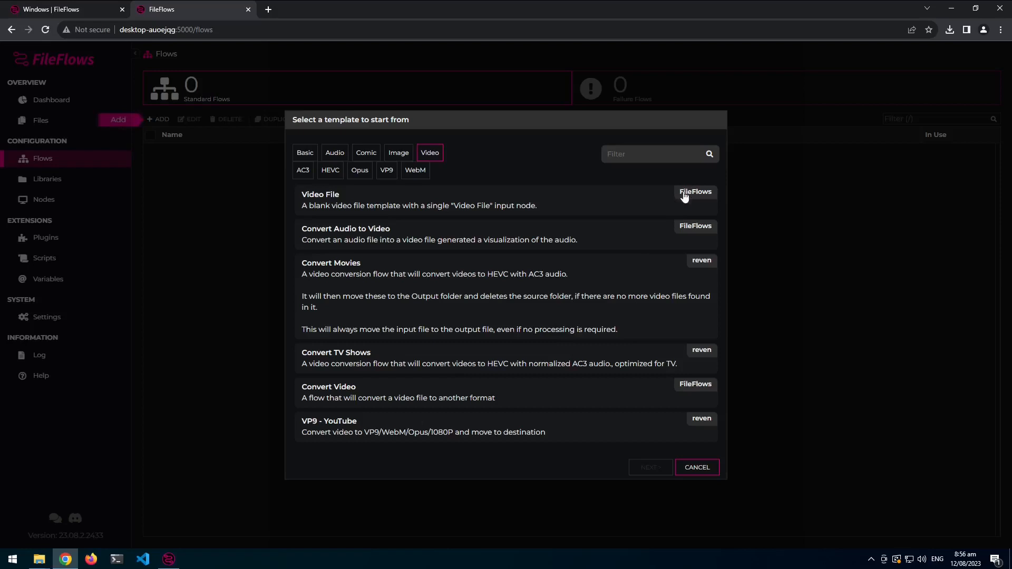
mouse_move(713, 201)
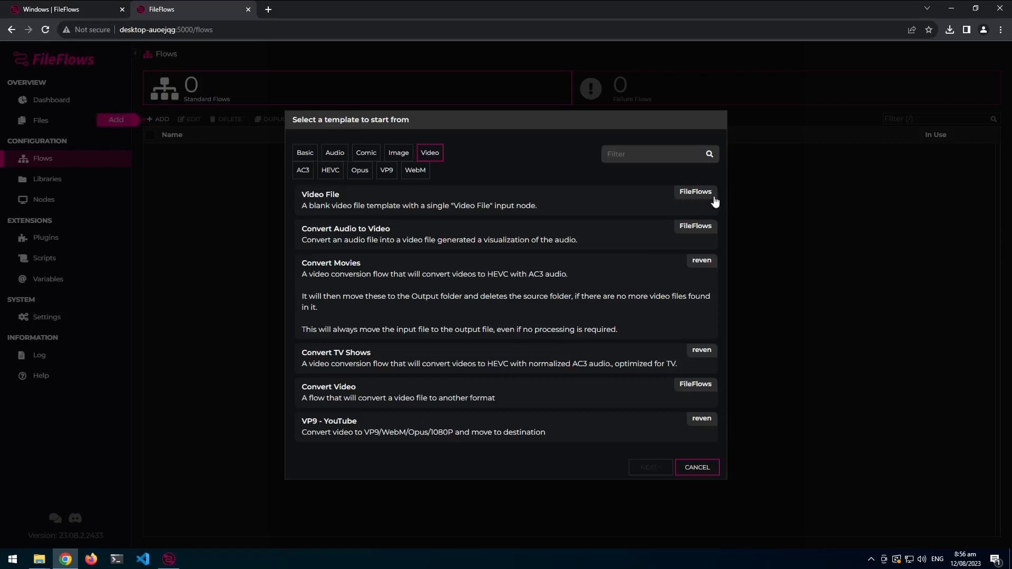
mouse_move(693, 273)
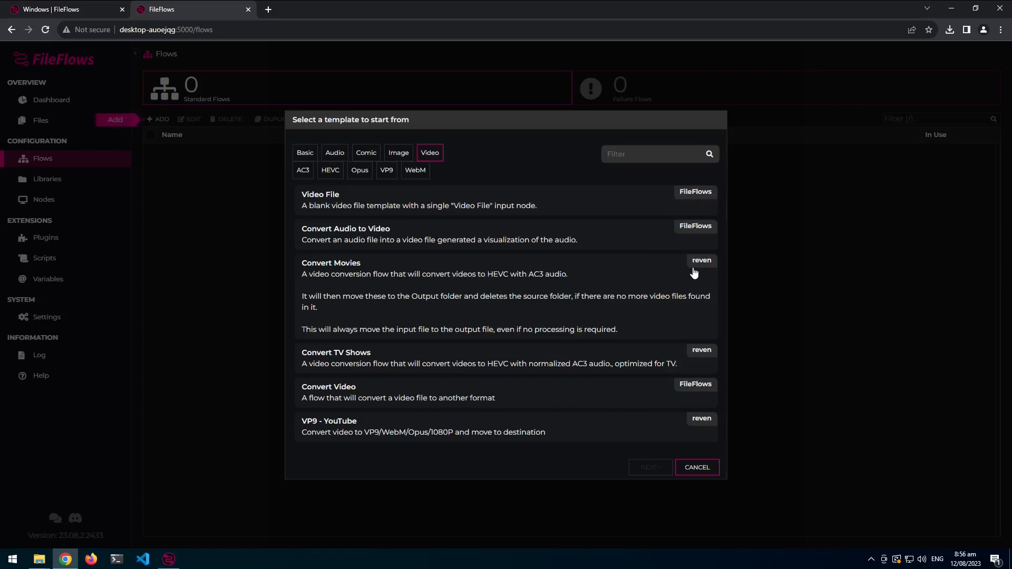
mouse_move(596, 356)
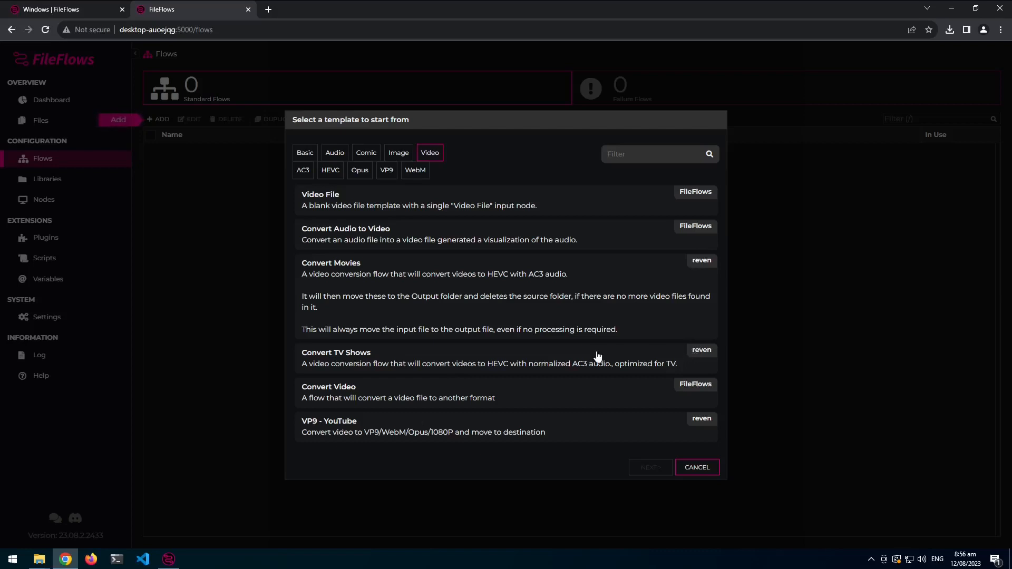
mouse_move(559, 351)
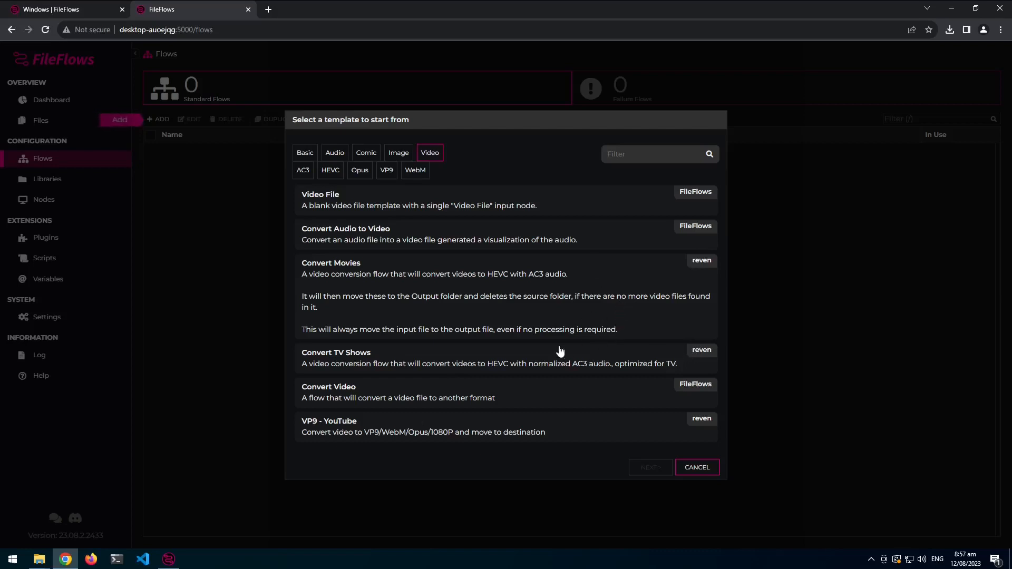
mouse_move(453, 305)
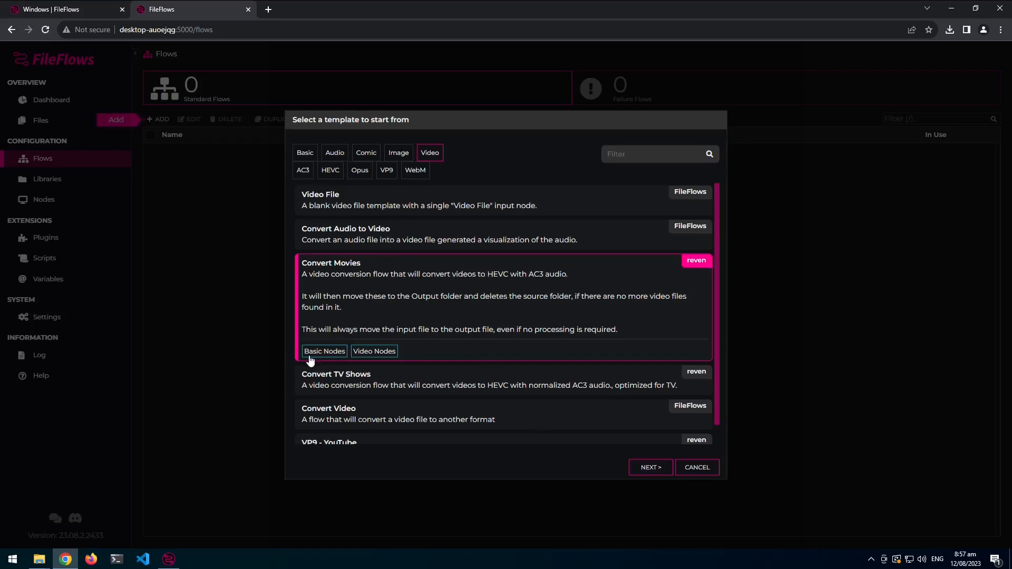
mouse_move(380, 362)
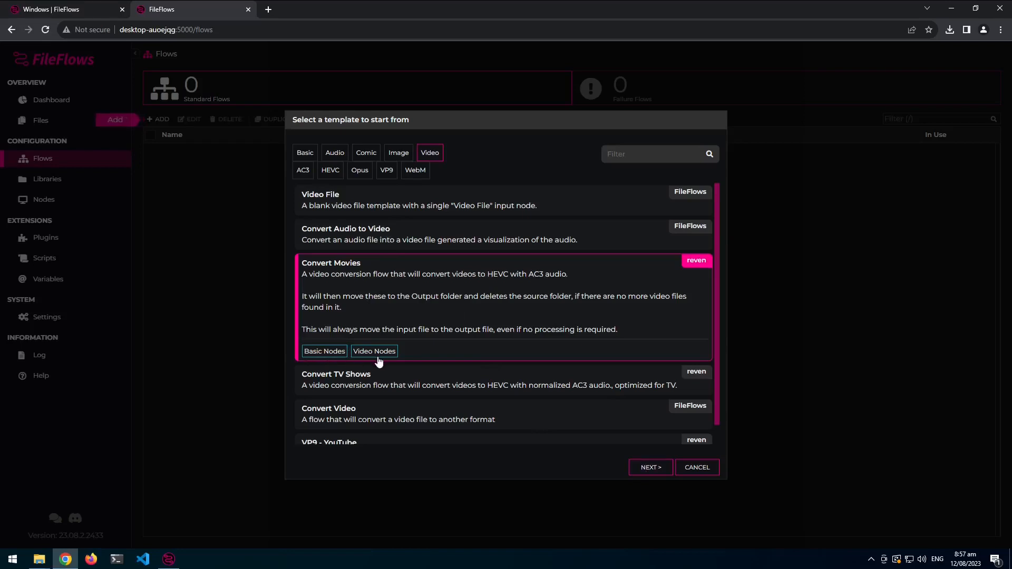
mouse_move(351, 361)
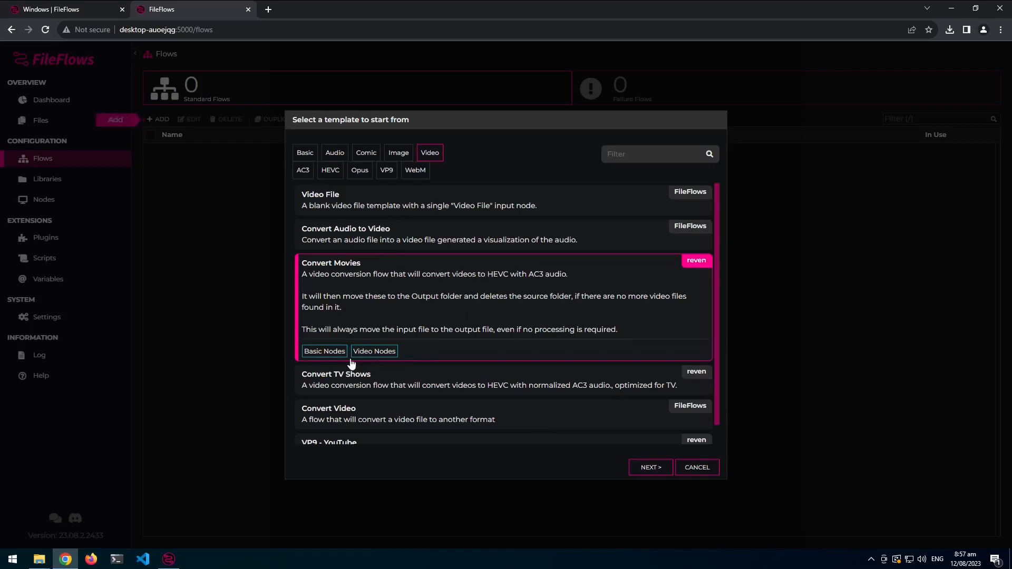
mouse_move(361, 360)
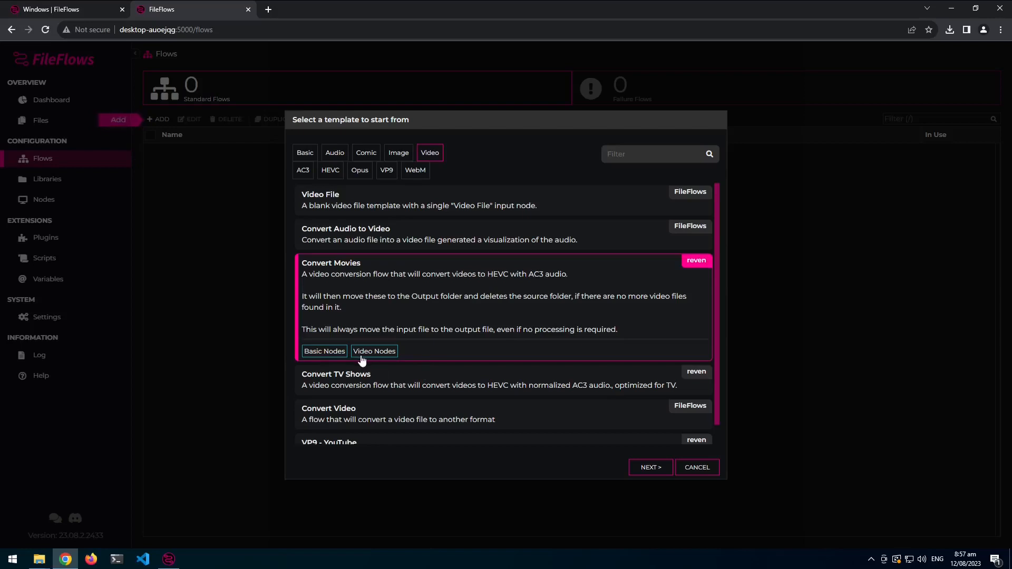
mouse_move(492, 309)
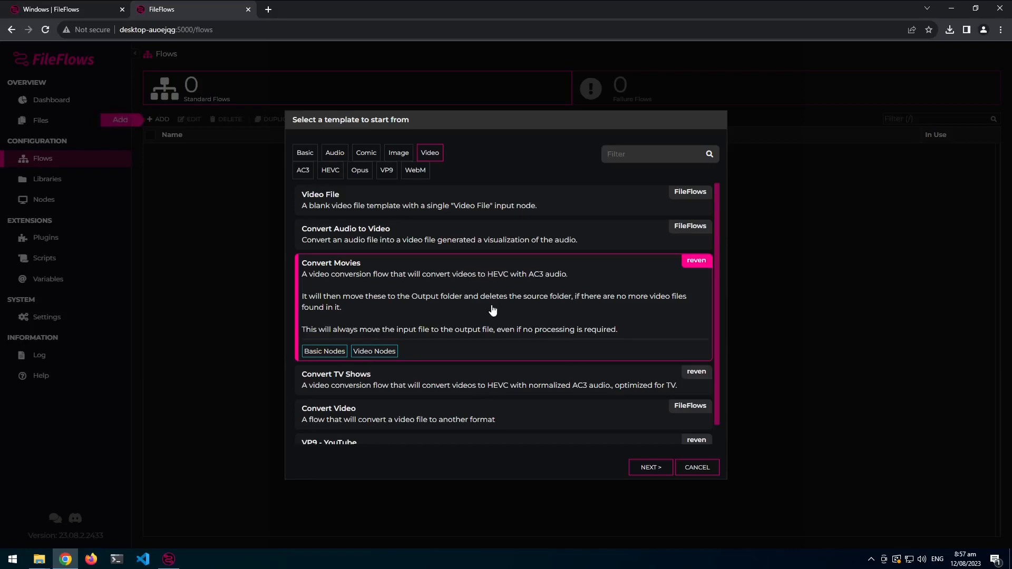
mouse_move(364, 167)
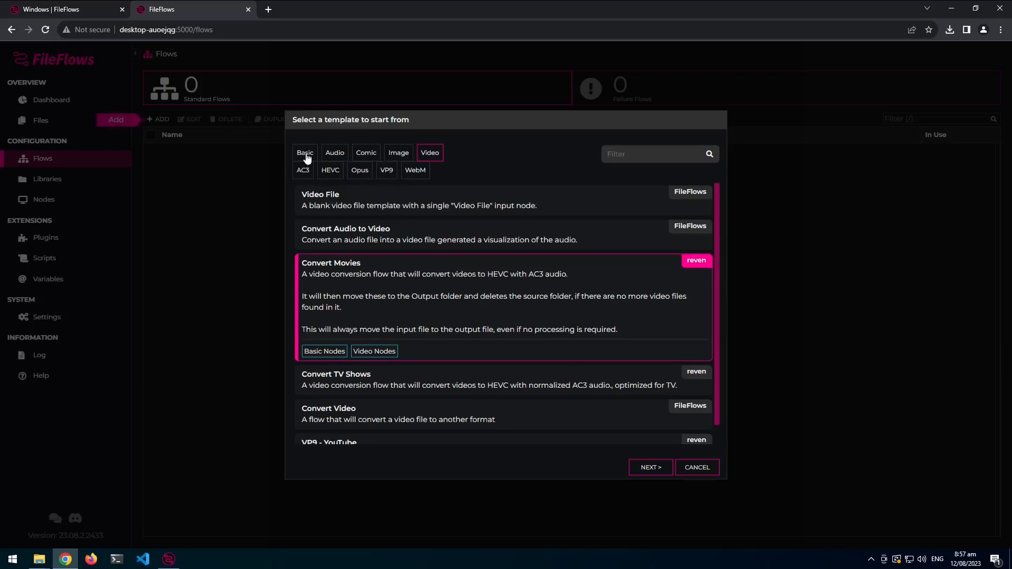
mouse_move(354, 156)
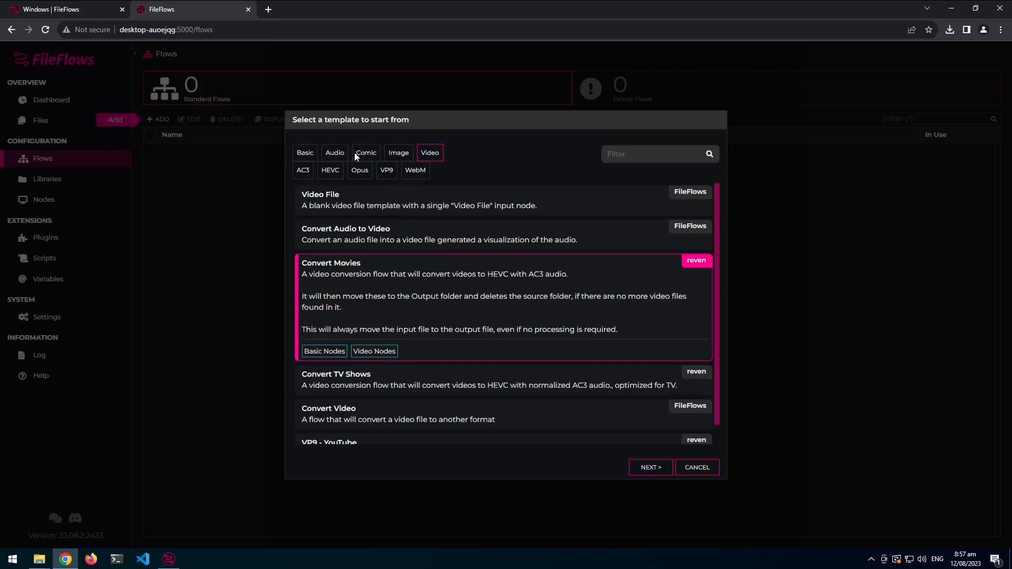
mouse_move(429, 151)
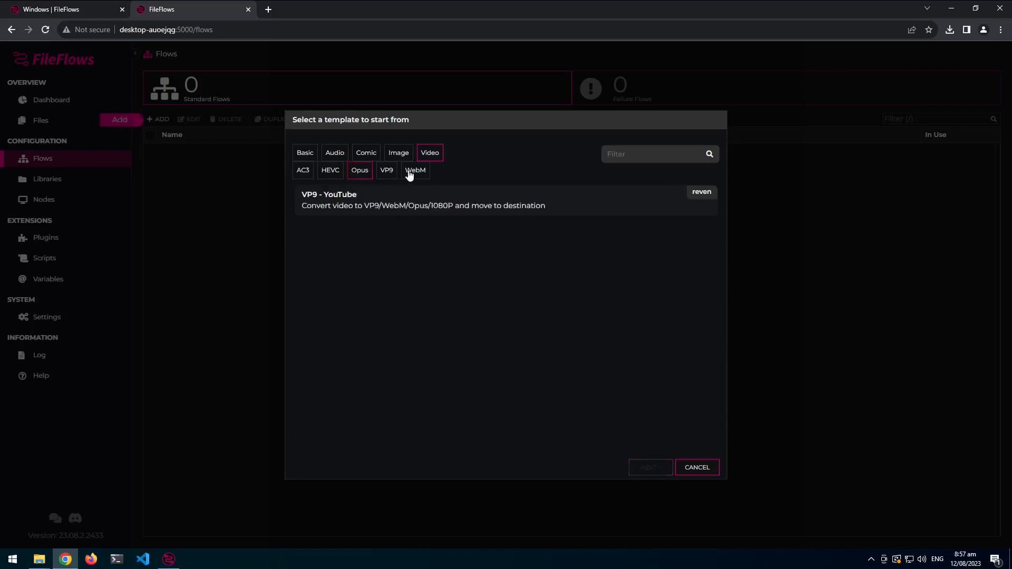
Filter templates by HEVC and AC3 tags, then clear filters to list all templates.
left_click(330, 170)
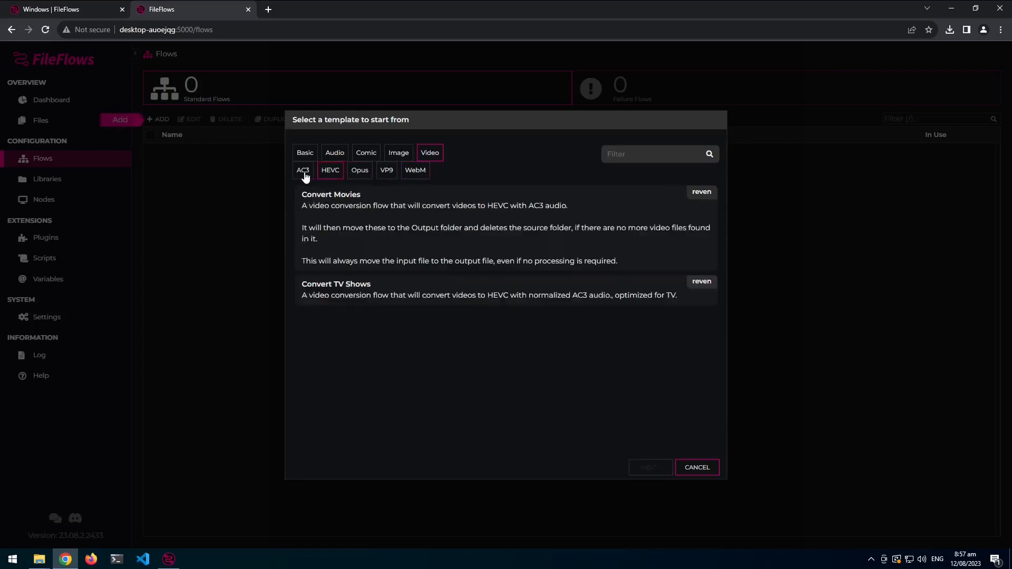
left_click(303, 170)
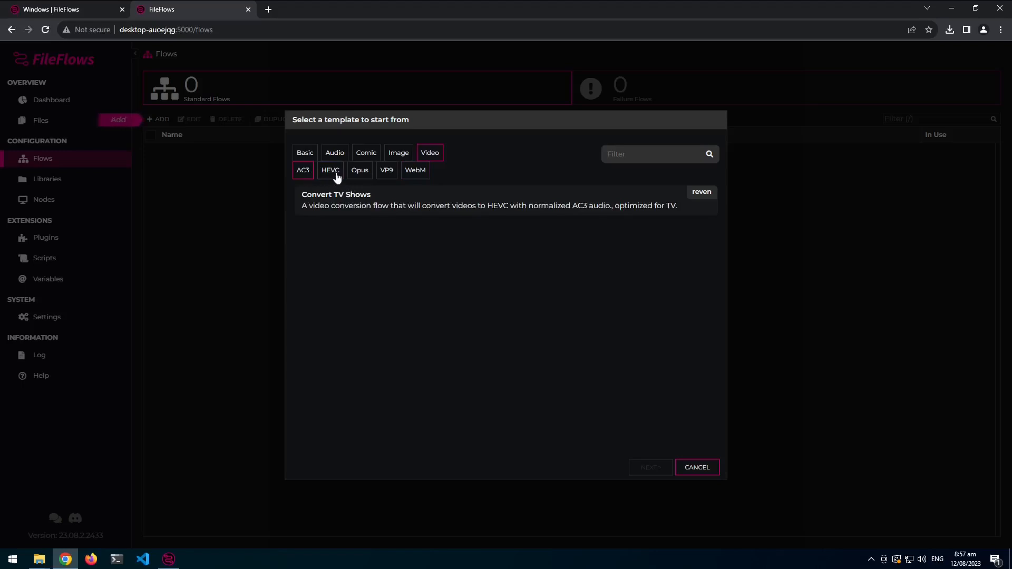
left_click(386, 170)
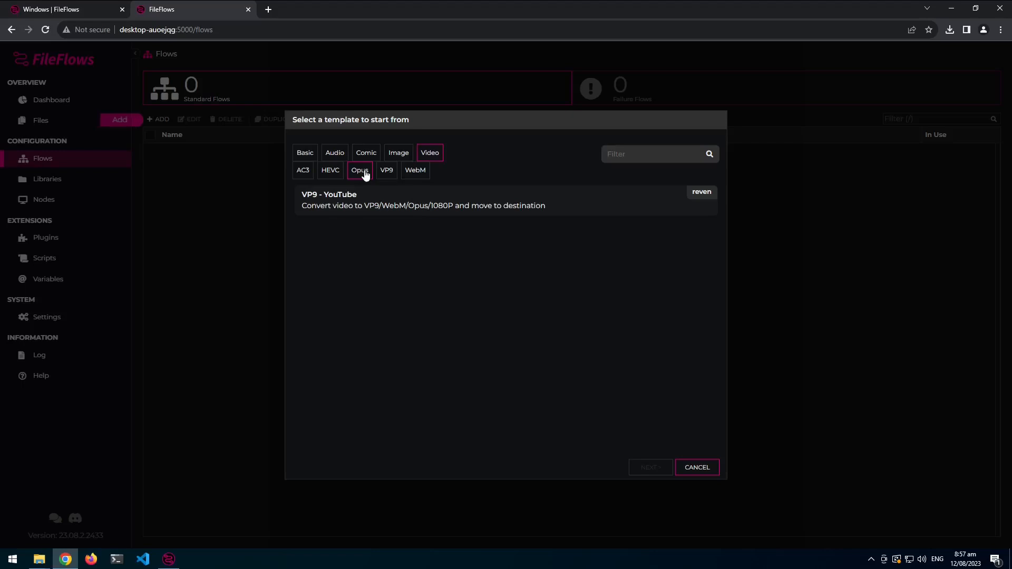
mouse_move(388, 168)
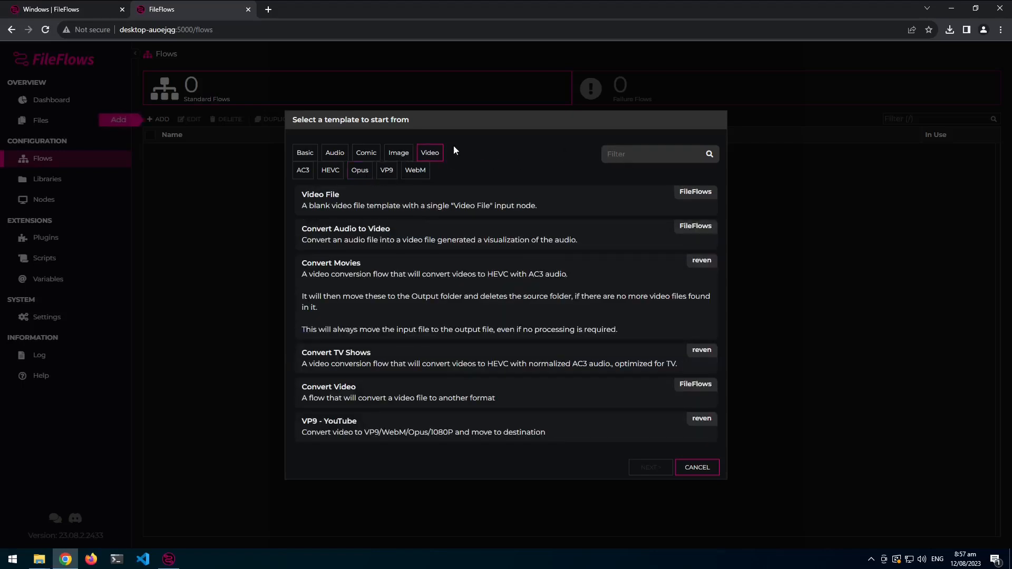
mouse_move(429, 153)
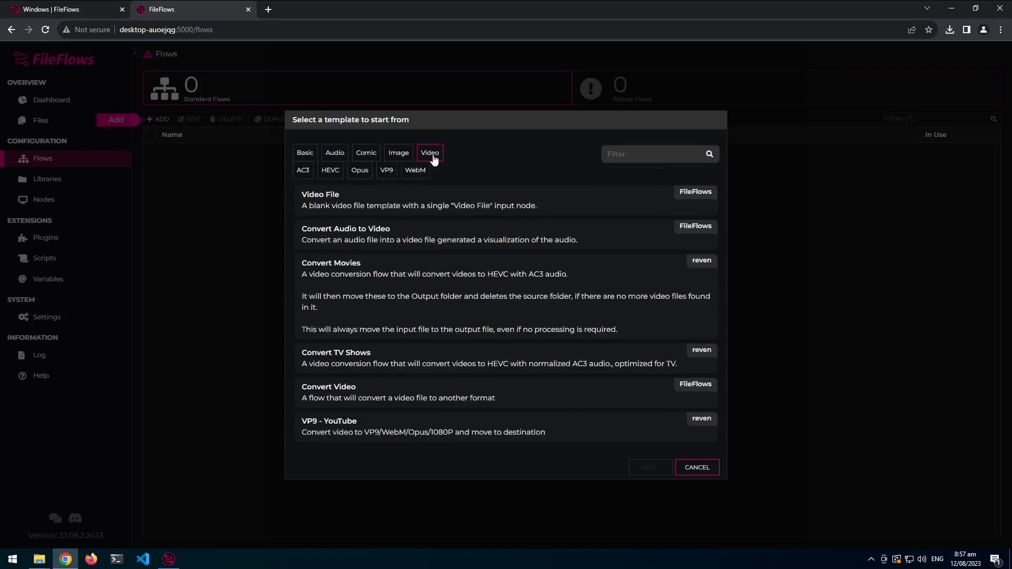
left_click(304, 153)
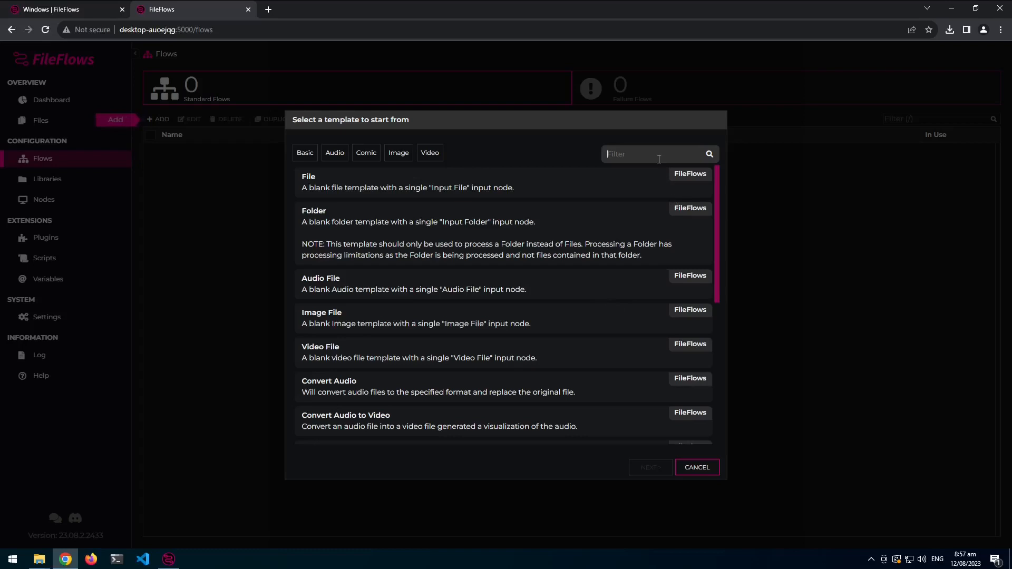
Choose the Convert Movies template and continue to its setup form.
type("reve")
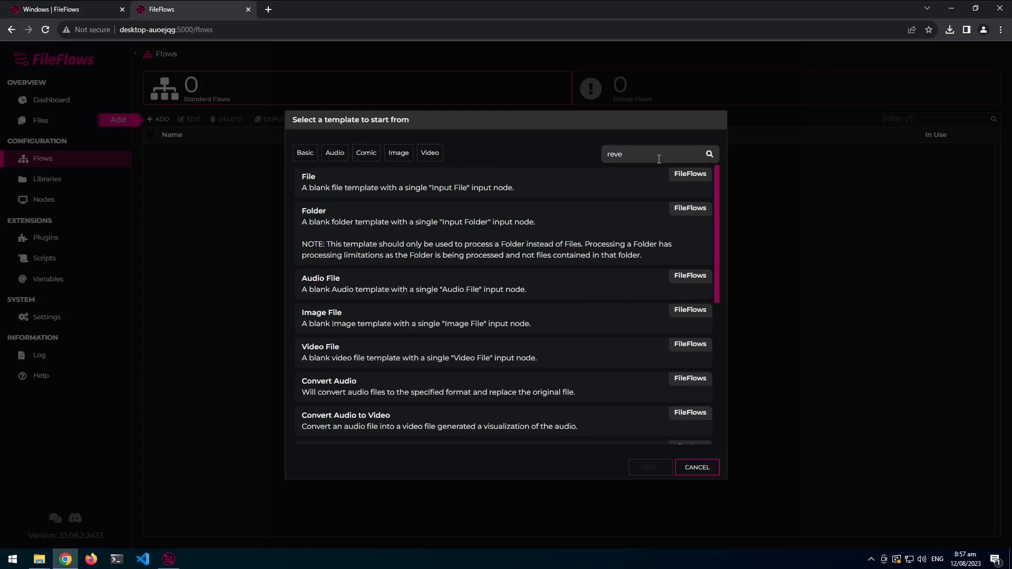
type("n")
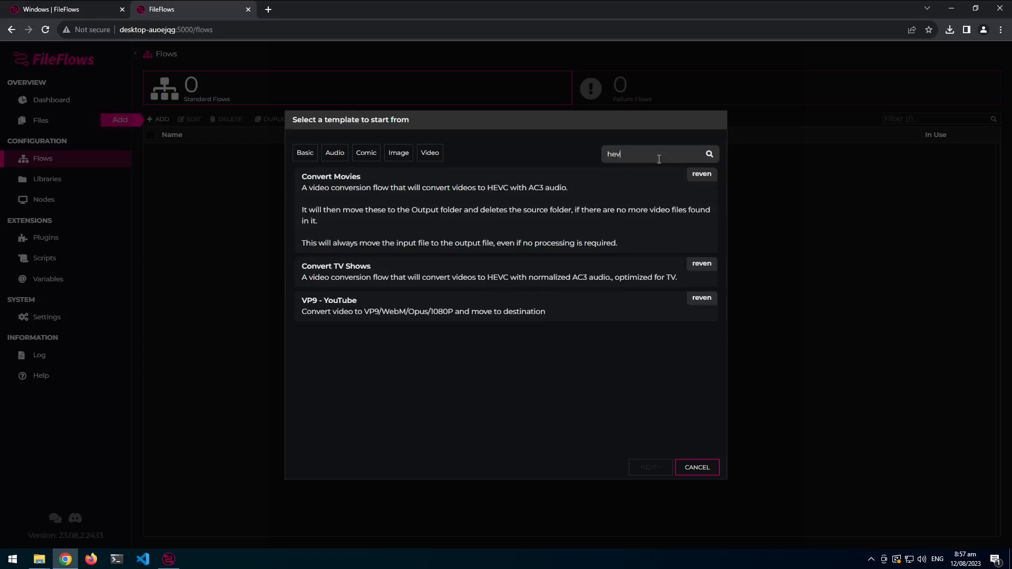
type("c")
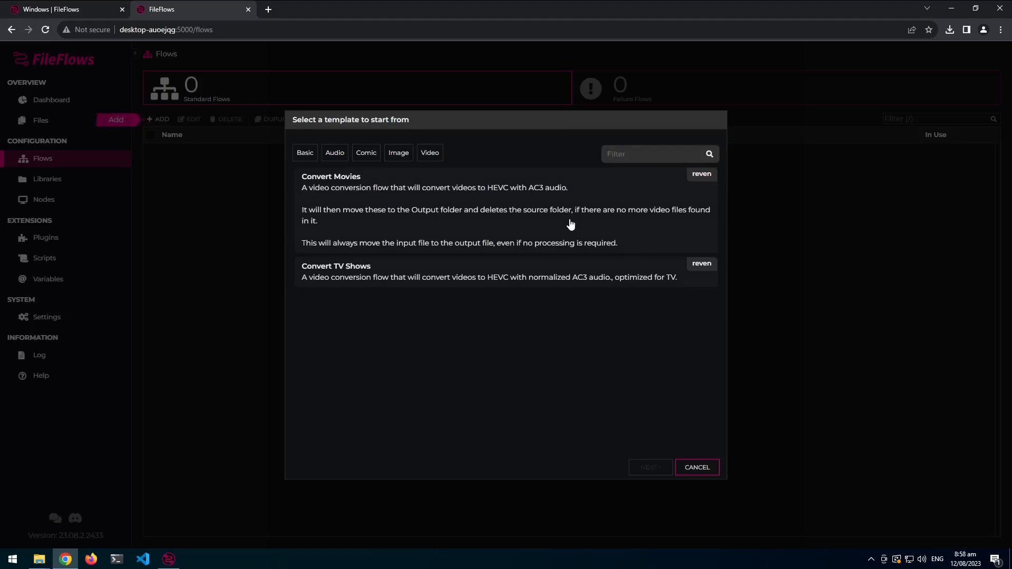
left_click(651, 467)
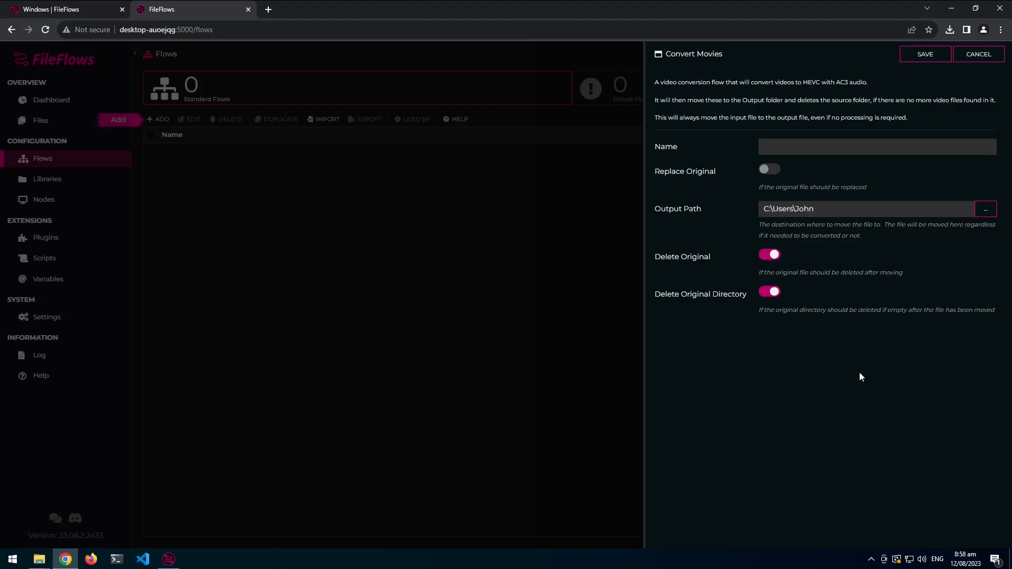
mouse_move(913, 117)
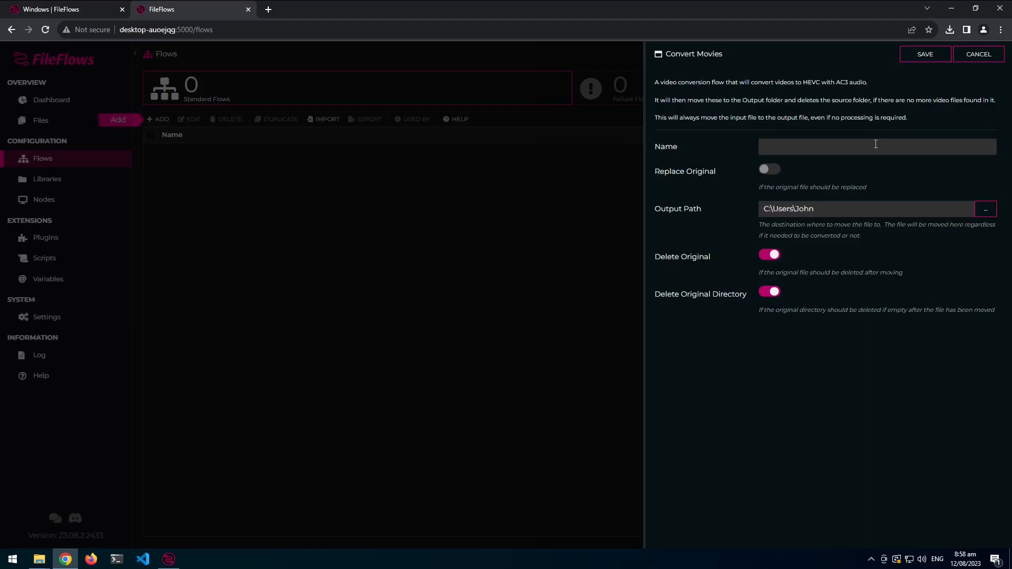
mouse_move(852, 179)
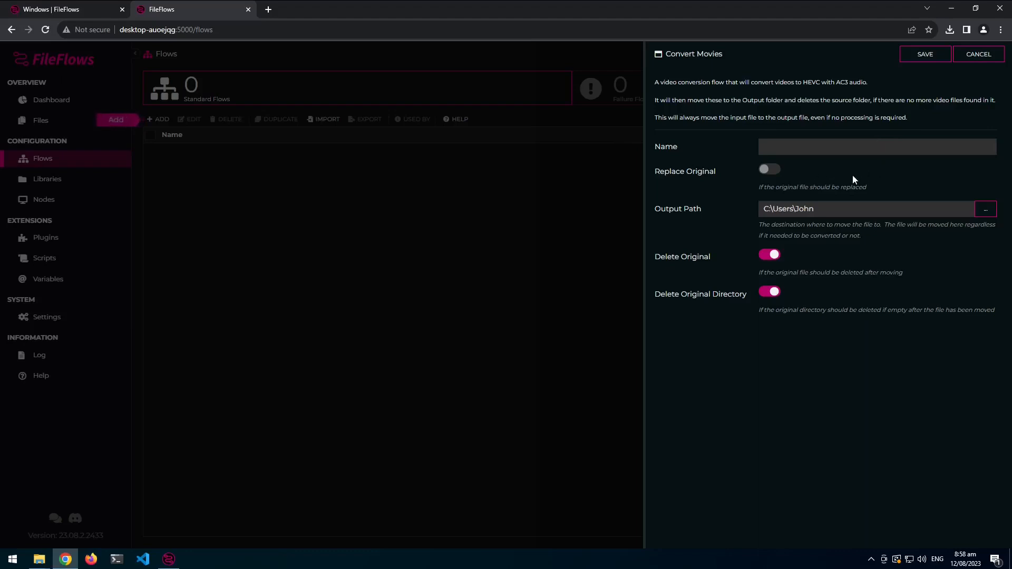
mouse_move(734, 250)
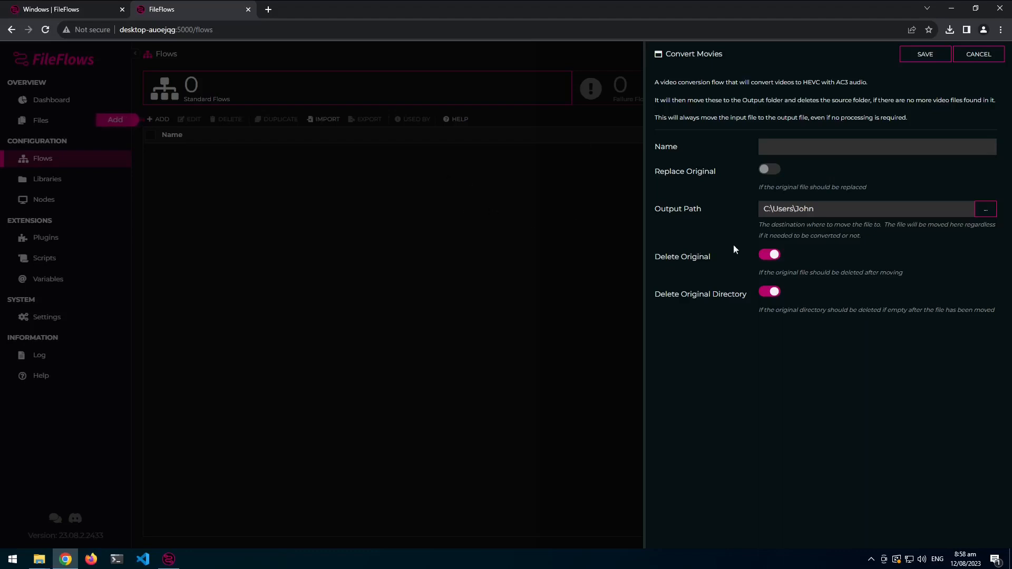
mouse_move(787, 271)
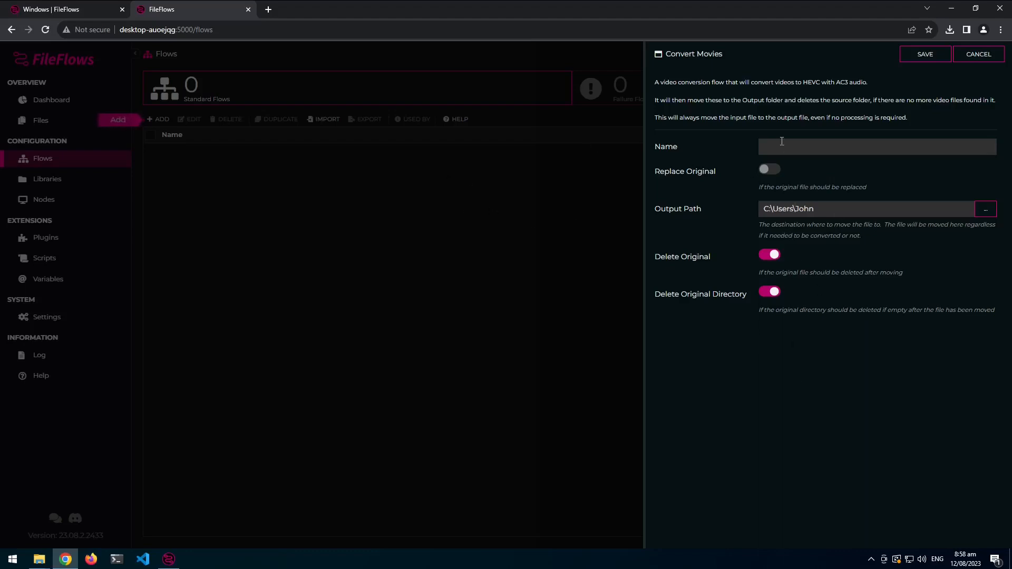
Save the flow as 'convert movies' with output path C:\Users\John\Videos\Movies.
type("conv")
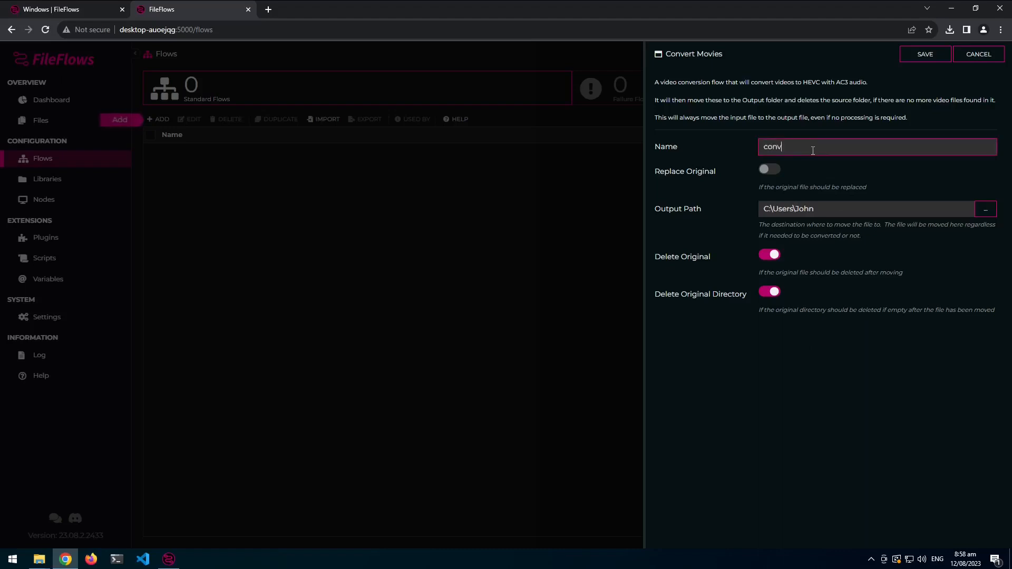
type("ert movies")
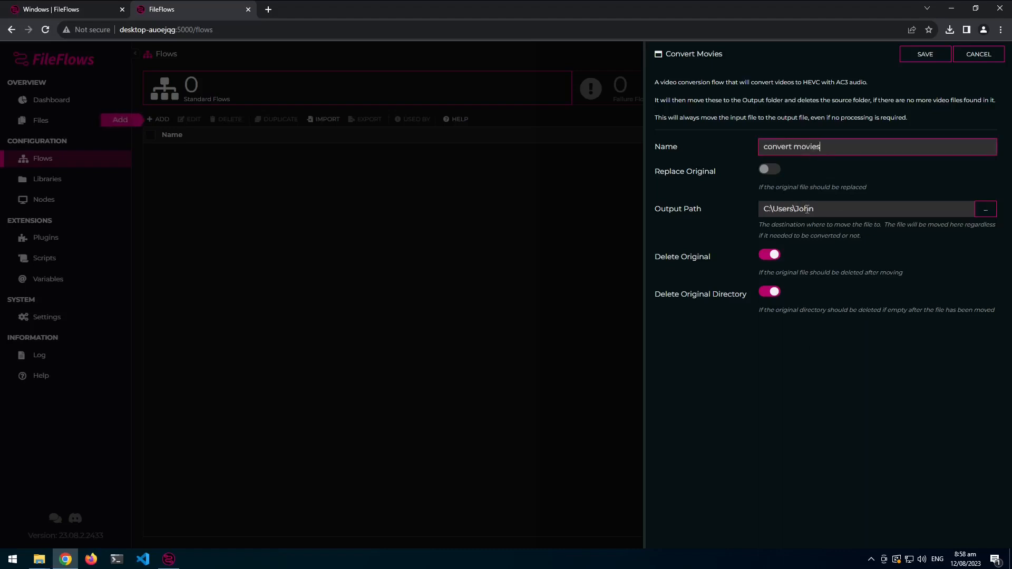
type("\\Vid")
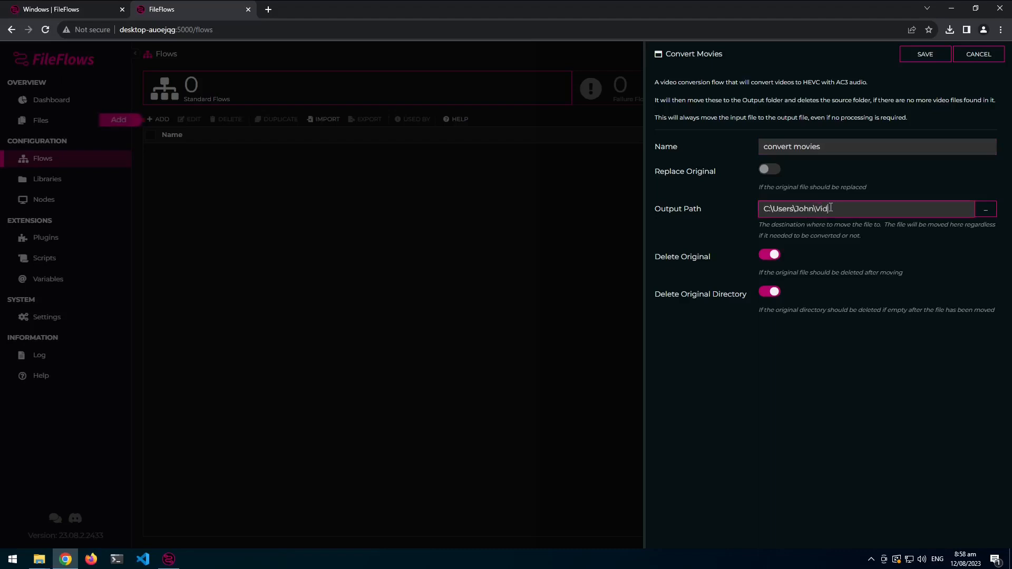
type("eos\\Movies")
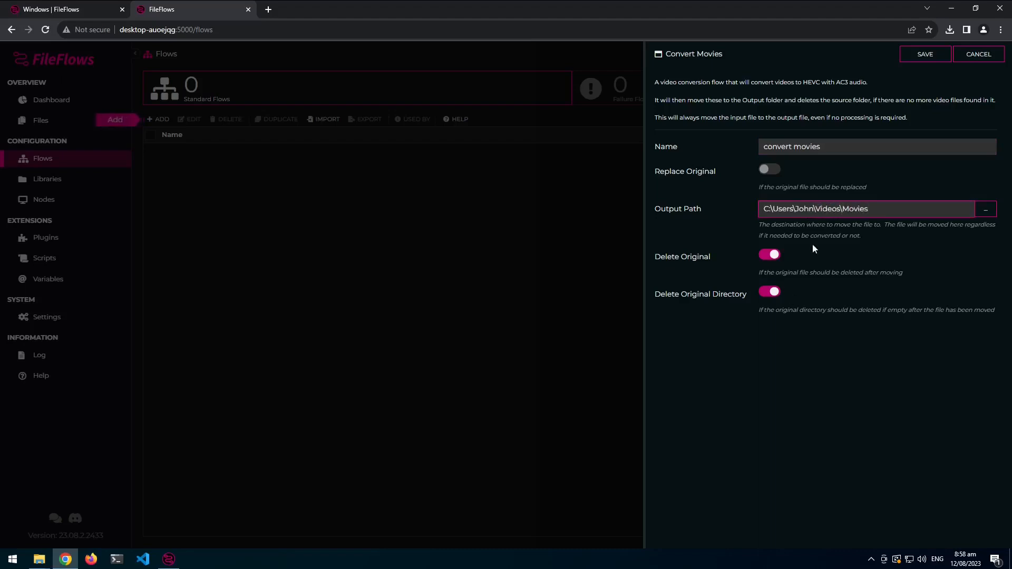
left_click(924, 54)
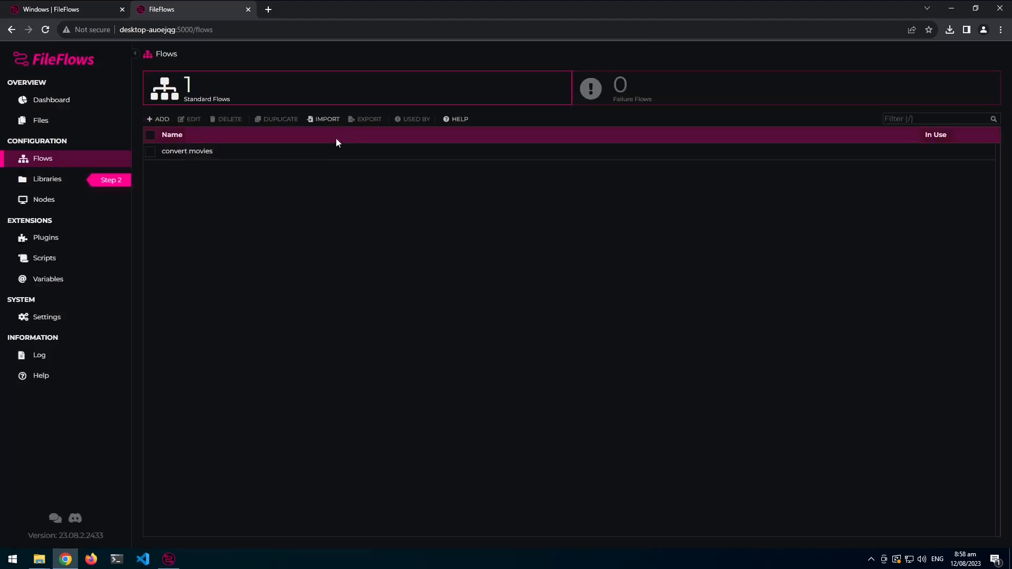
double_click(187, 151)
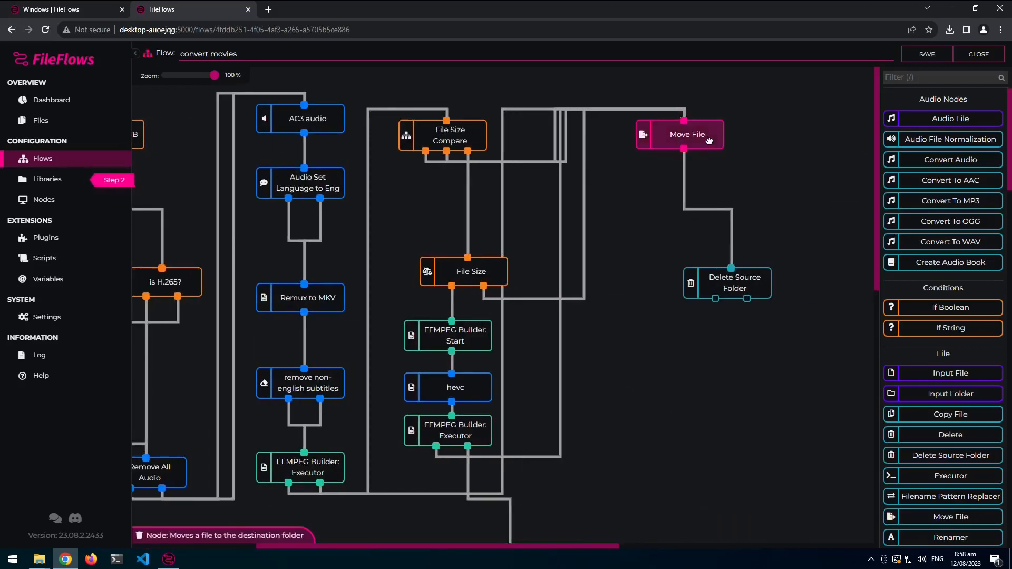
double_click(686, 134)
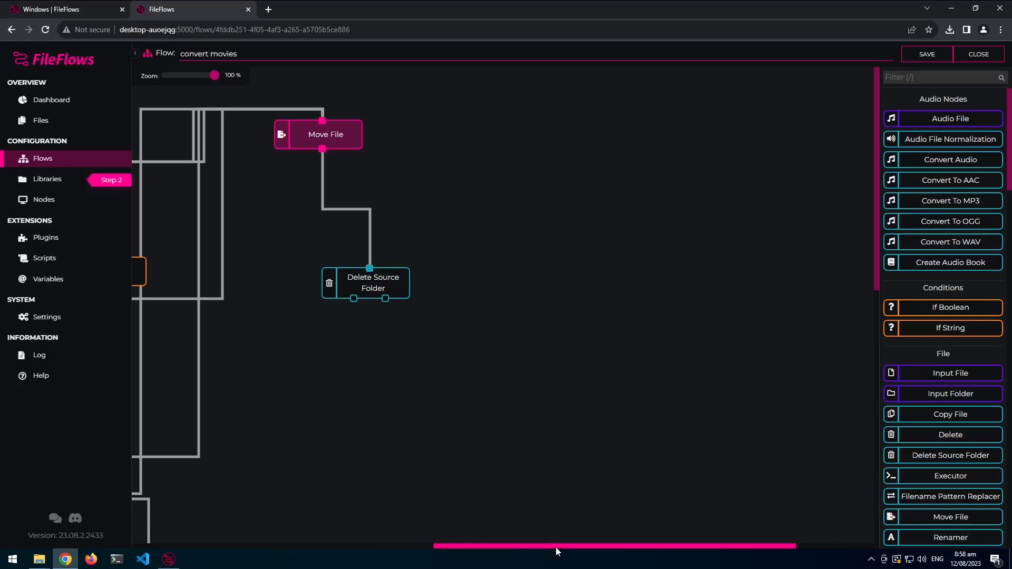
left_click(978, 54)
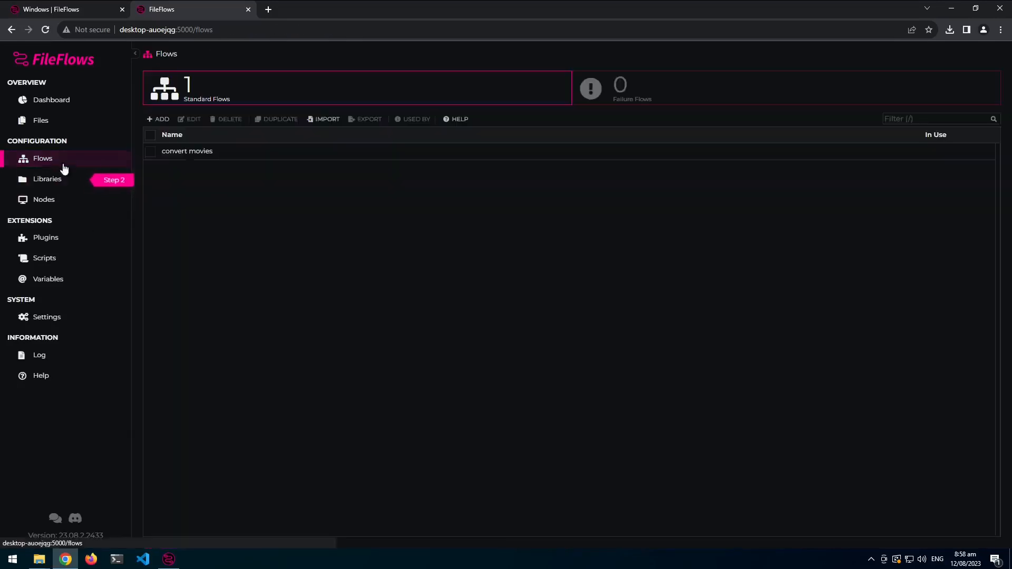
Start a new flow from the Convert Video template under the Video category.
left_click(159, 119)
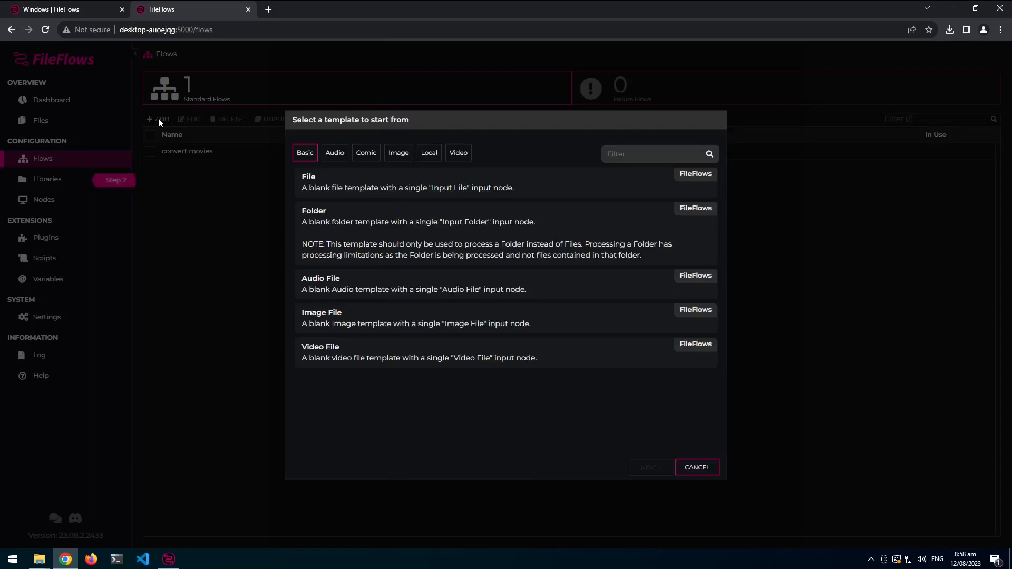
mouse_move(165, 134)
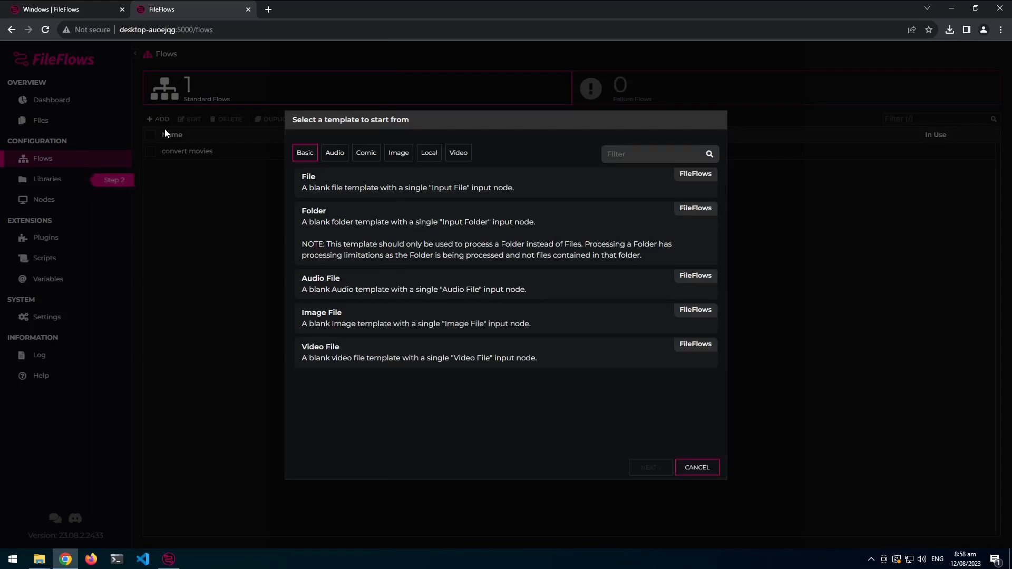
mouse_move(425, 165)
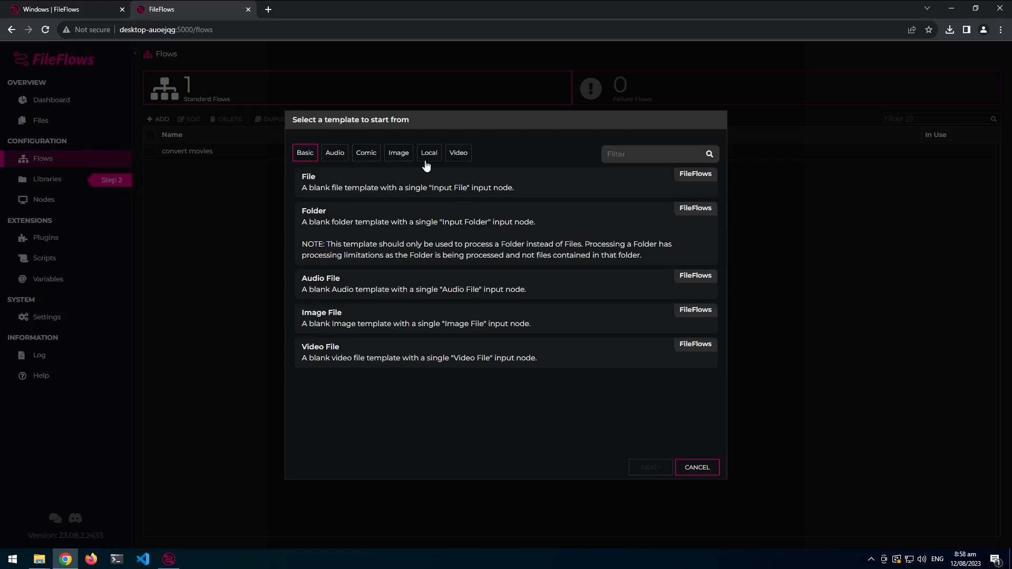
left_click(457, 152)
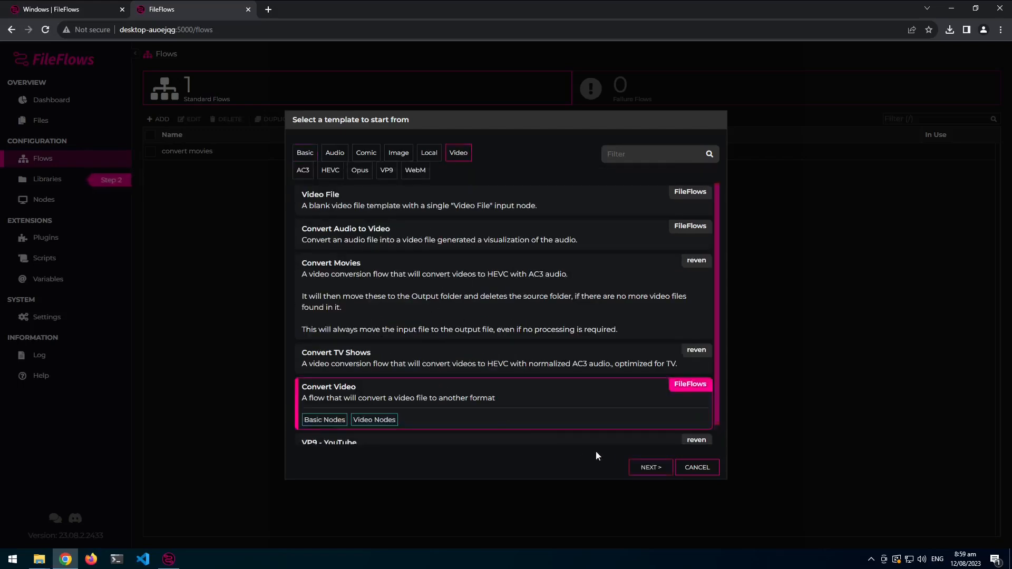
mouse_move(650, 467)
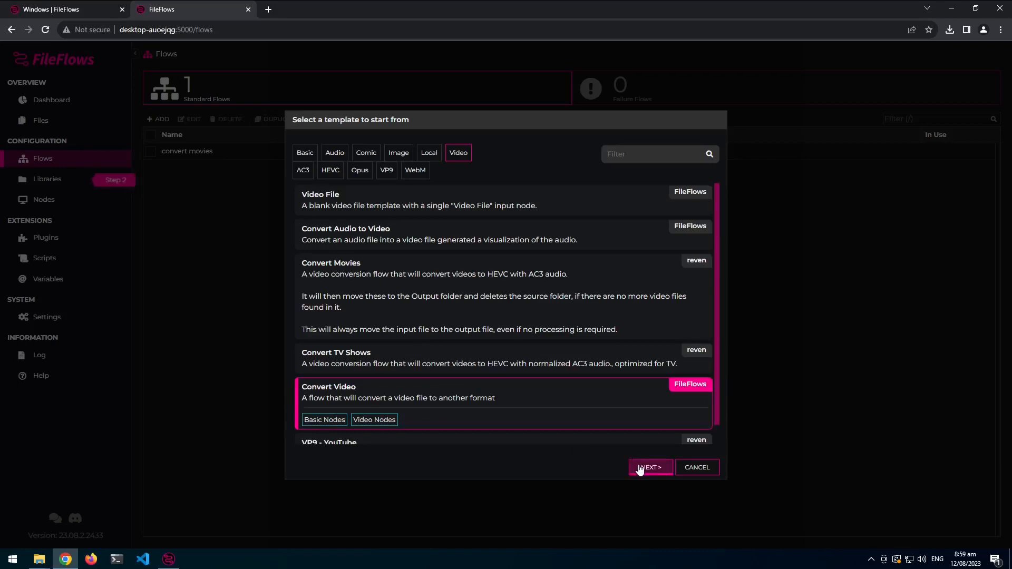
left_click(649, 467)
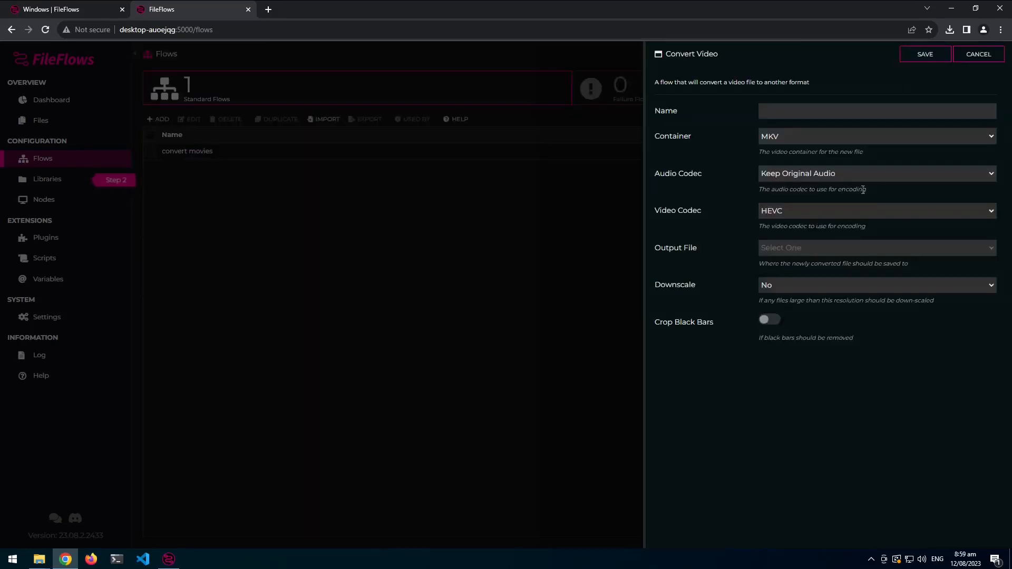
mouse_move(840, 235)
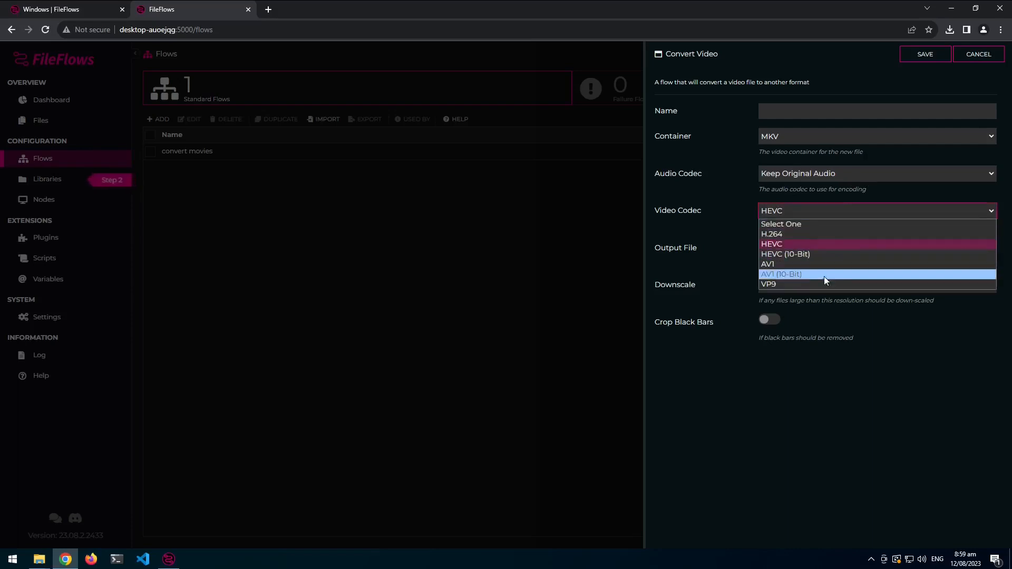
mouse_move(806, 283)
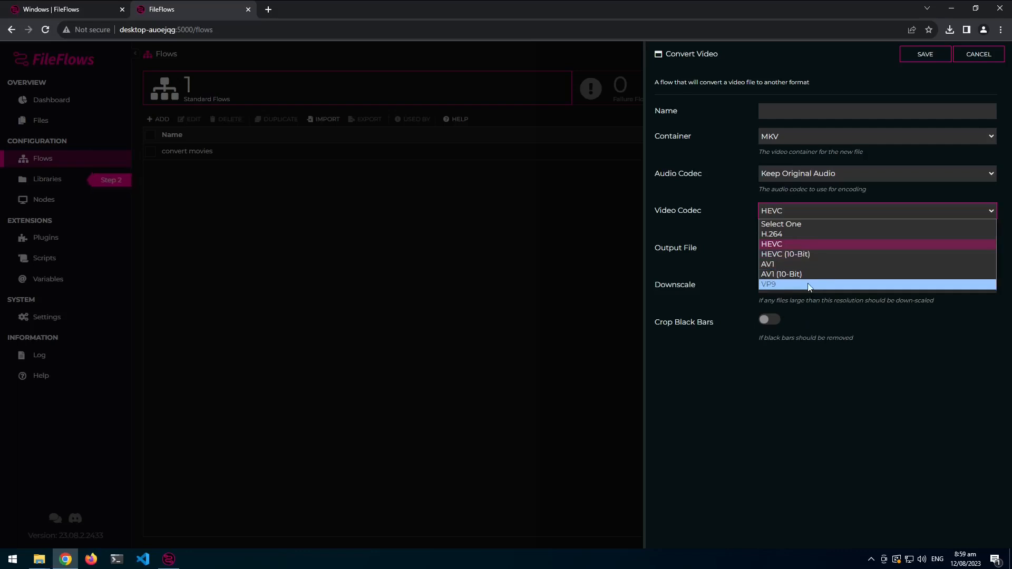
Set the video codec to AV1 and the output file to Save to Folder.
left_click(767, 264)
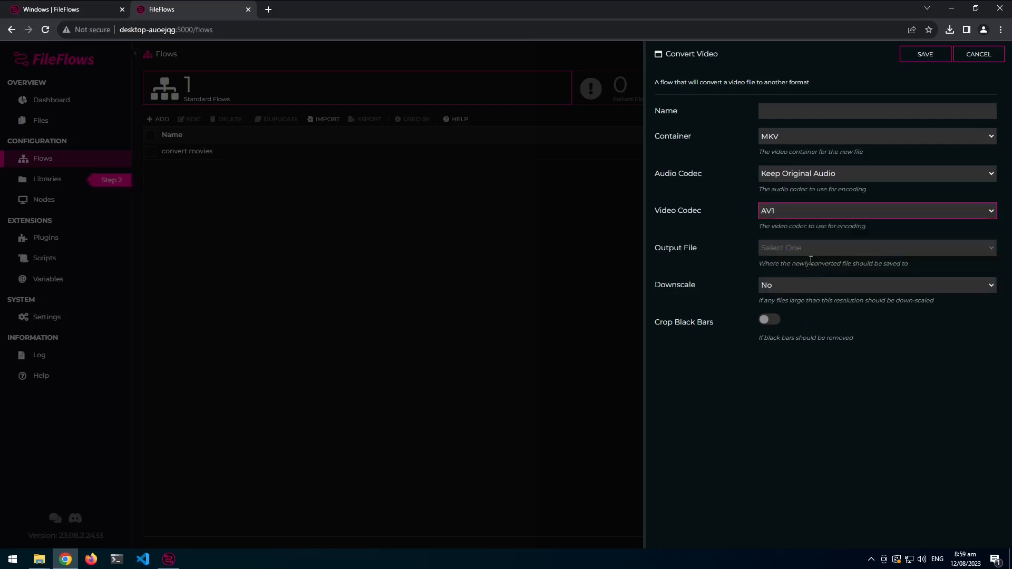
left_click(875, 247)
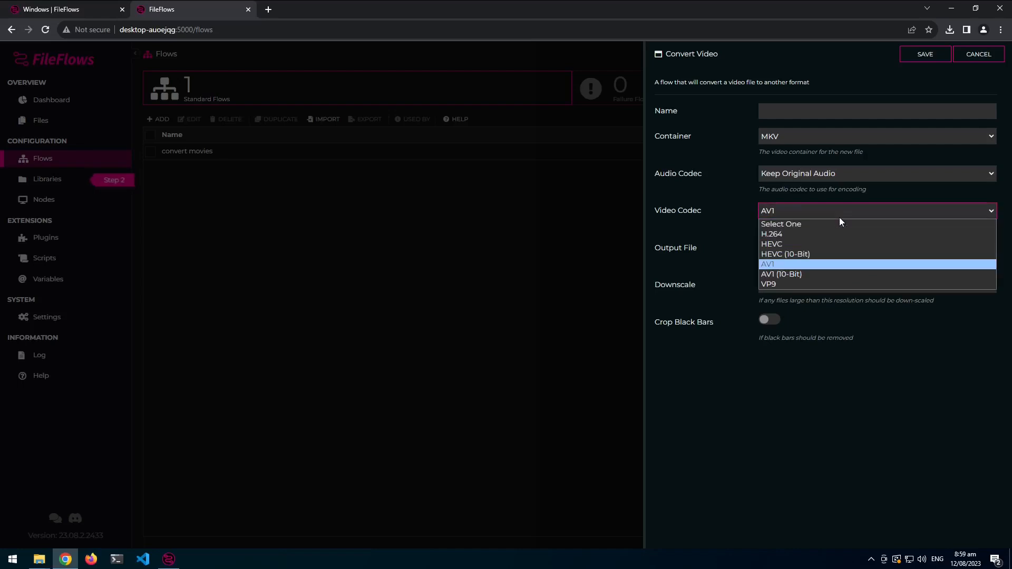
left_click(766, 264)
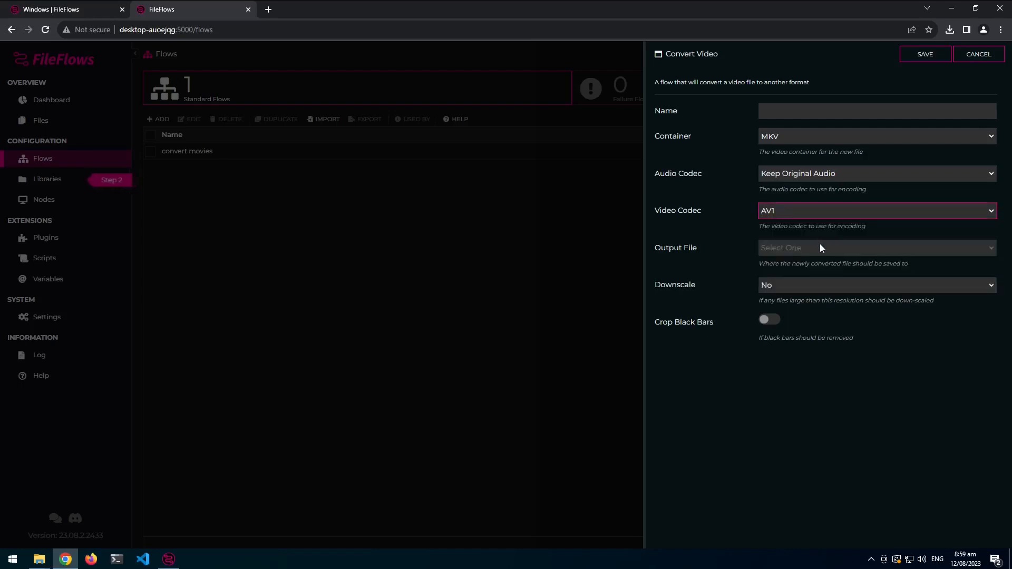
left_click(875, 248)
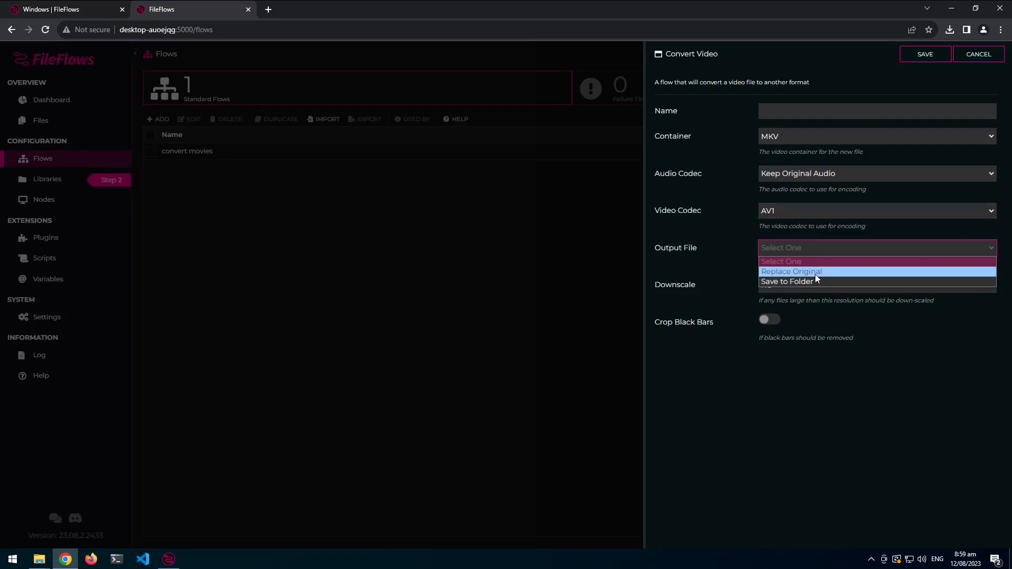
mouse_move(815, 281)
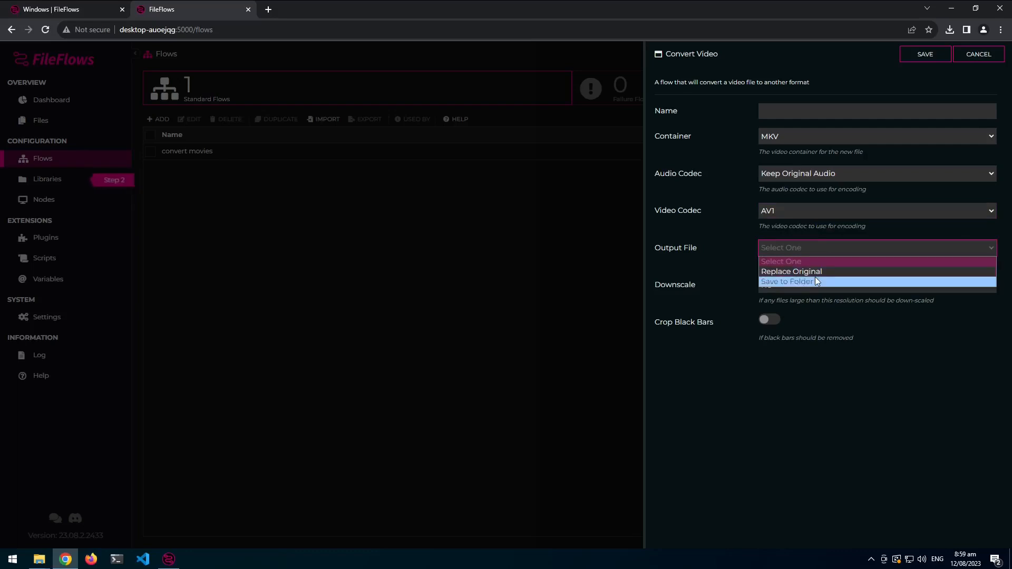
left_click(786, 282)
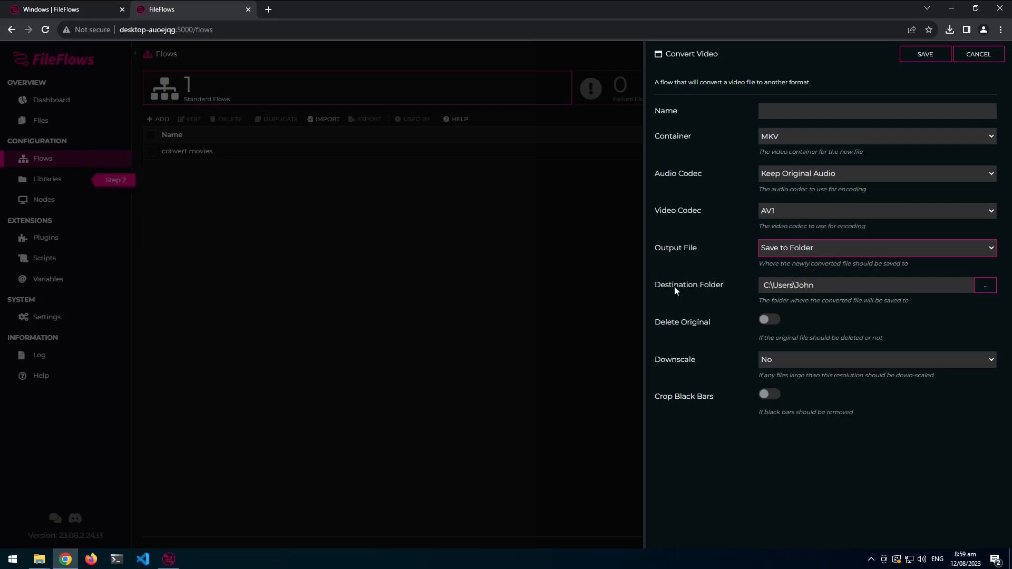
mouse_move(751, 286)
type("\\V")
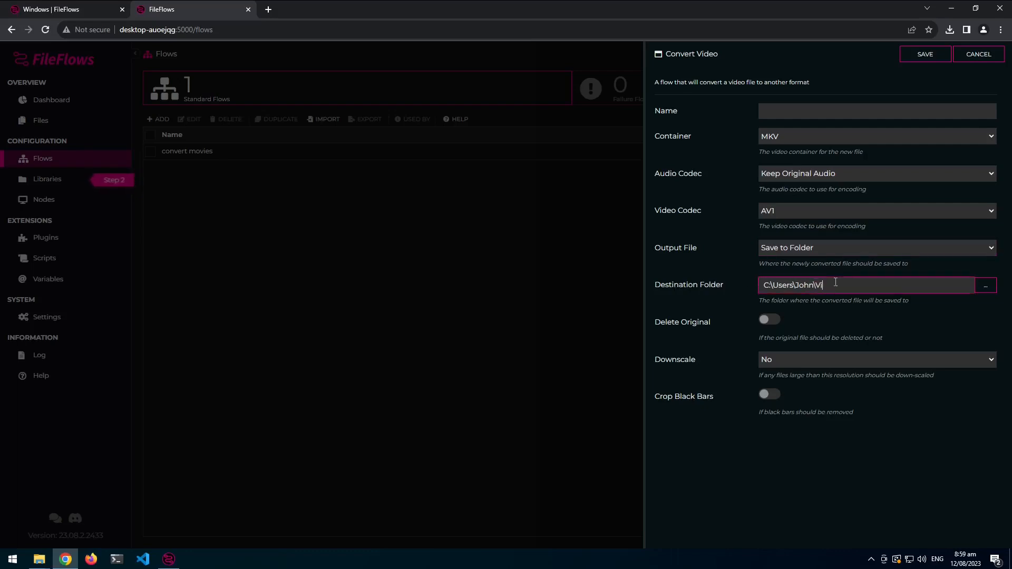
Finish the Videos destination path and enable Delete Original, Delete Directory If Empty and Crop Black Bars.
type("ideos")
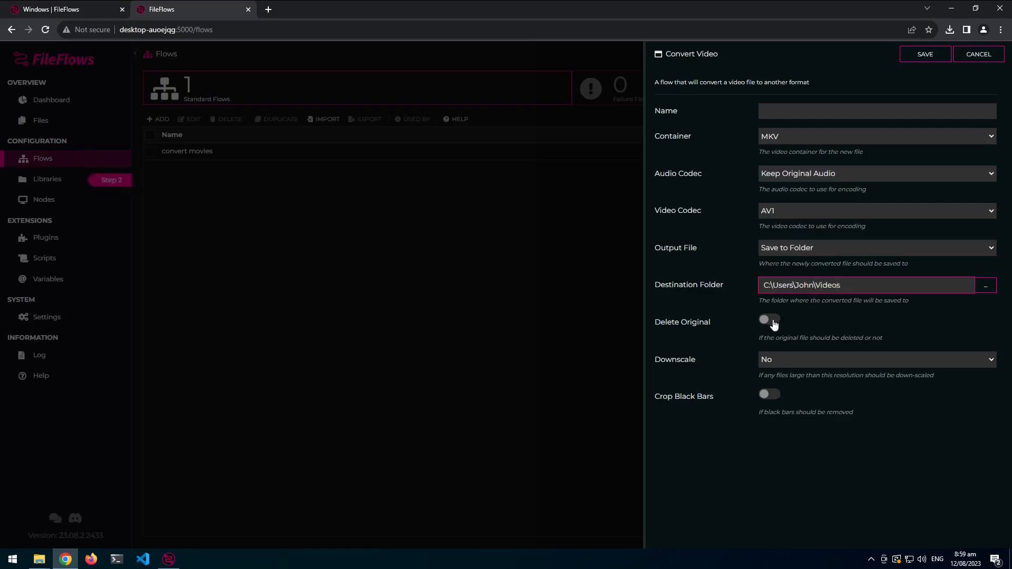
left_click(769, 318)
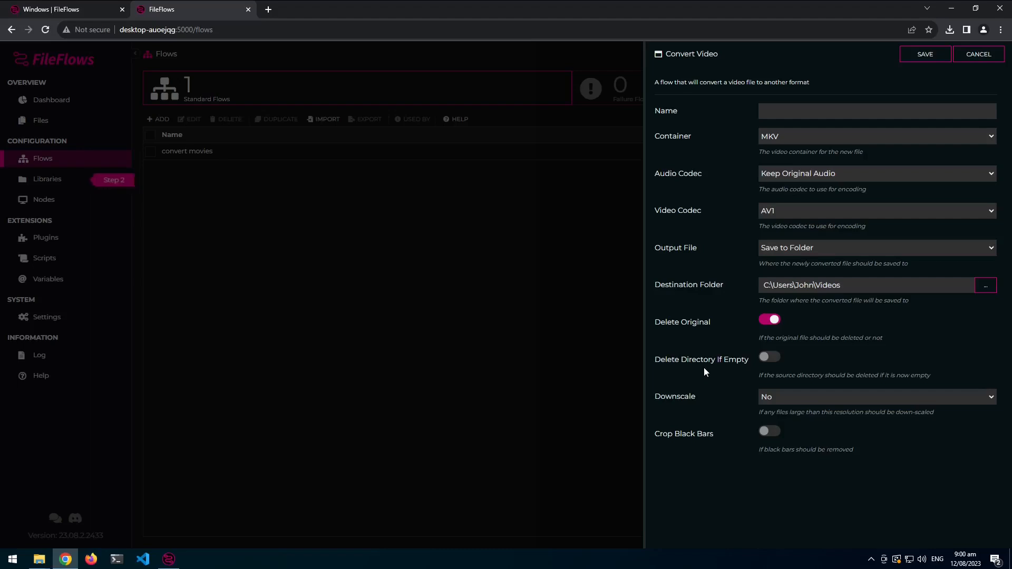
mouse_move(815, 358)
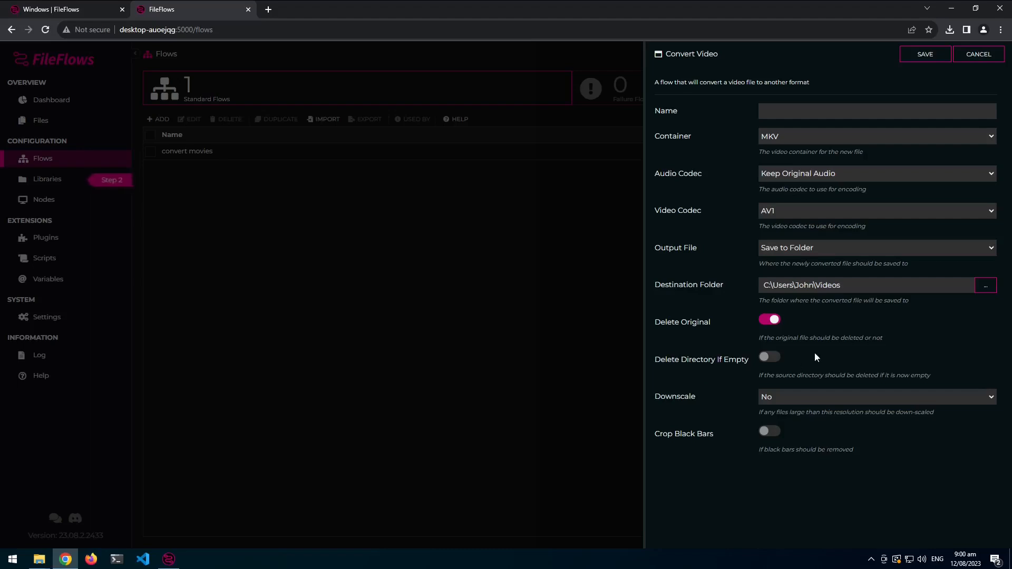
left_click(769, 356)
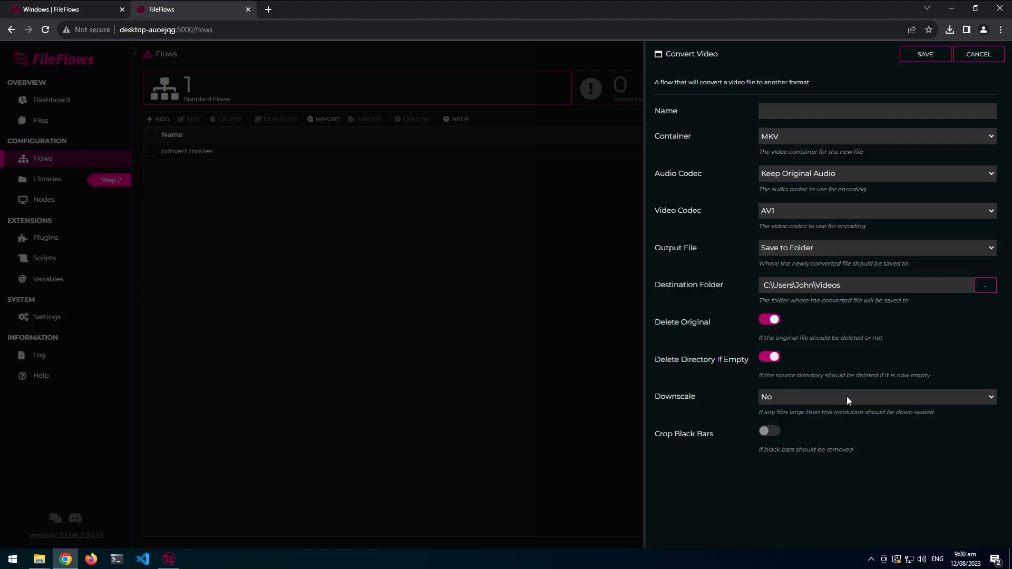
left_click(768, 430)
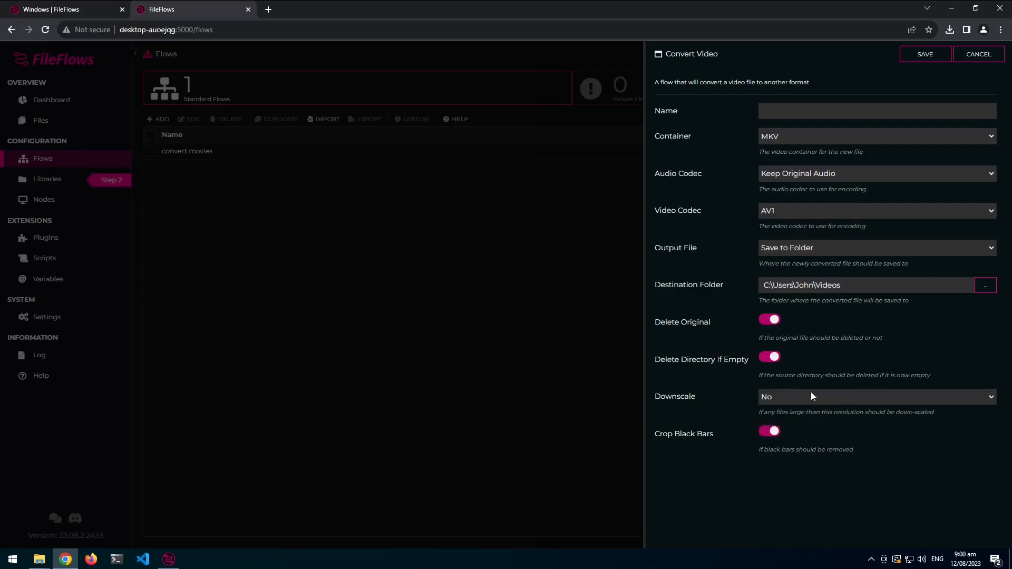
Choose AAC audio, name the flow mkv/aac/av1/crop and save it.
left_click(876, 173)
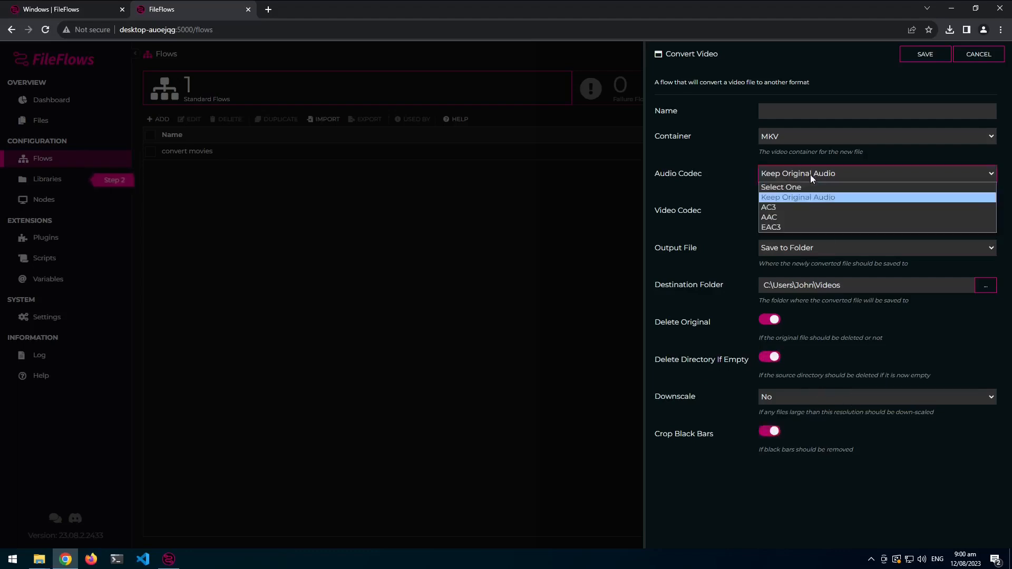
mouse_move(798, 217)
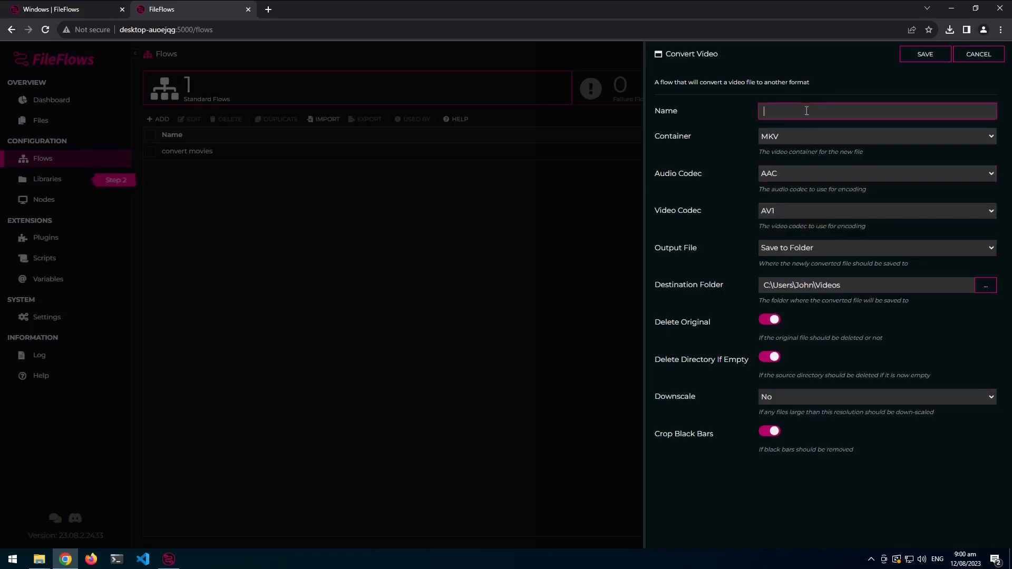
type("mkv/aac/av1/")
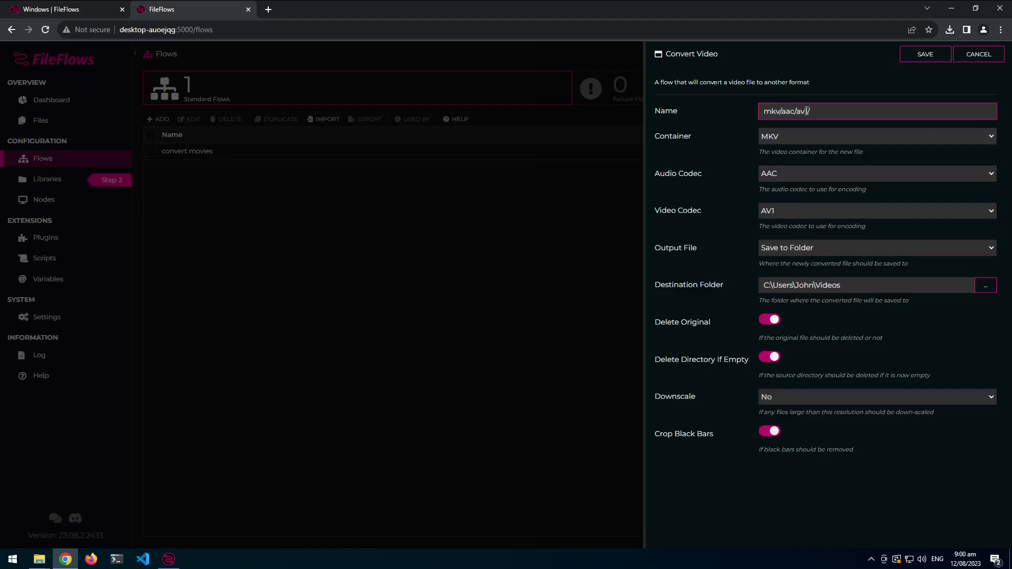
type("crop")
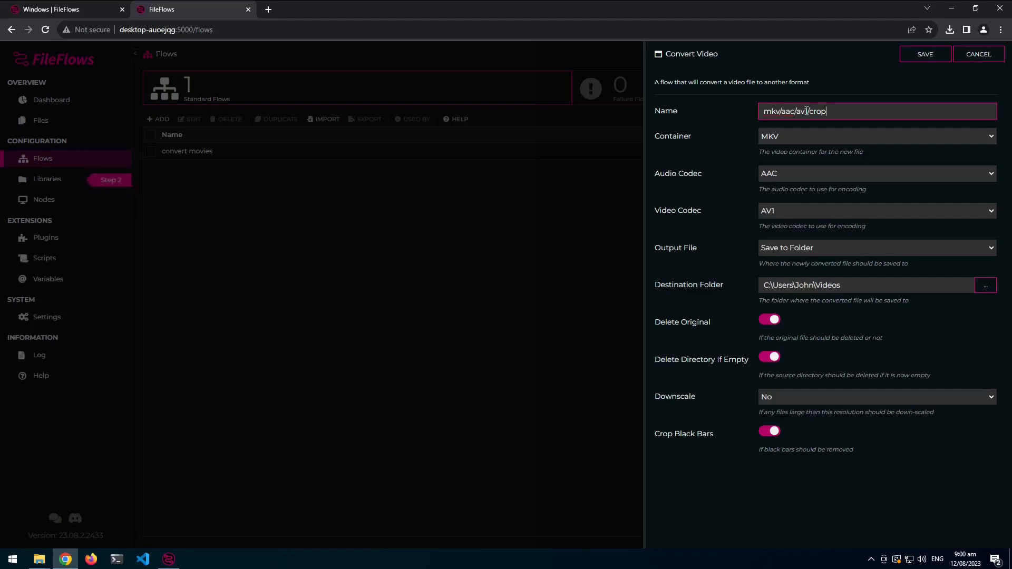
left_click(925, 54)
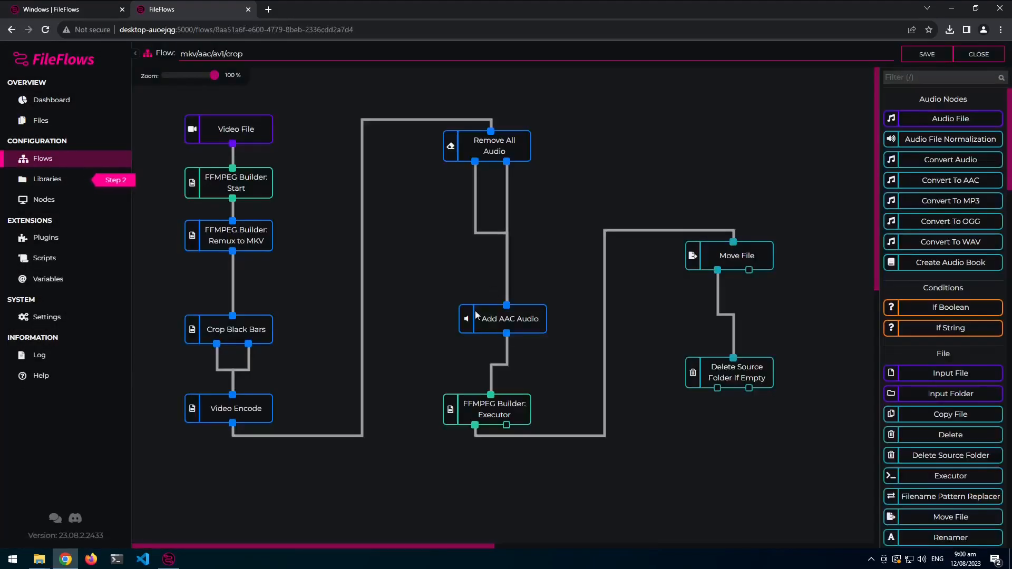
mouse_move(249, 396)
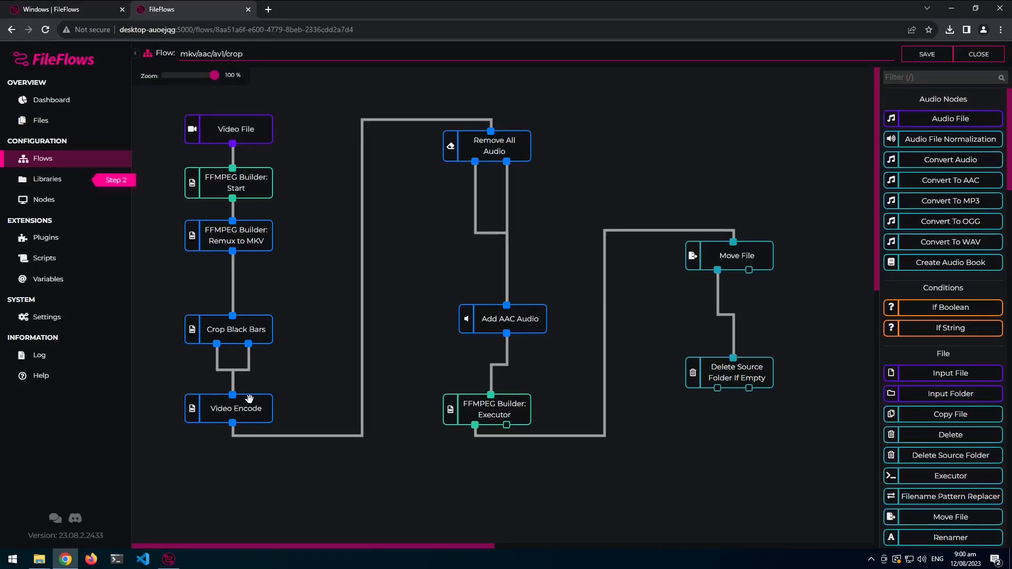
double_click(235, 407)
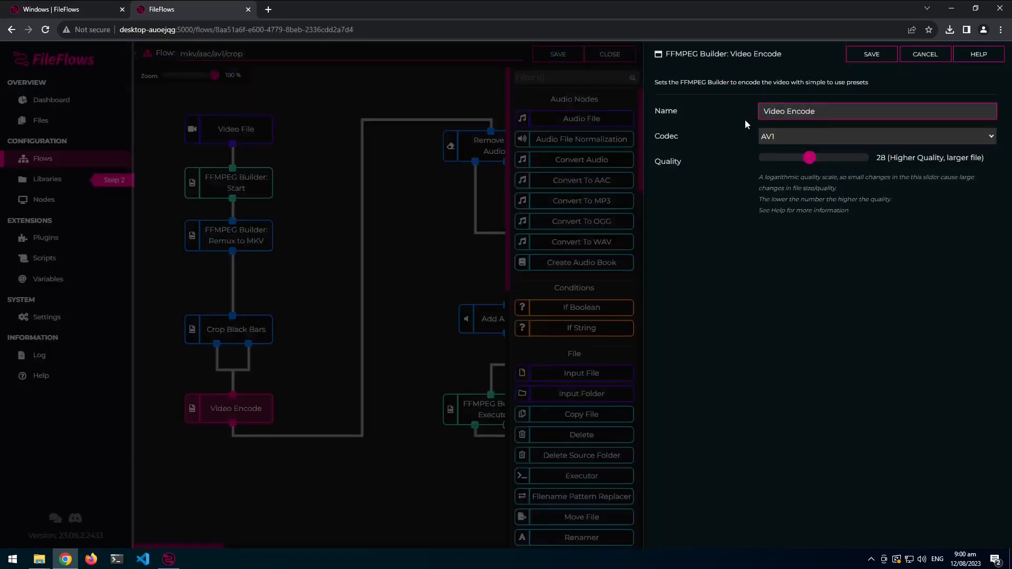
left_click(923, 53)
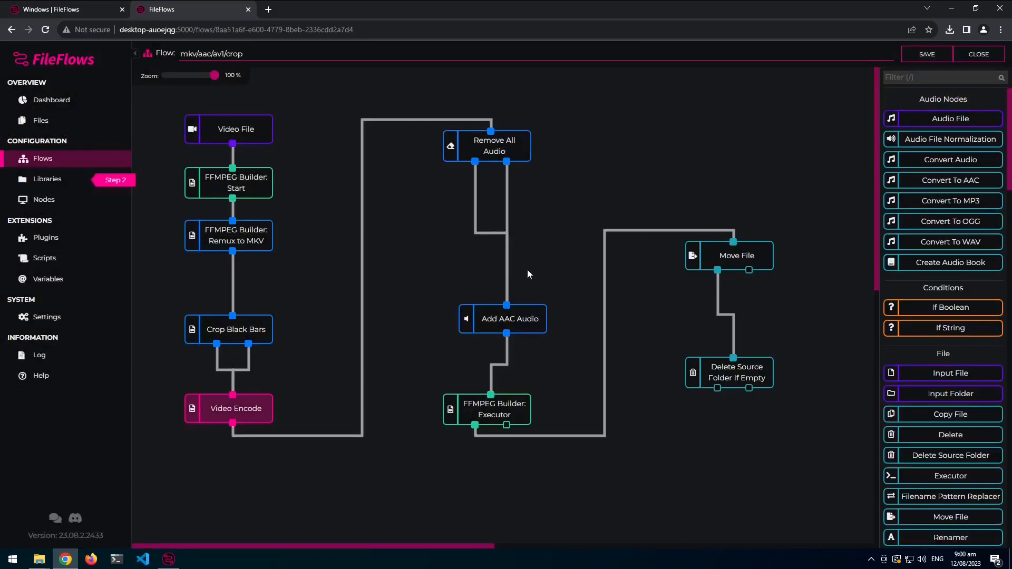
mouse_move(746, 268)
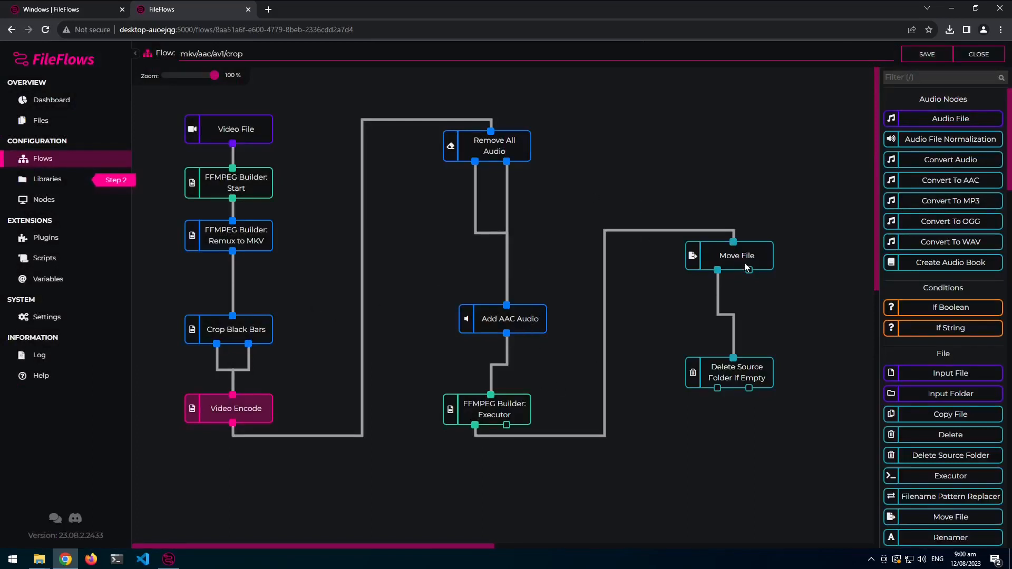
mouse_move(742, 388)
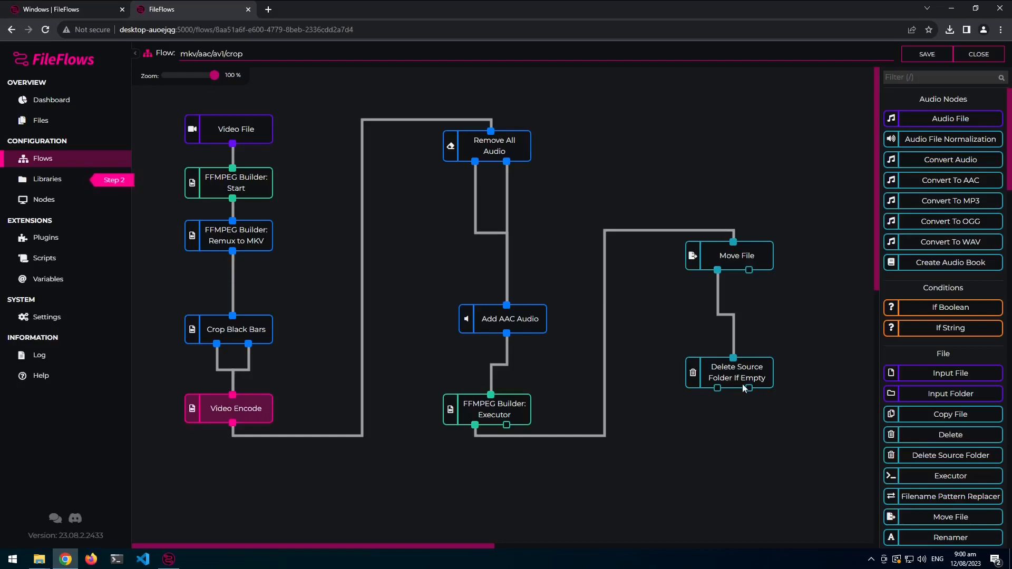
Add the \.wmf$ include pattern to the Delete Source Folder If Empty step.
double_click(734, 372)
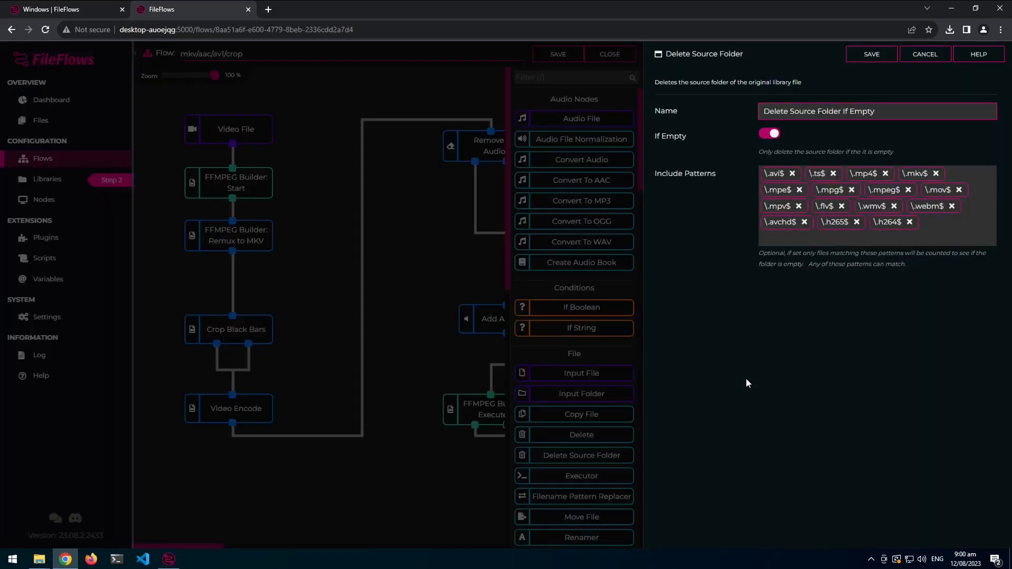
mouse_move(942, 264)
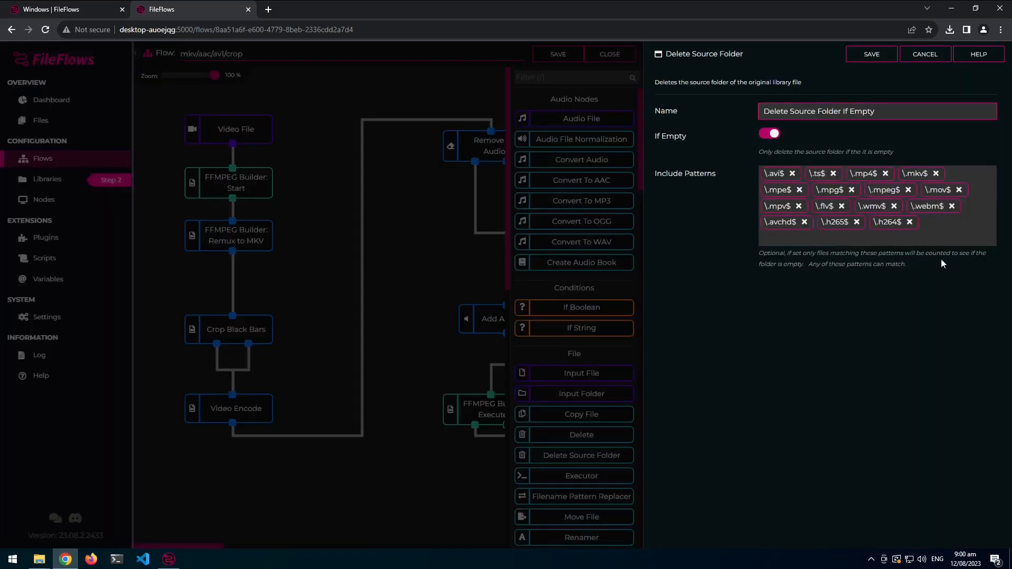
mouse_move(987, 230)
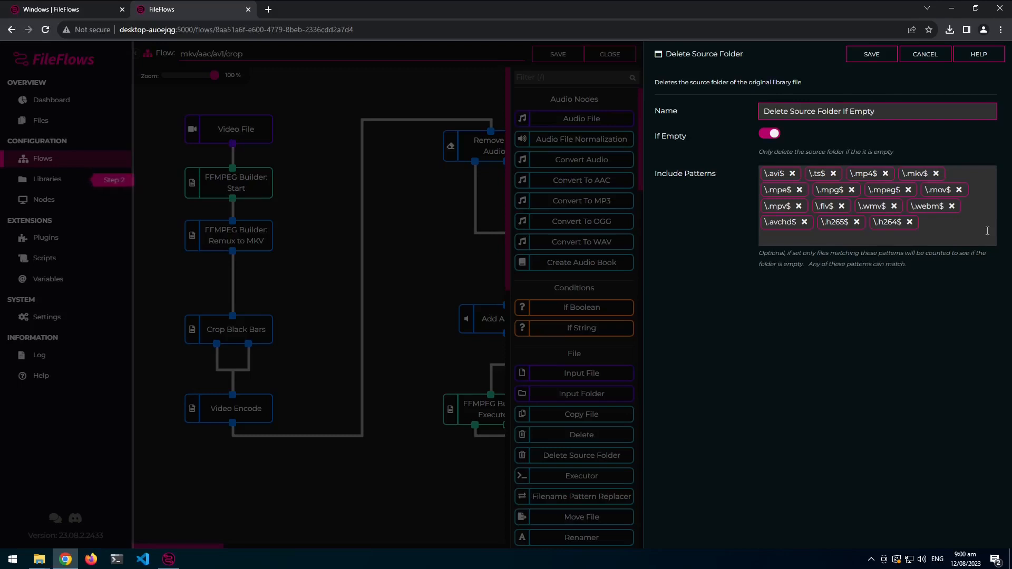
left_click(839, 238)
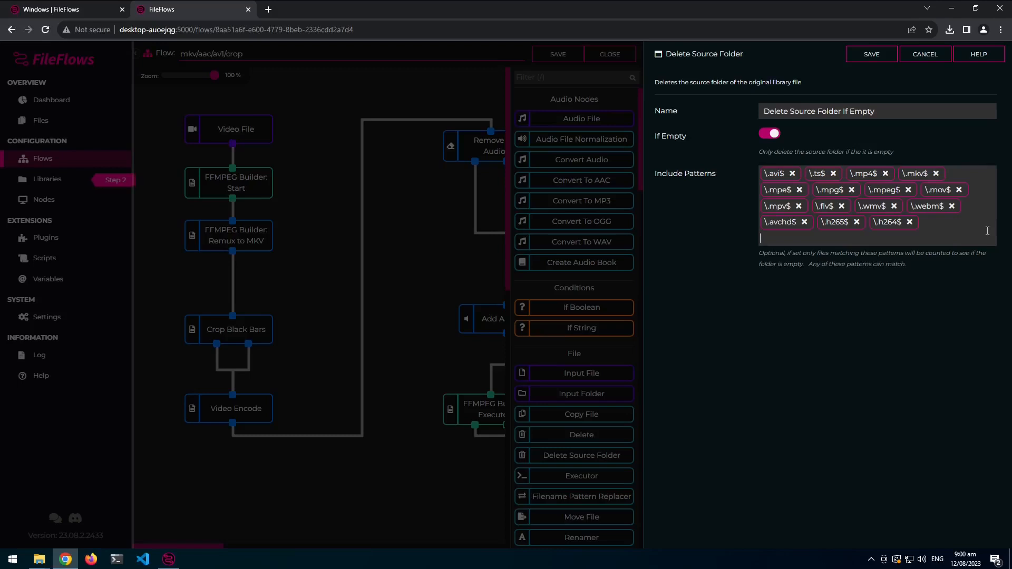
type("\\w")
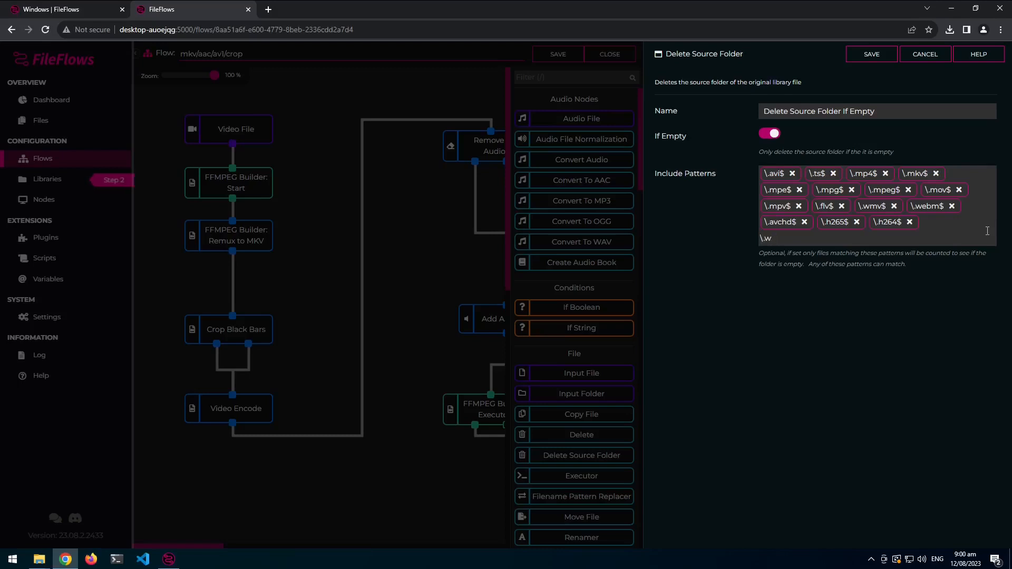
type("mf$")
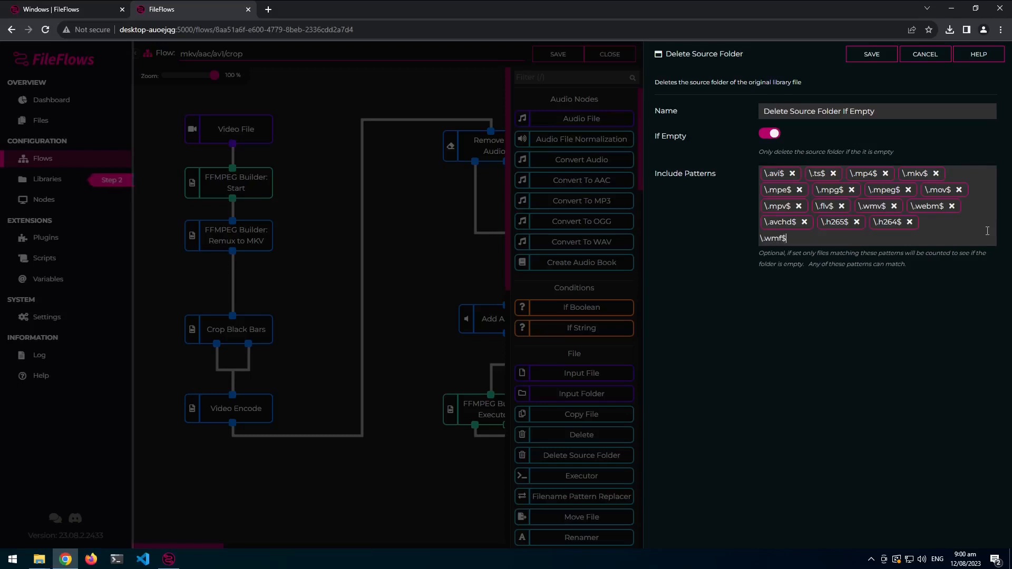
key("Enter")
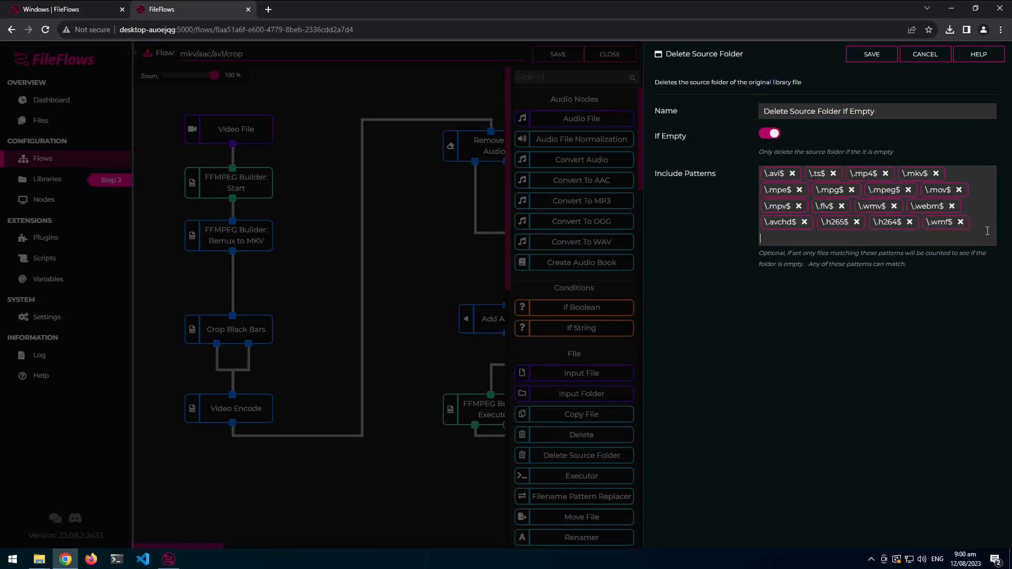
Add a wmv include pattern as well and save the step's settings.
type("wmv")
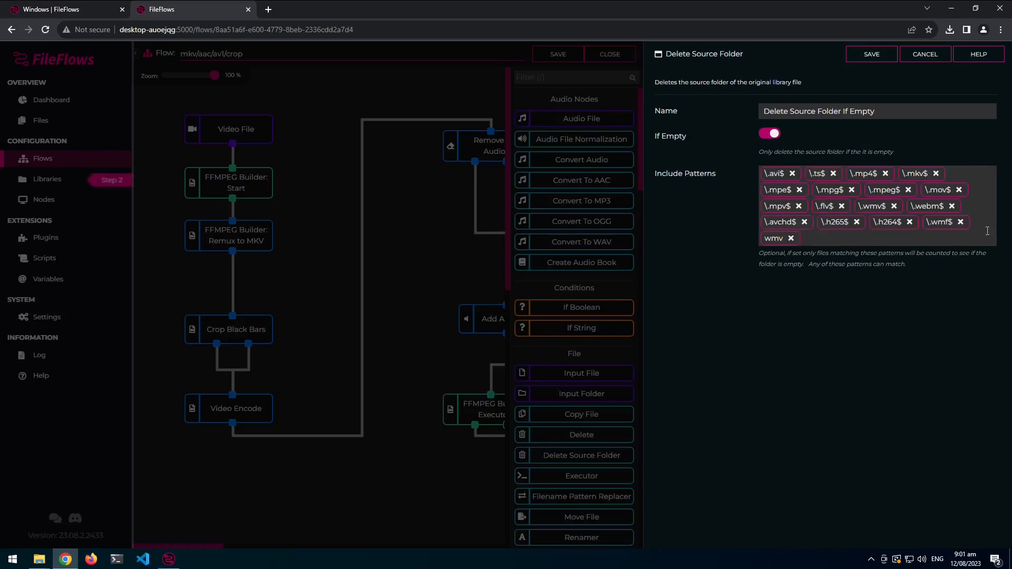
type("\\")
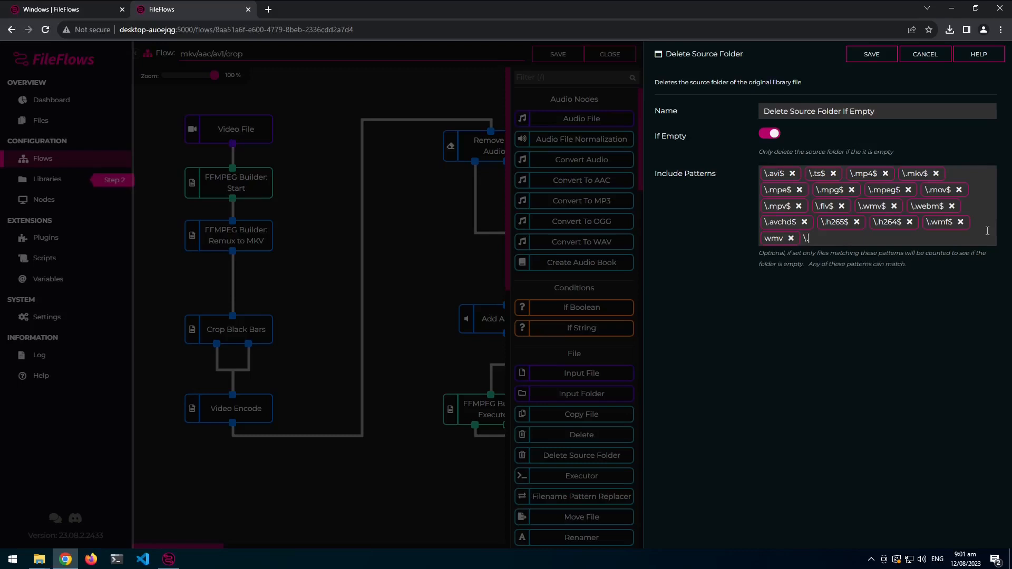
type(".wmv$")
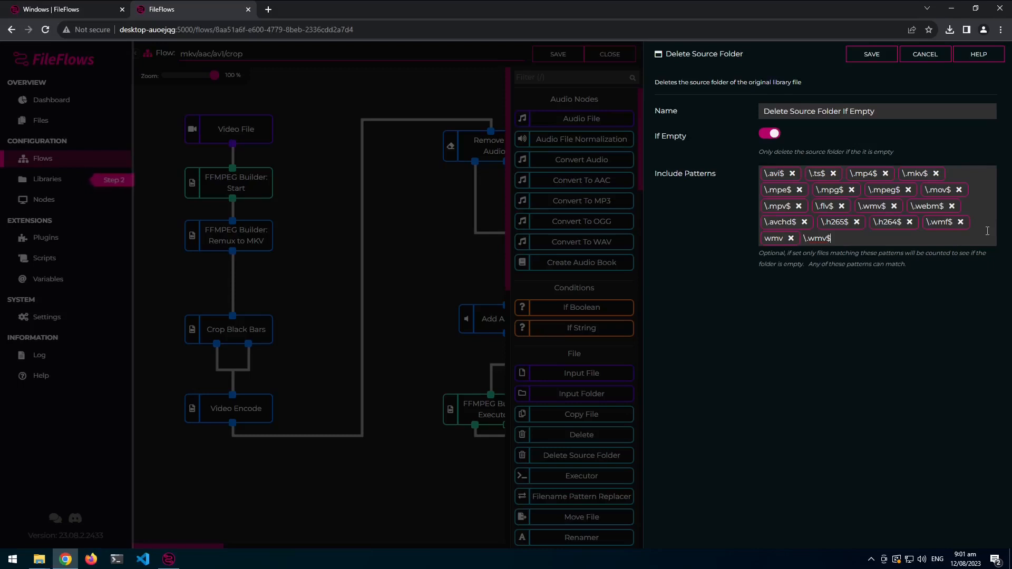
key("Backspace")
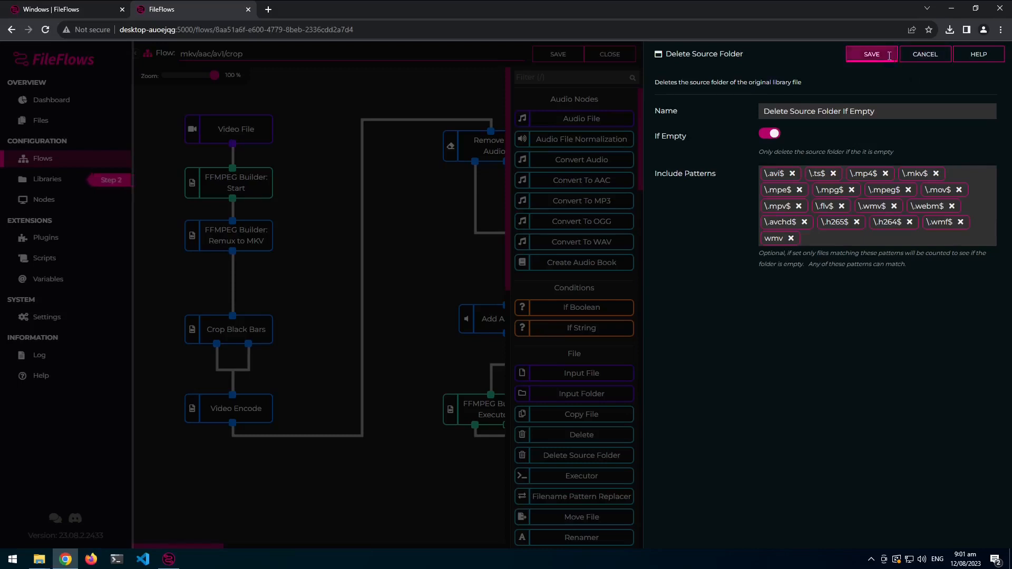
left_click(870, 53)
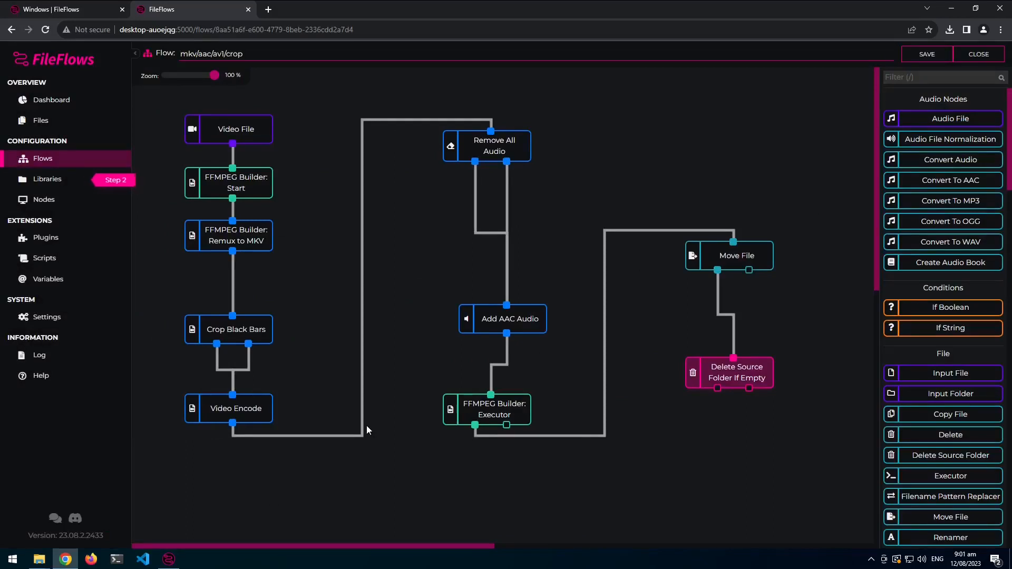
mouse_move(77, 185)
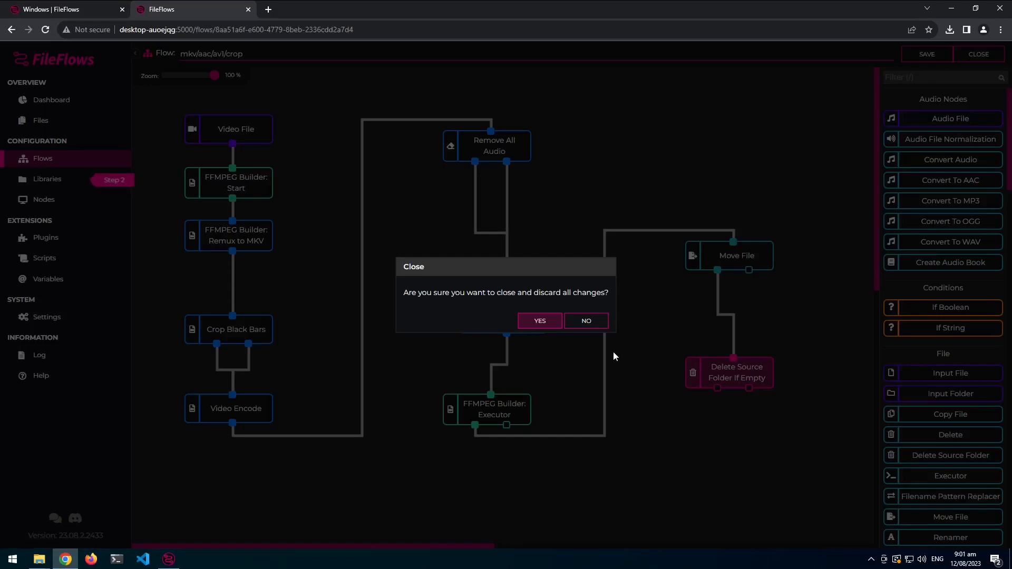
Discard the unsaved flow edits and start a new library from the Video Library template.
left_click(540, 320)
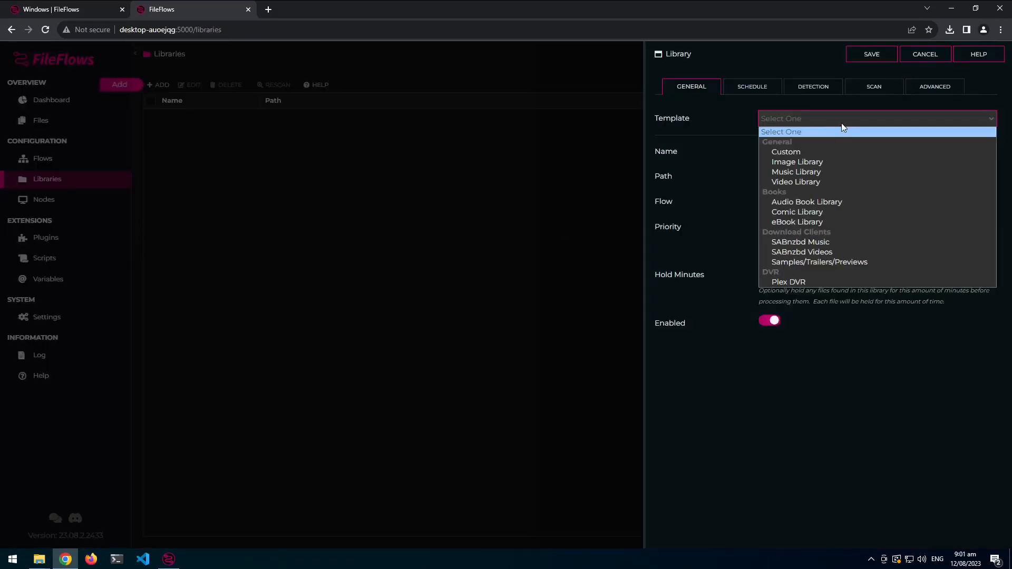
left_click(742, 137)
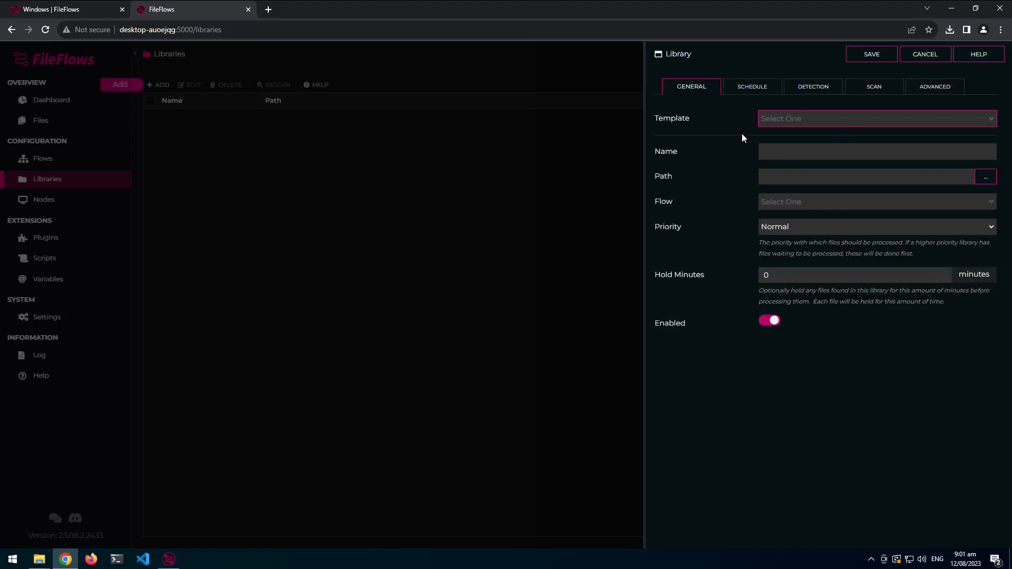
left_click(874, 118)
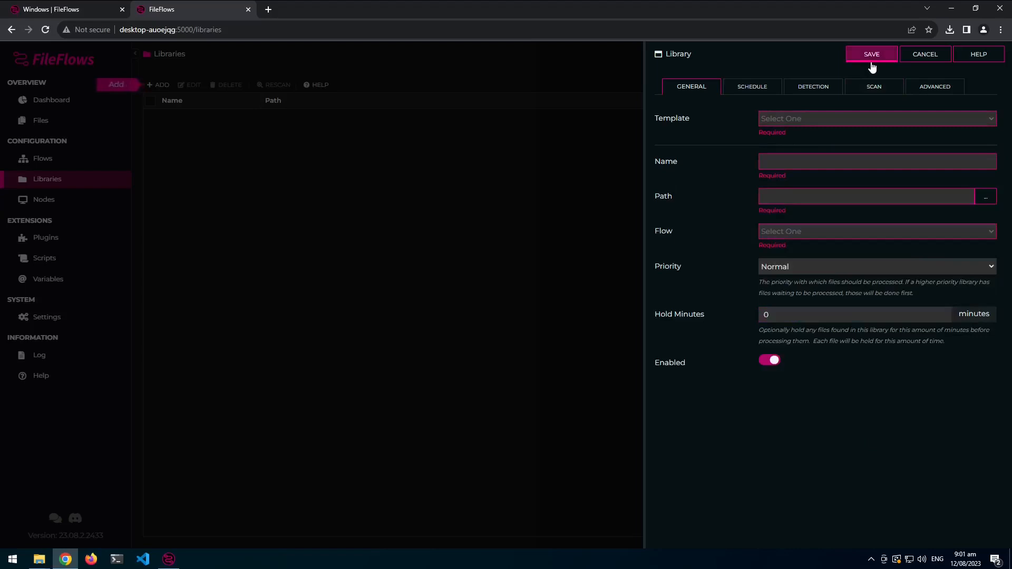
mouse_move(816, 130)
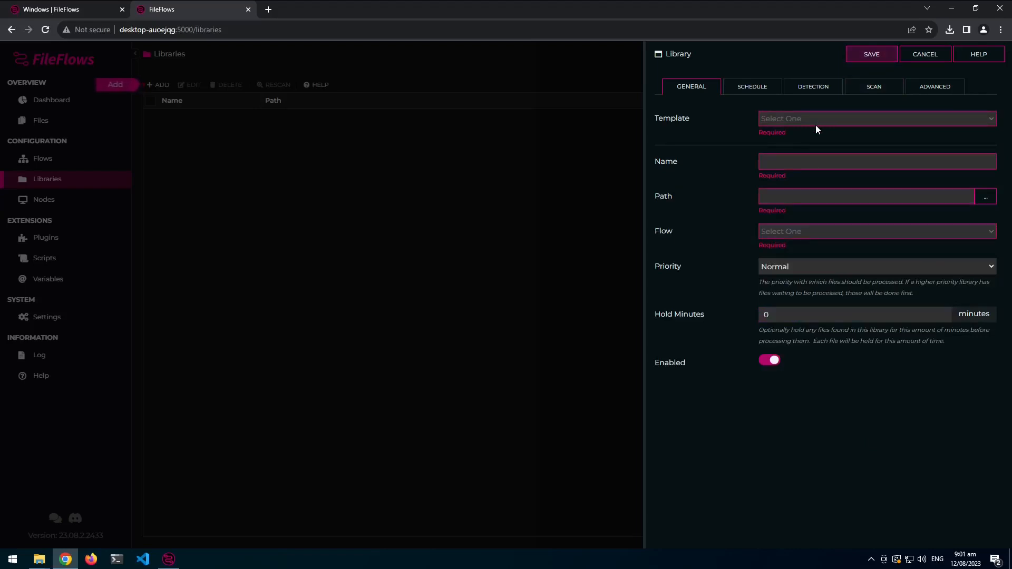
mouse_move(876, 133)
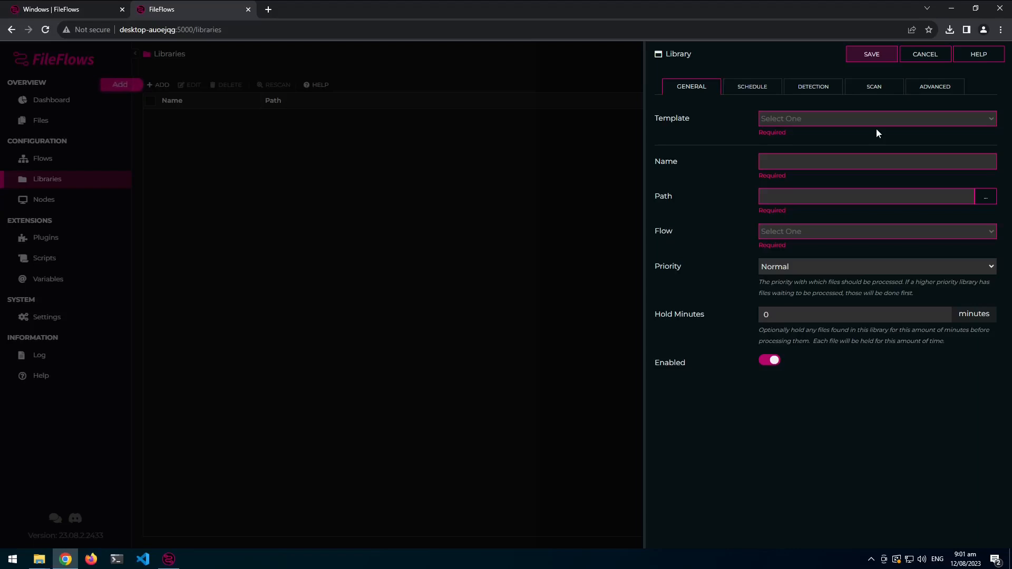
mouse_move(875, 128)
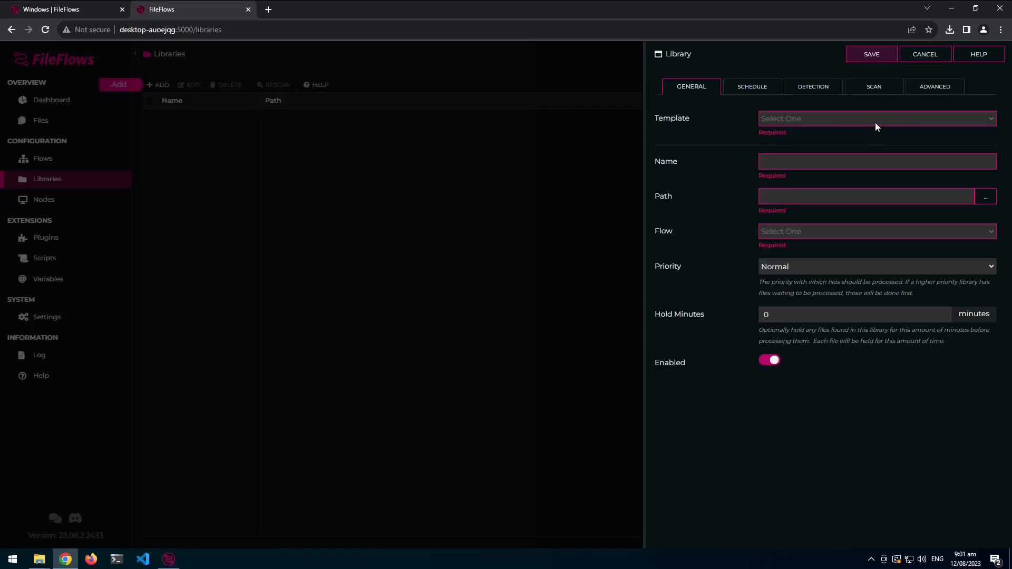
left_click(876, 118)
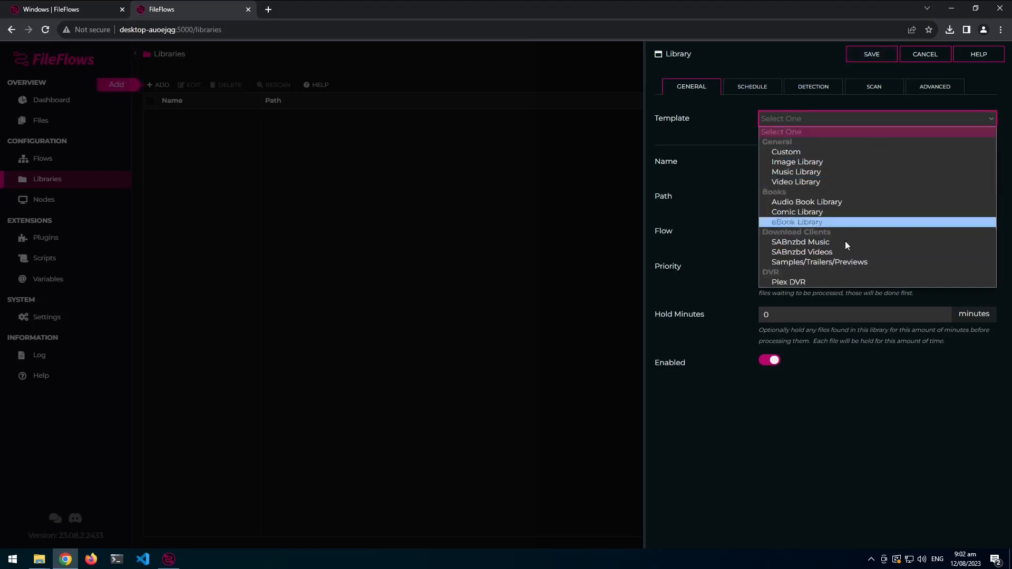
left_click(796, 181)
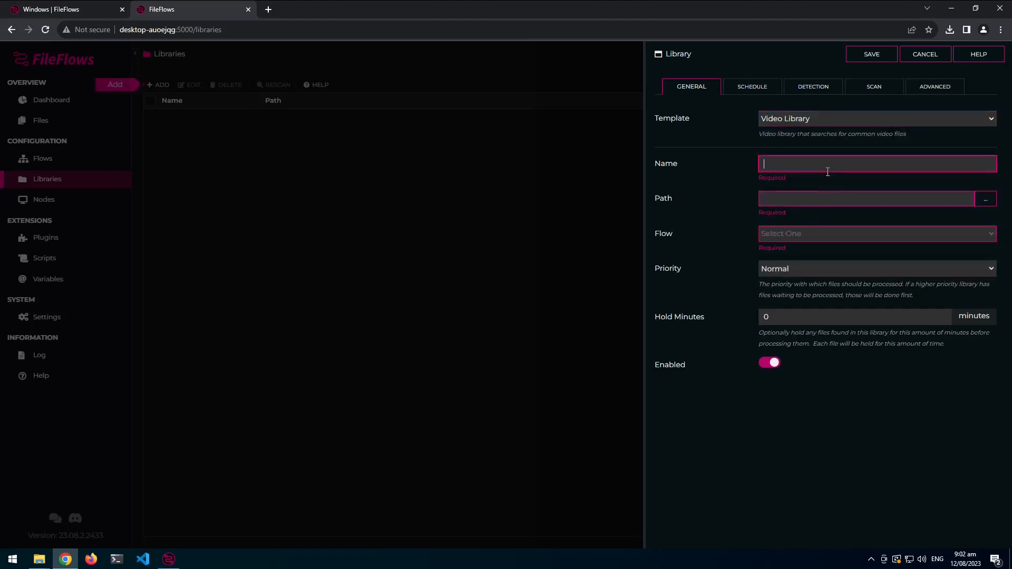
Name it 'video library', point it at the Videos folder with the mkv/aac/av1/crop flow, and save.
type("video libra")
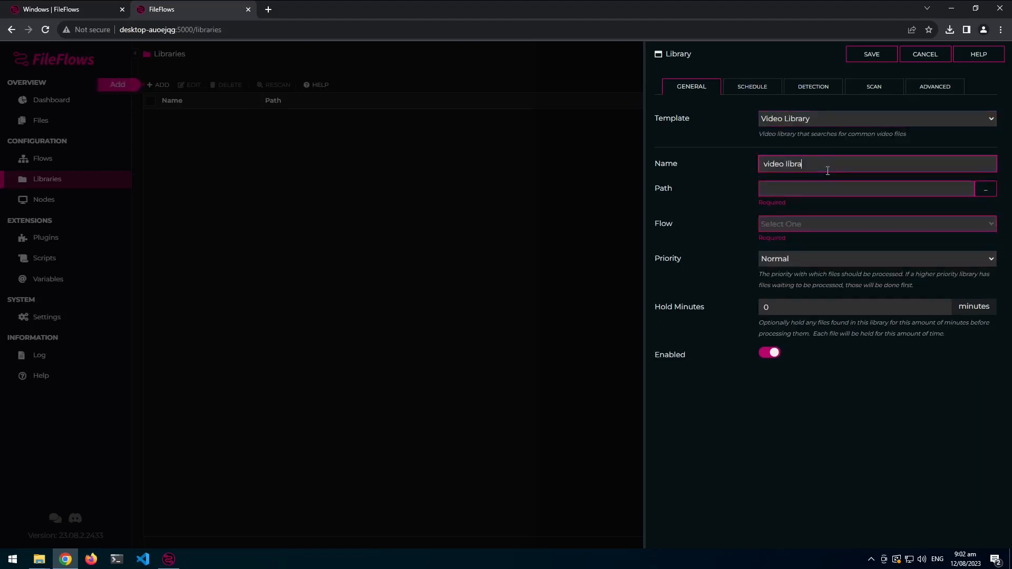
type("ry")
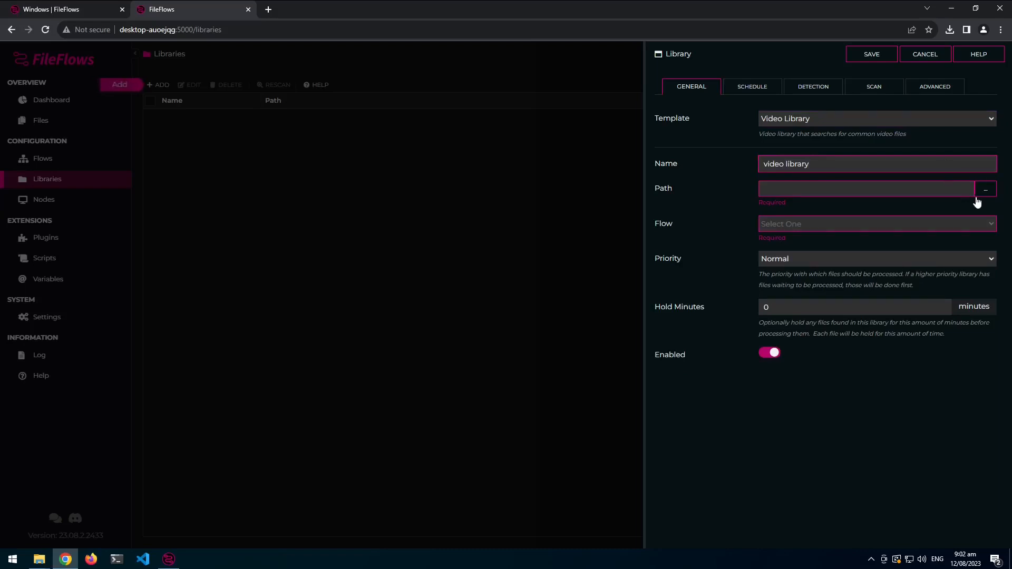
left_click(984, 189)
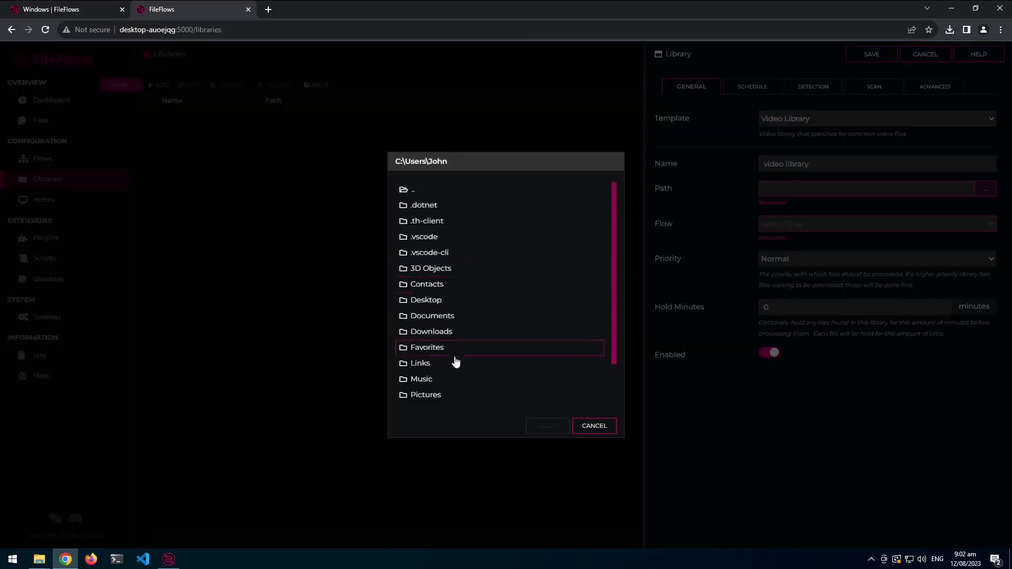
scroll("down", 3)
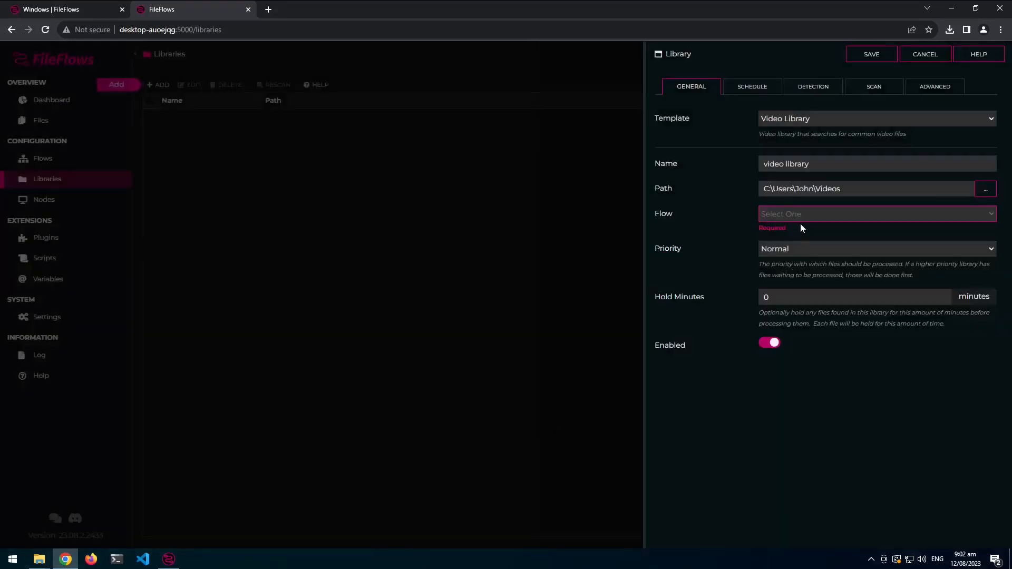
left_click(875, 214)
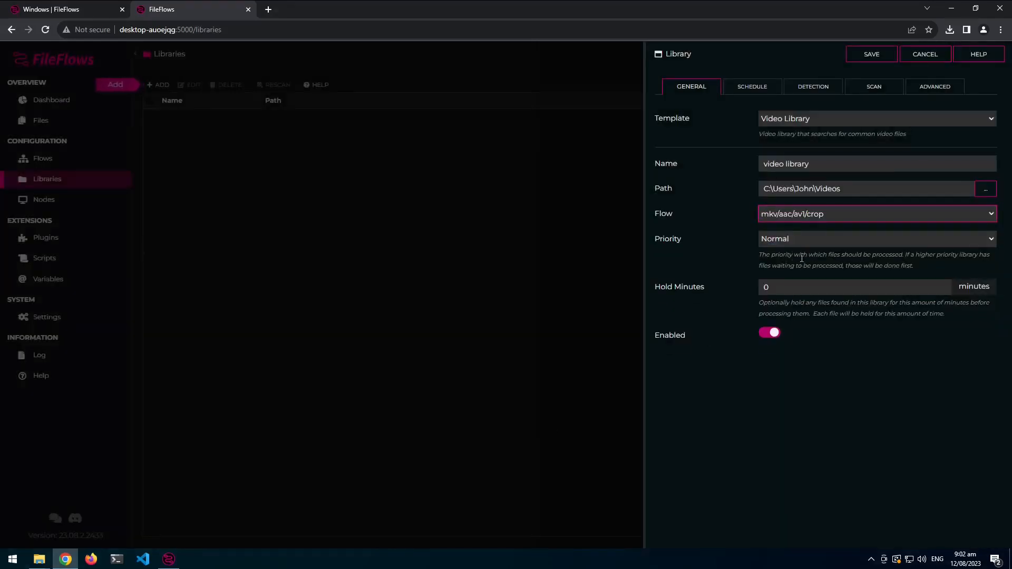
left_click(871, 54)
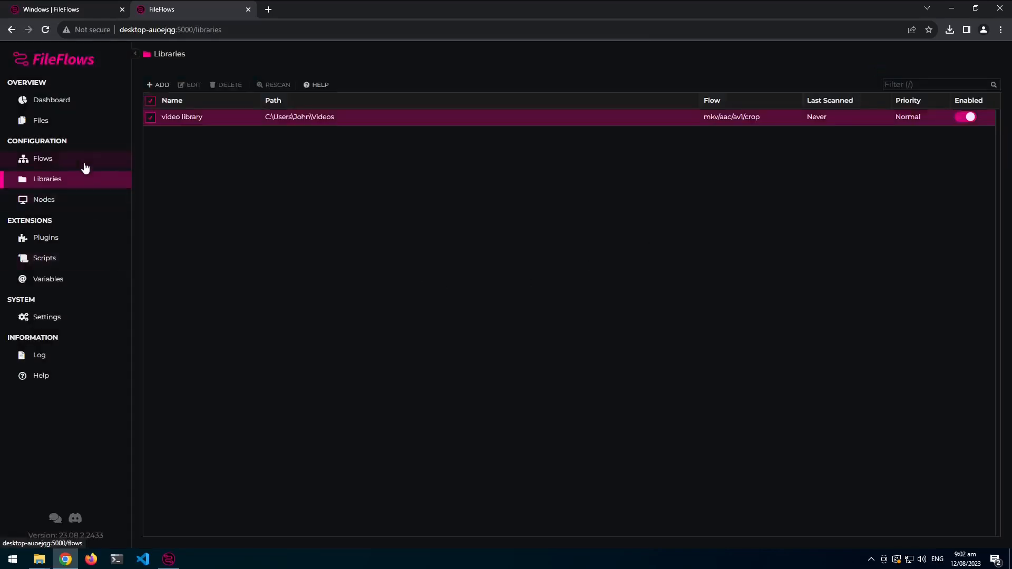
Start a new flow and browse the Comic and Local template tabs before returning to Basic.
left_click(42, 158)
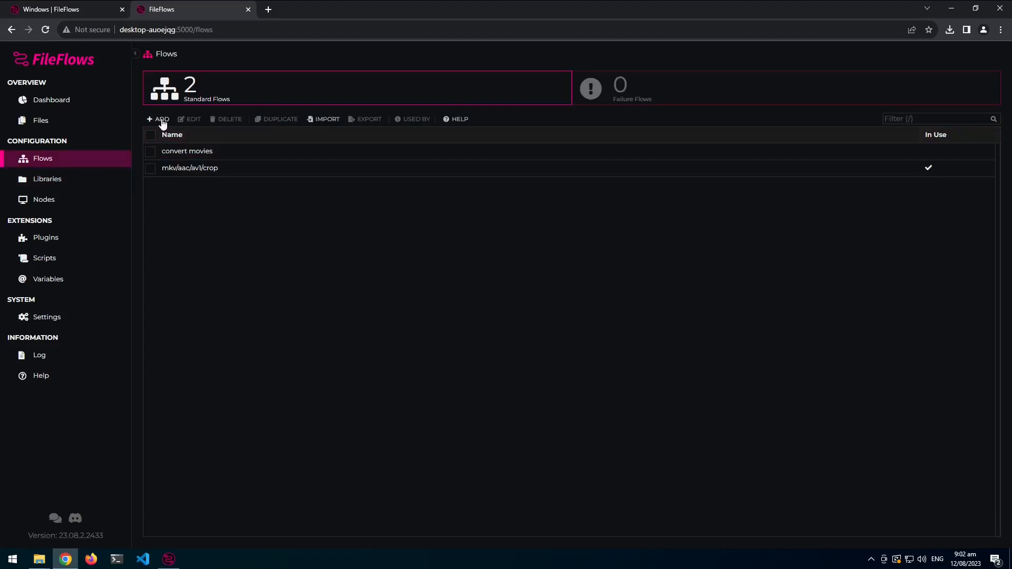
left_click(158, 120)
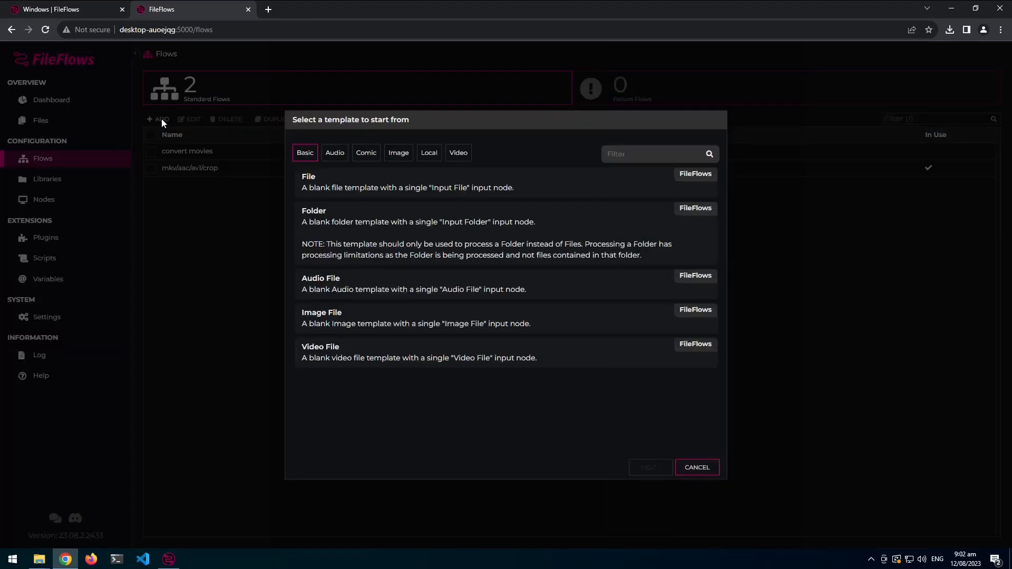
mouse_move(395, 212)
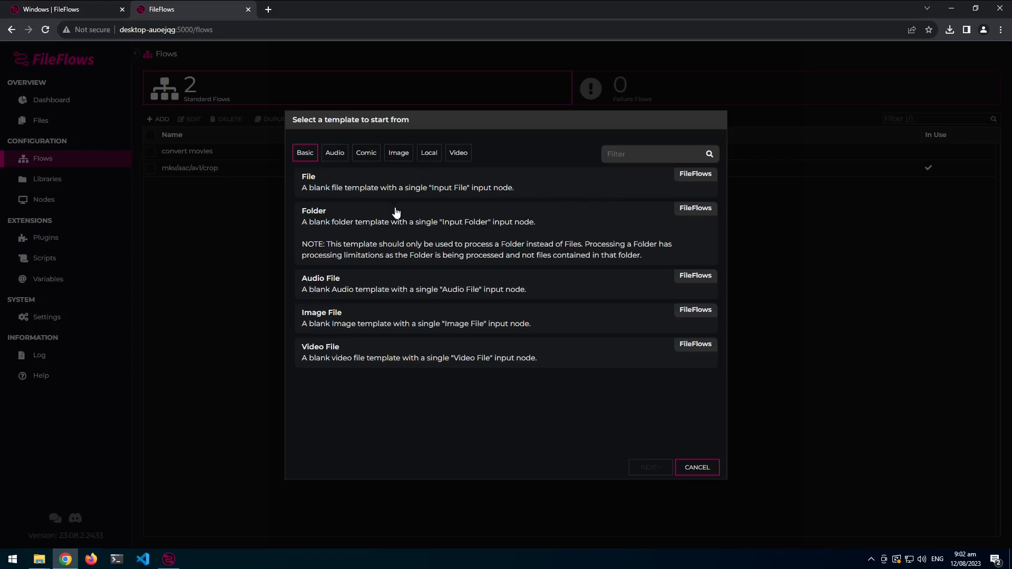
mouse_move(342, 152)
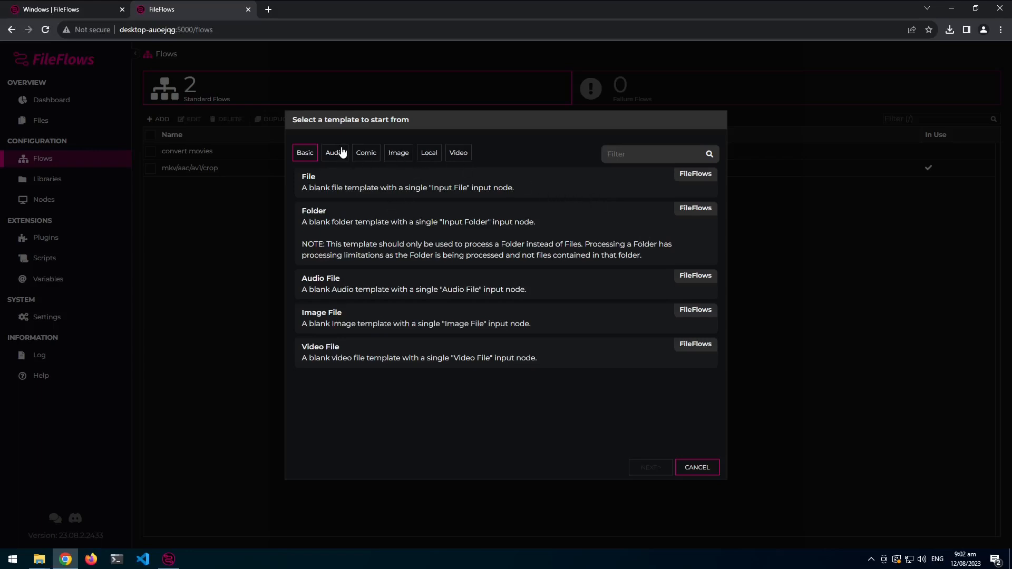
left_click(366, 153)
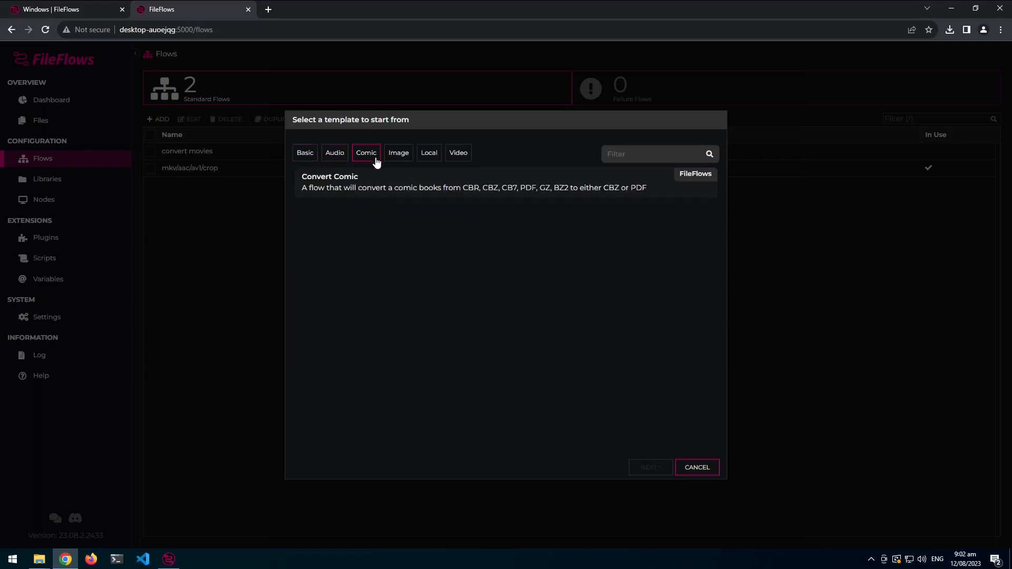
left_click(429, 153)
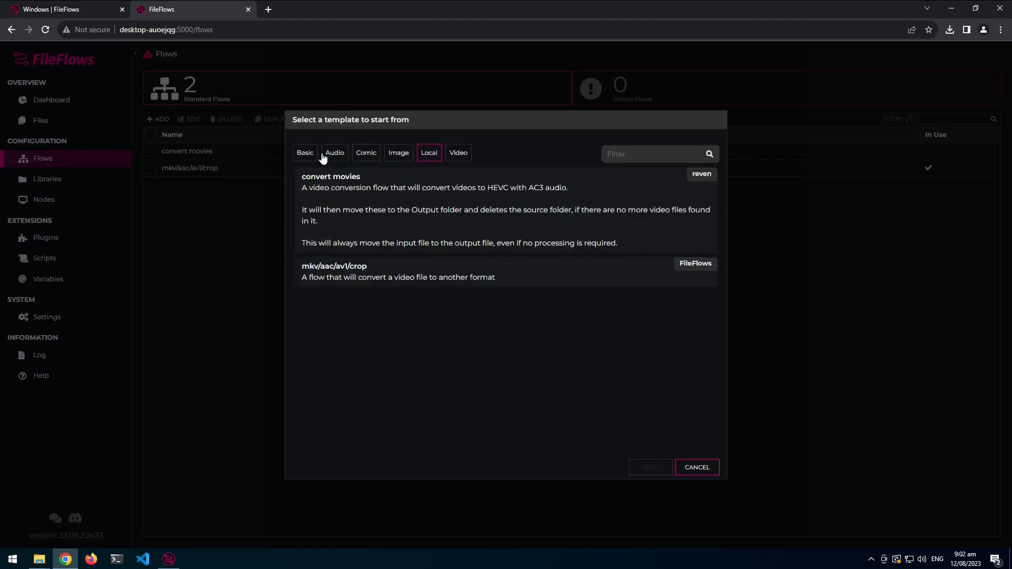
left_click(305, 153)
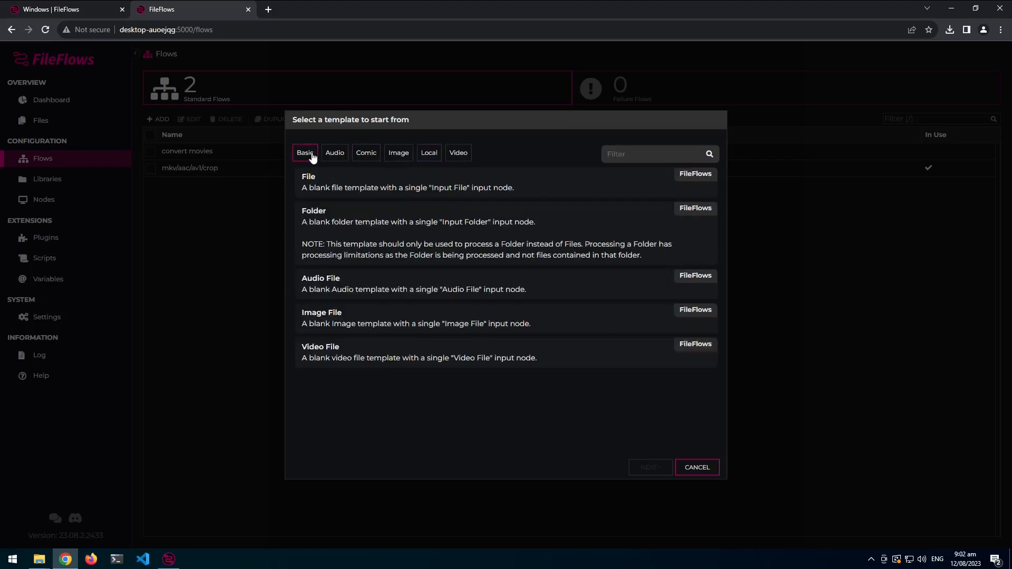
mouse_move(304, 115)
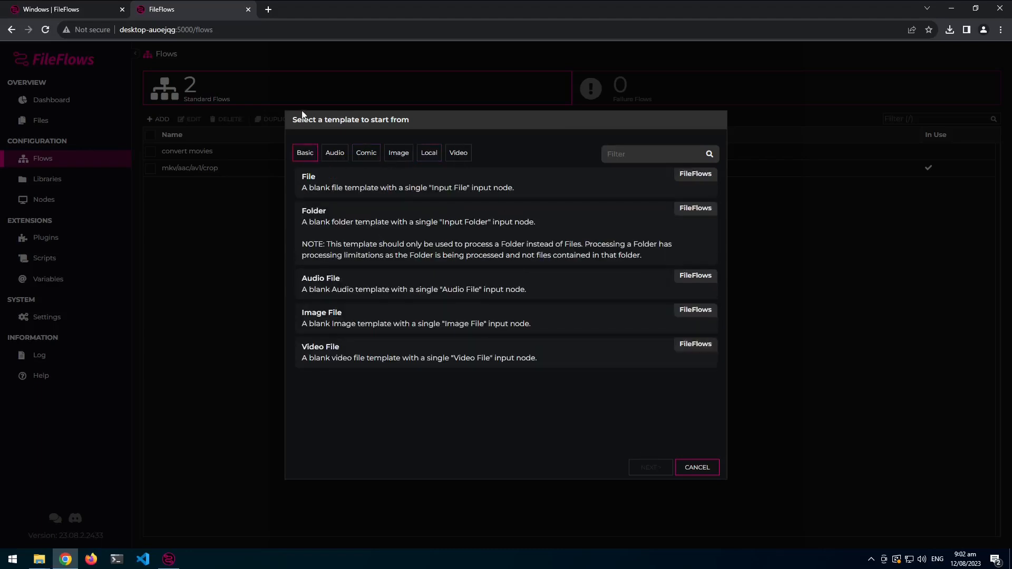
mouse_move(662, 416)
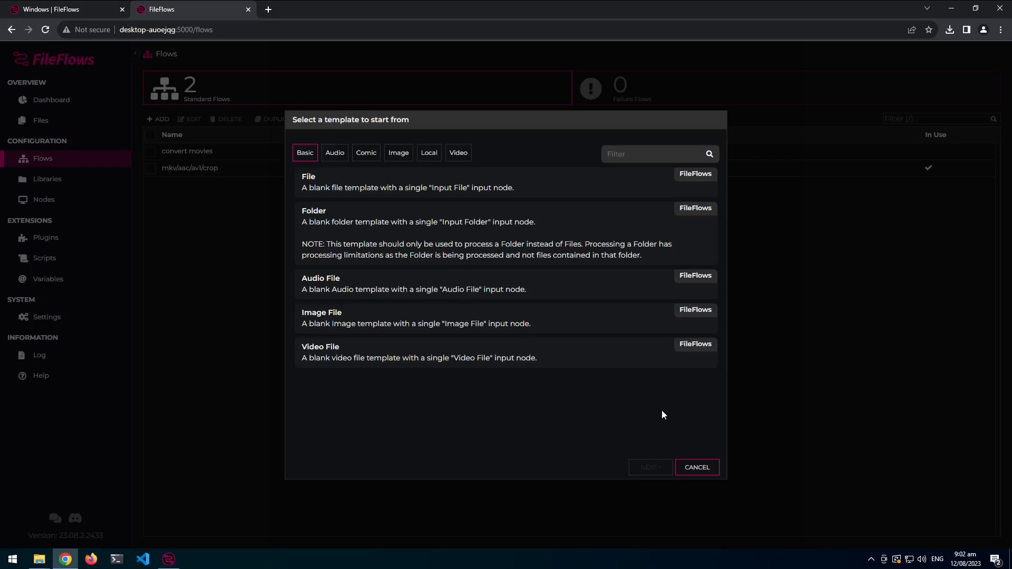
mouse_move(993, 416)
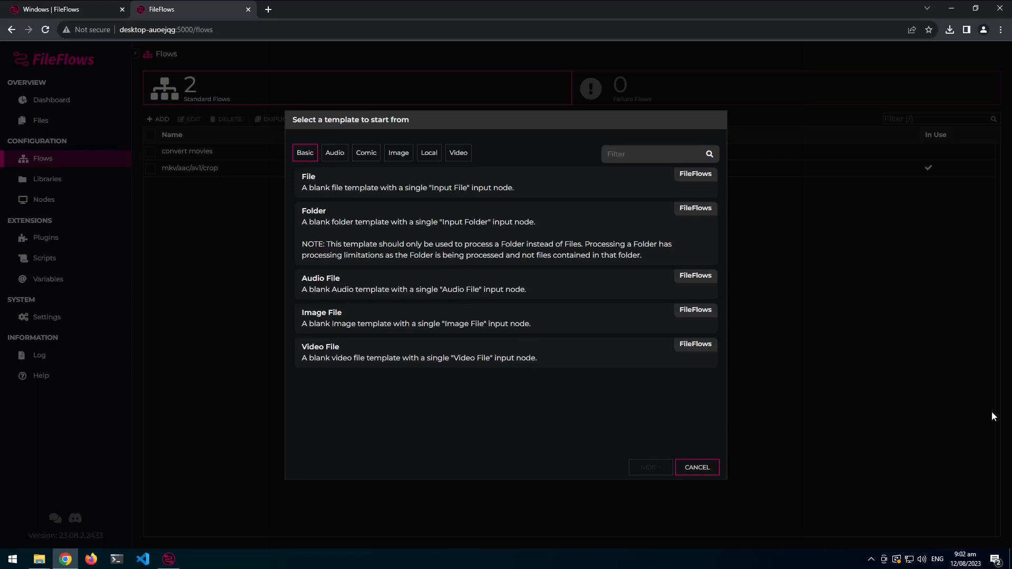